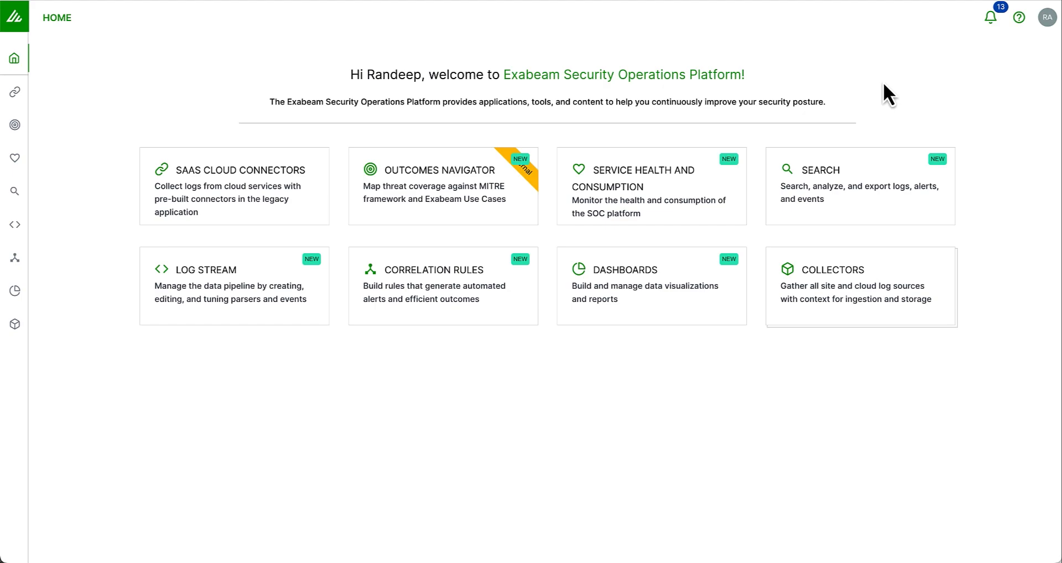
mouse_move(623, 226)
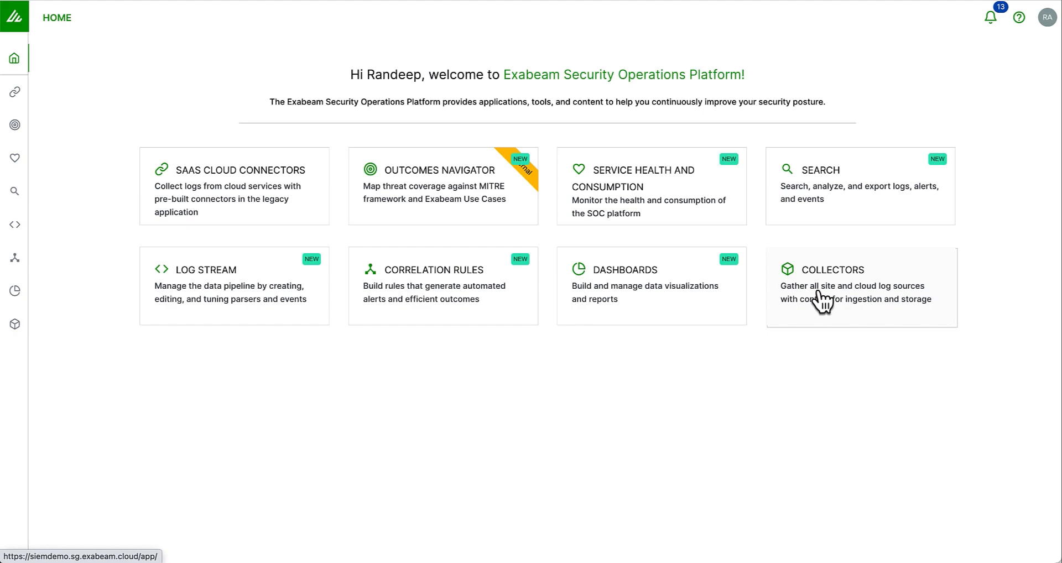
mouse_move(772, 299)
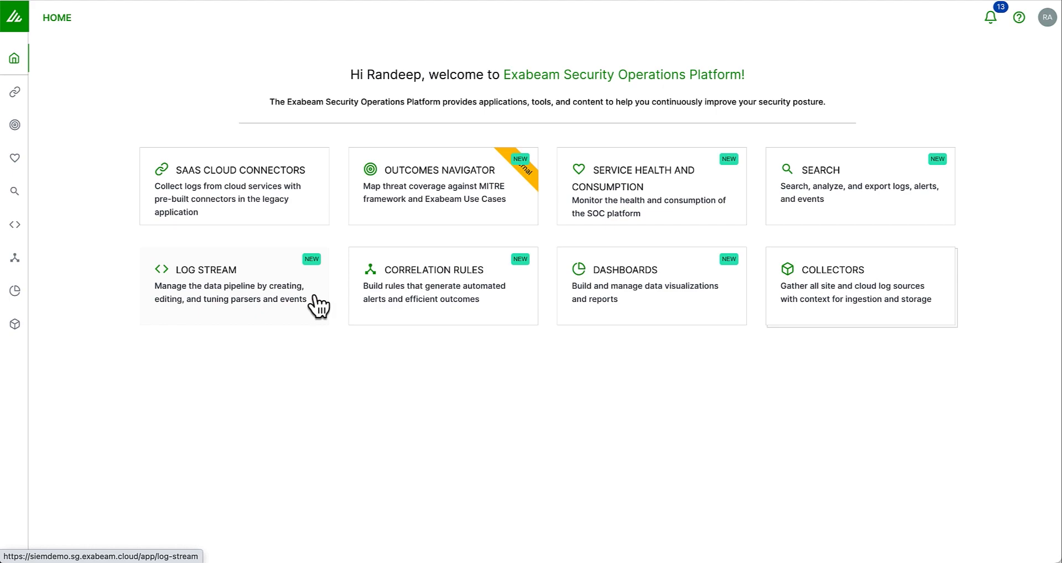
- Open the Log Stream parsers overview and hide errored parsers, leaving 130 active parsers in the health chart
click(205, 269)
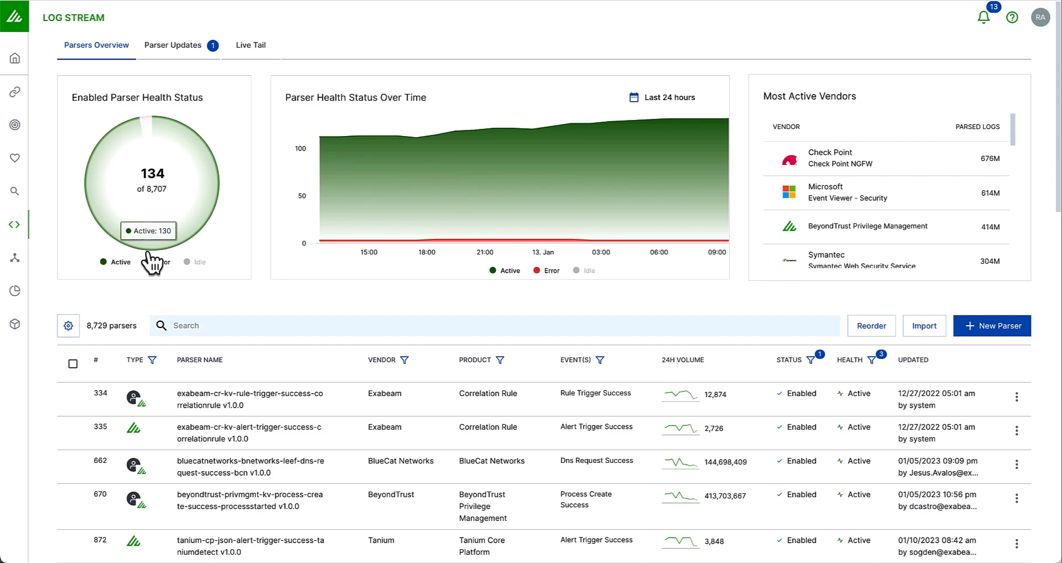
mouse_move(140, 268)
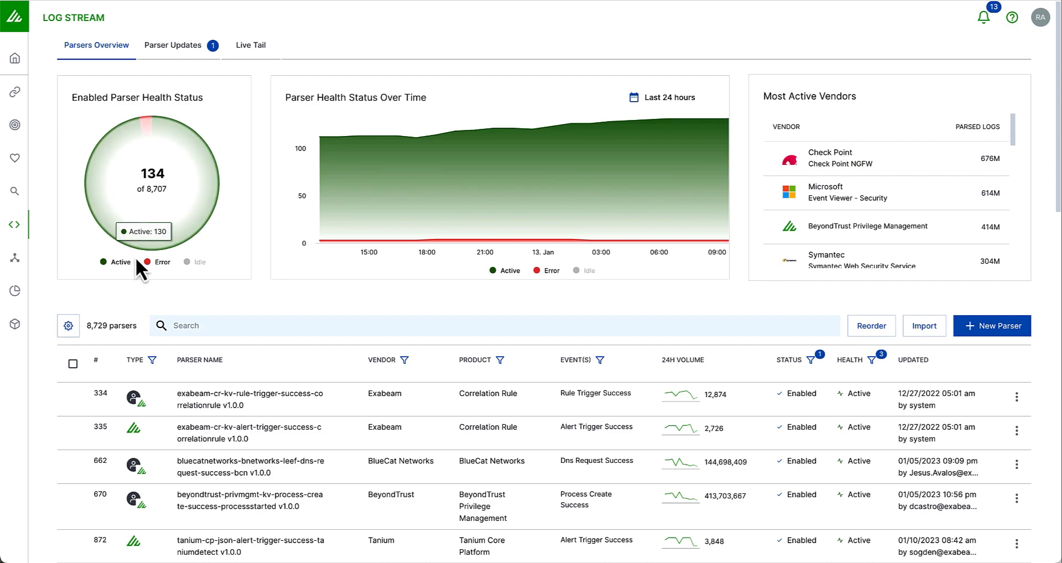
mouse_move(139, 255)
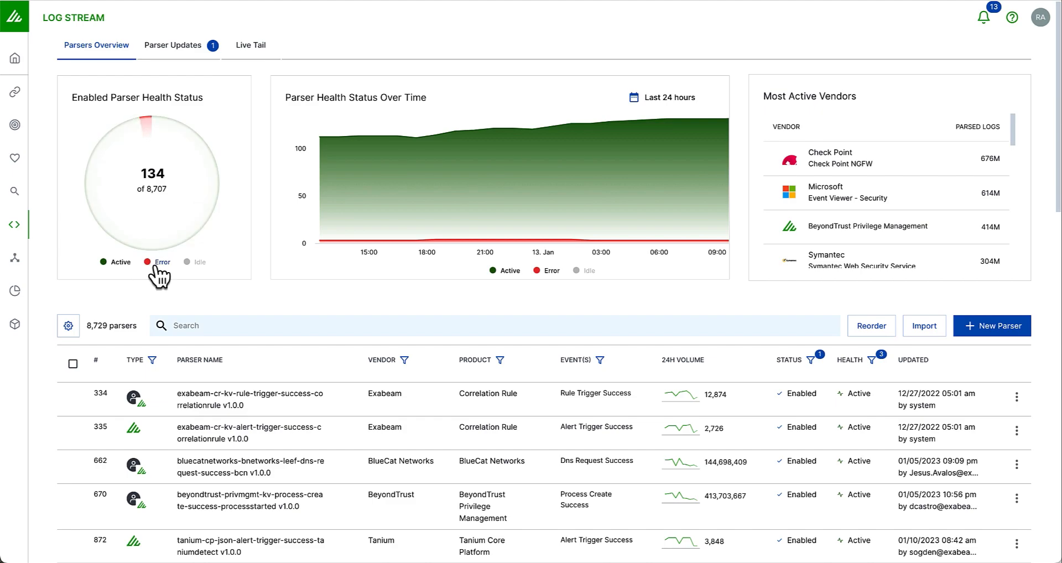
click(162, 262)
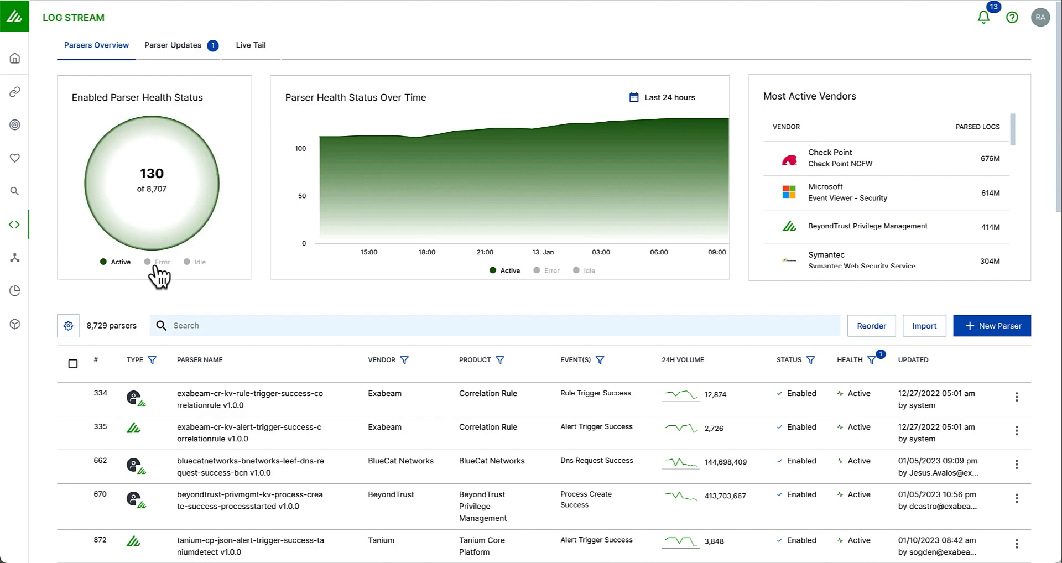
mouse_move(555, 128)
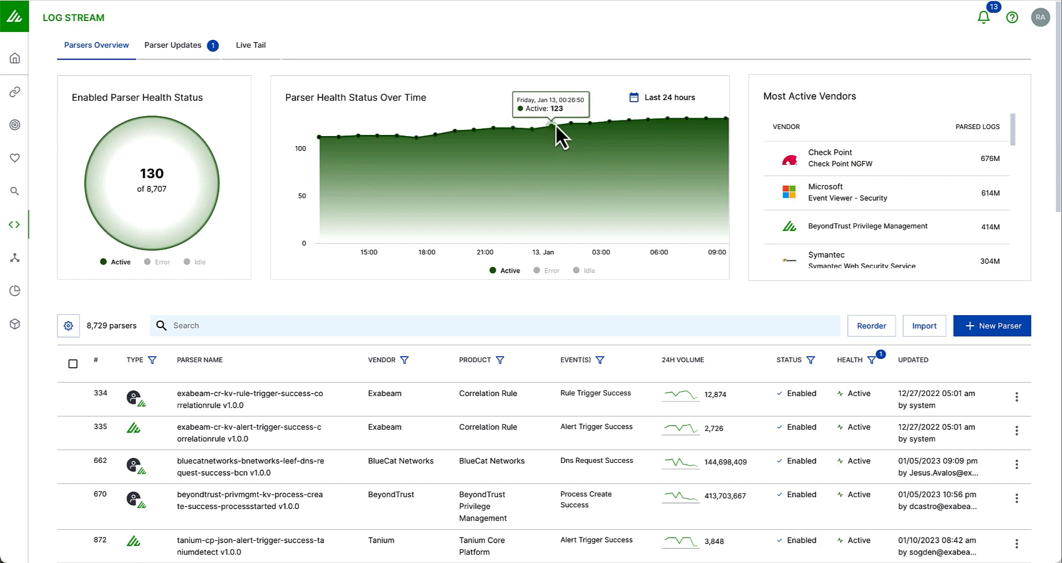
mouse_move(569, 122)
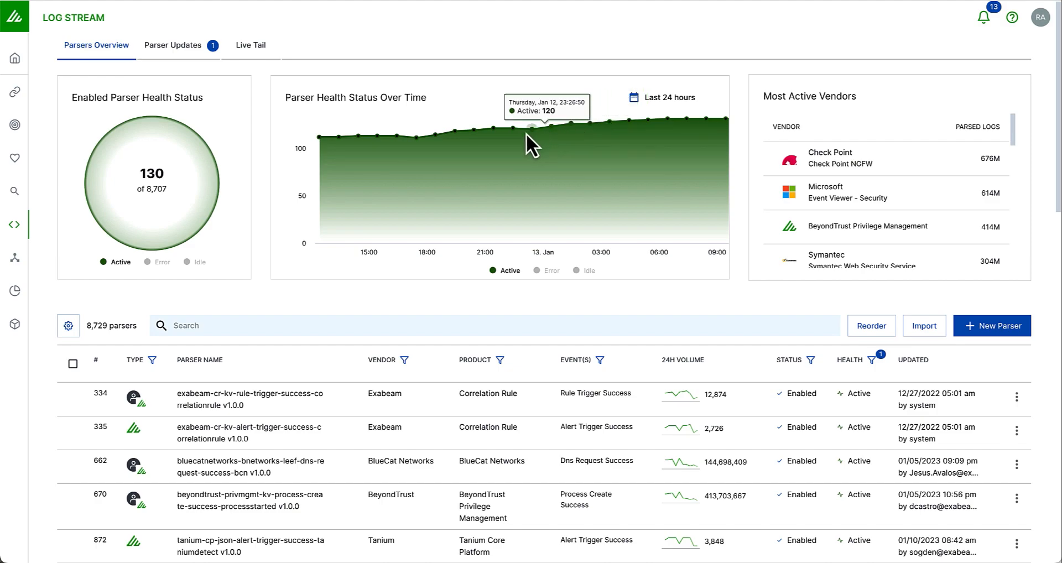
mouse_move(510, 149)
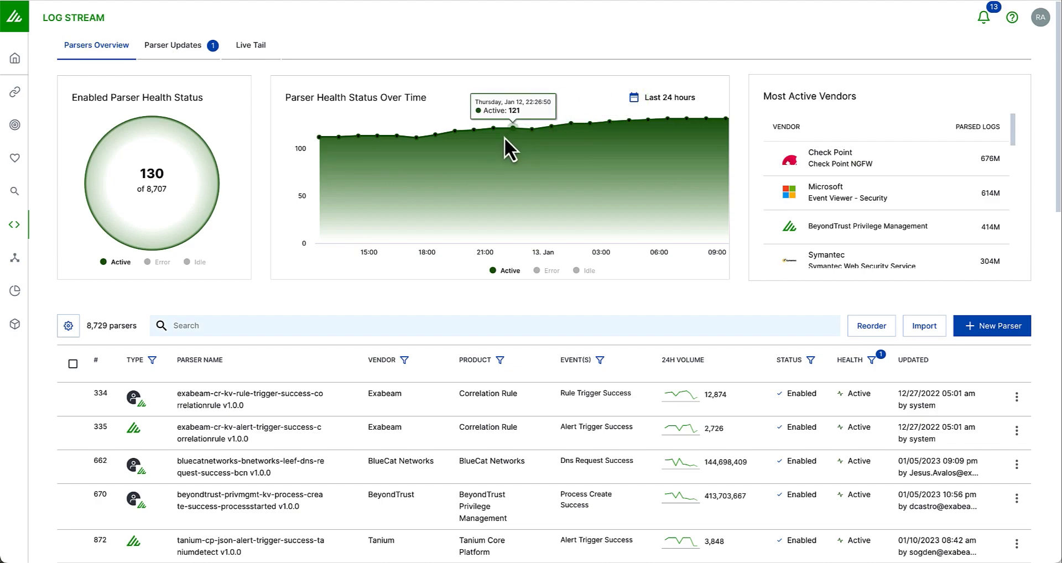
mouse_move(586, 139)
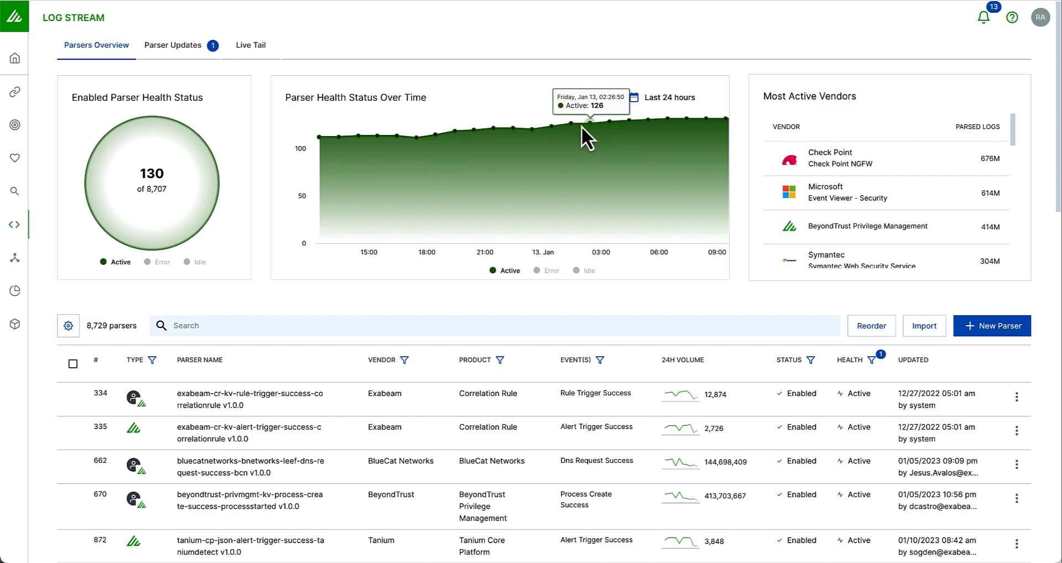
mouse_move(792, 174)
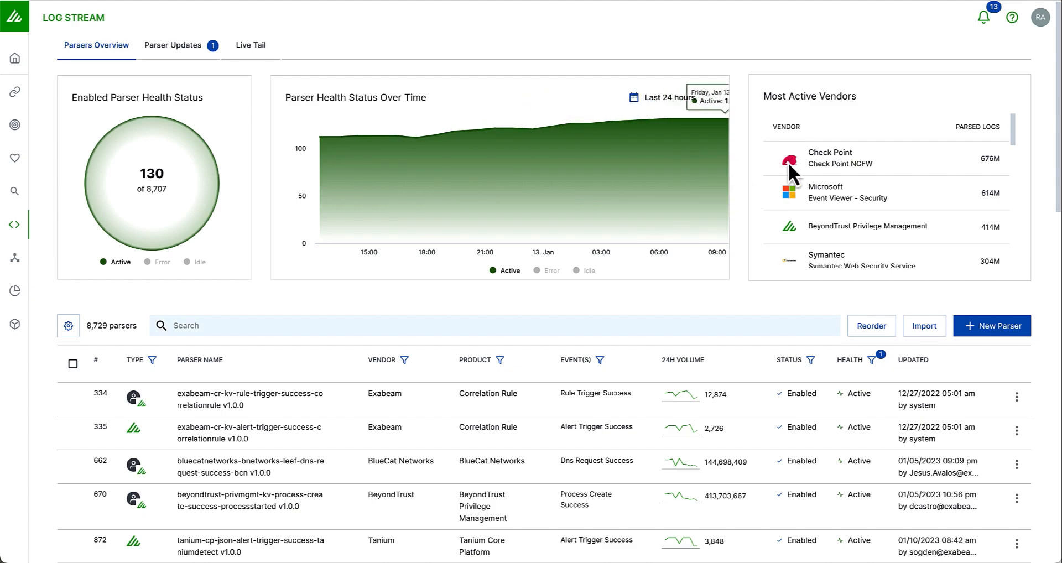
click(838, 158)
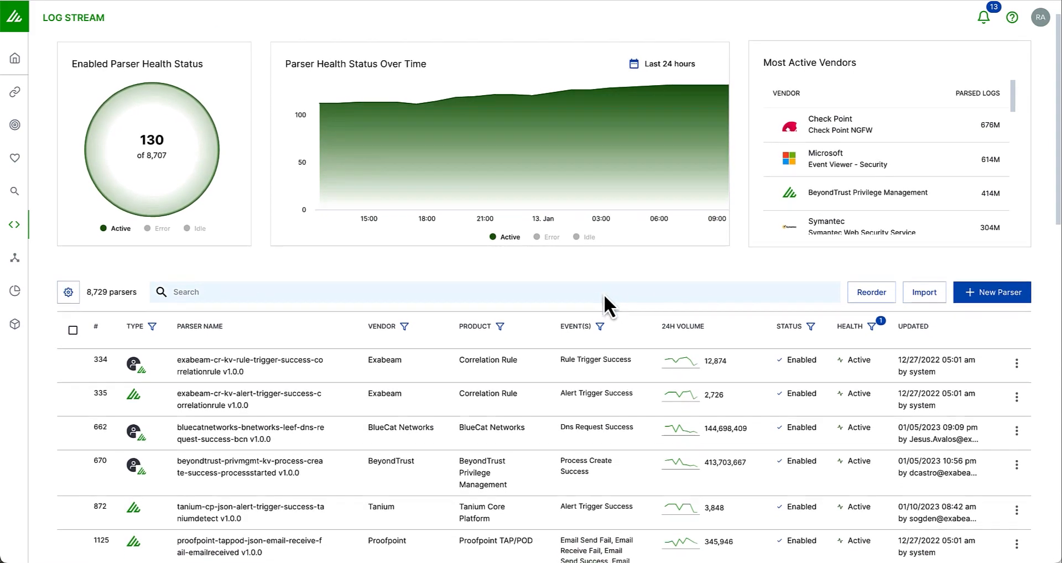
scroll(down, 3)
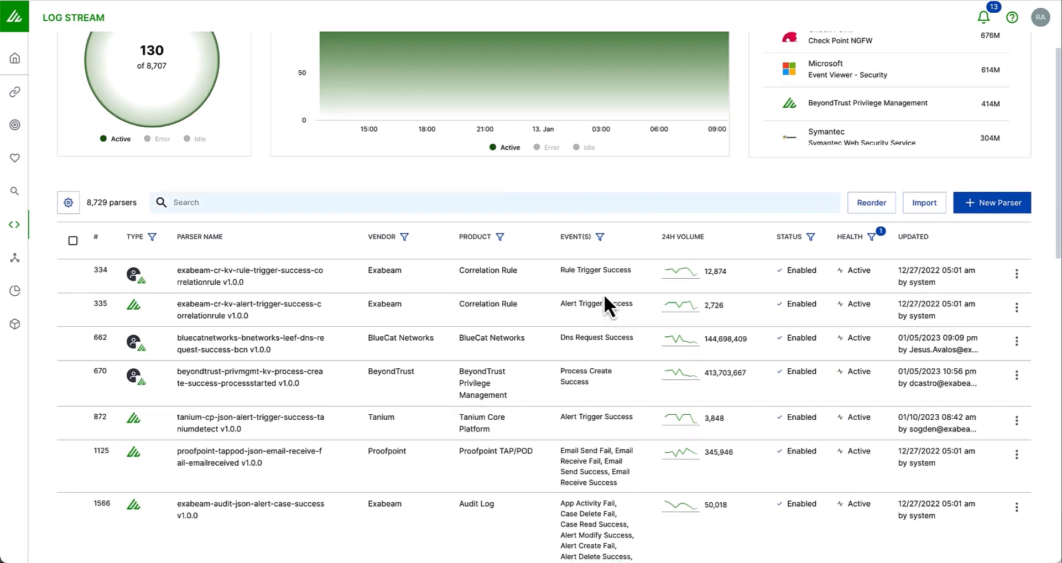
scroll(down, 3)
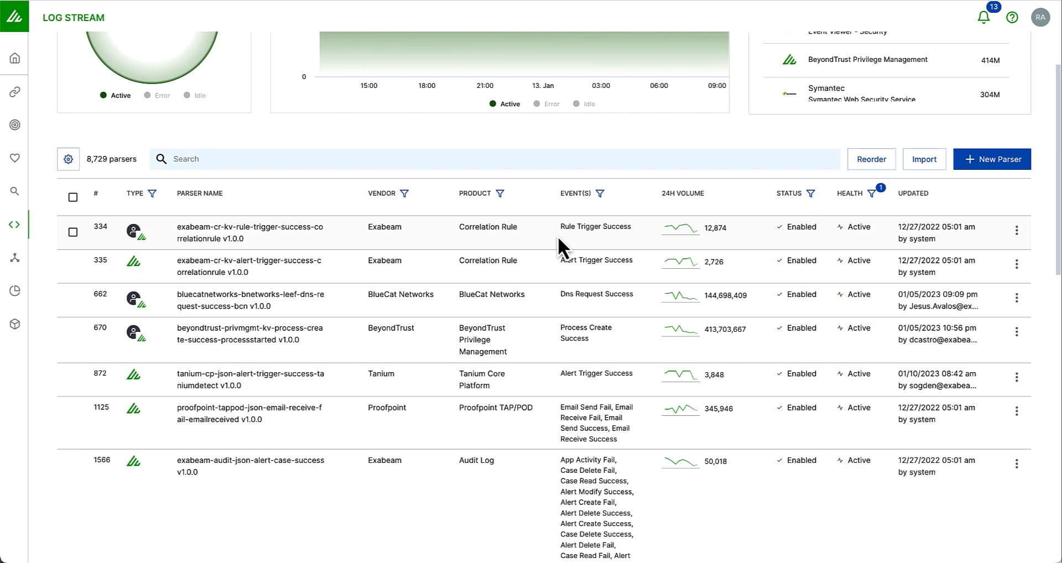
mouse_move(604, 246)
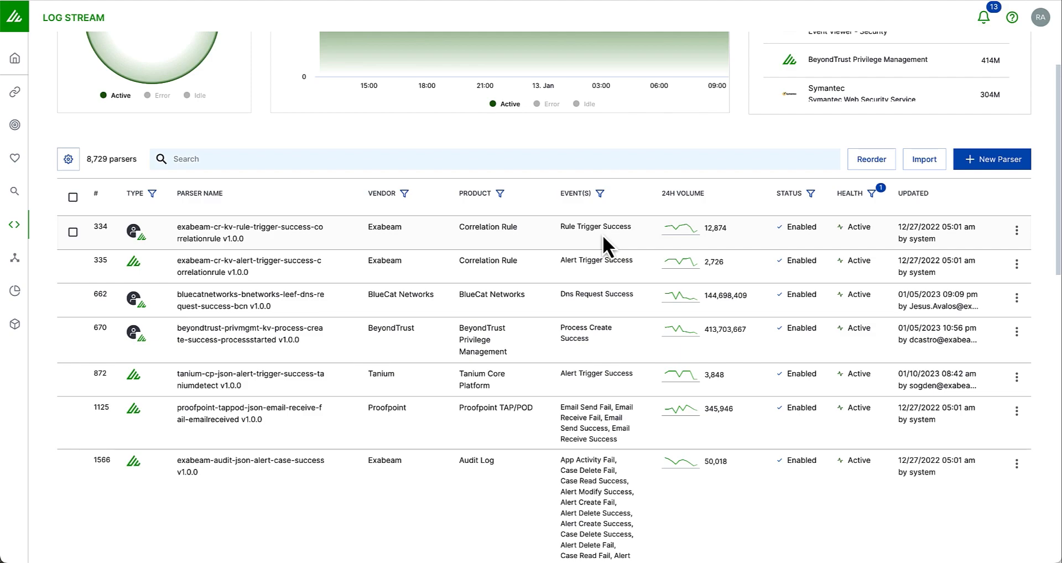
mouse_move(643, 242)
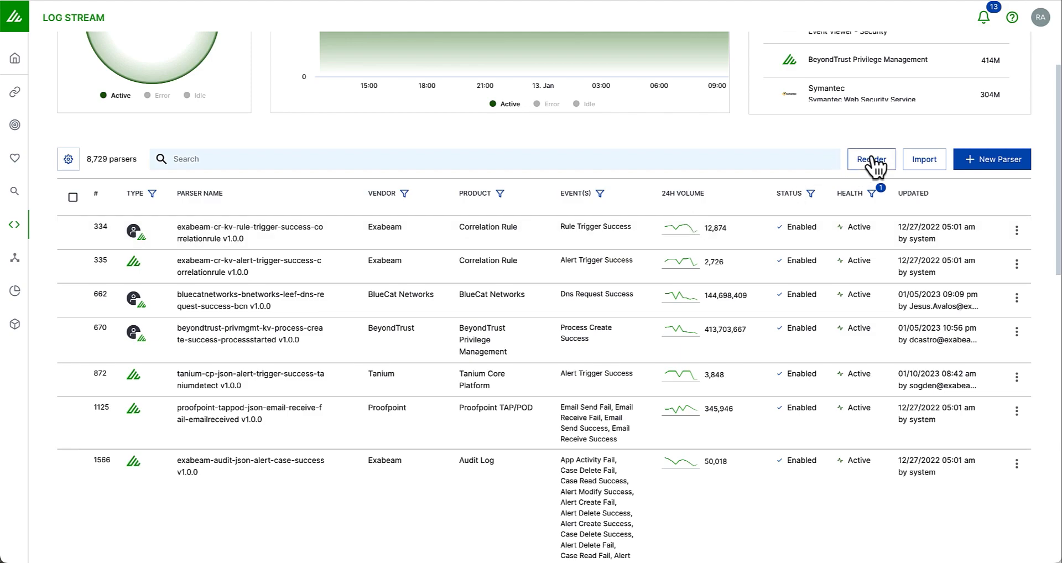
mouse_move(871, 158)
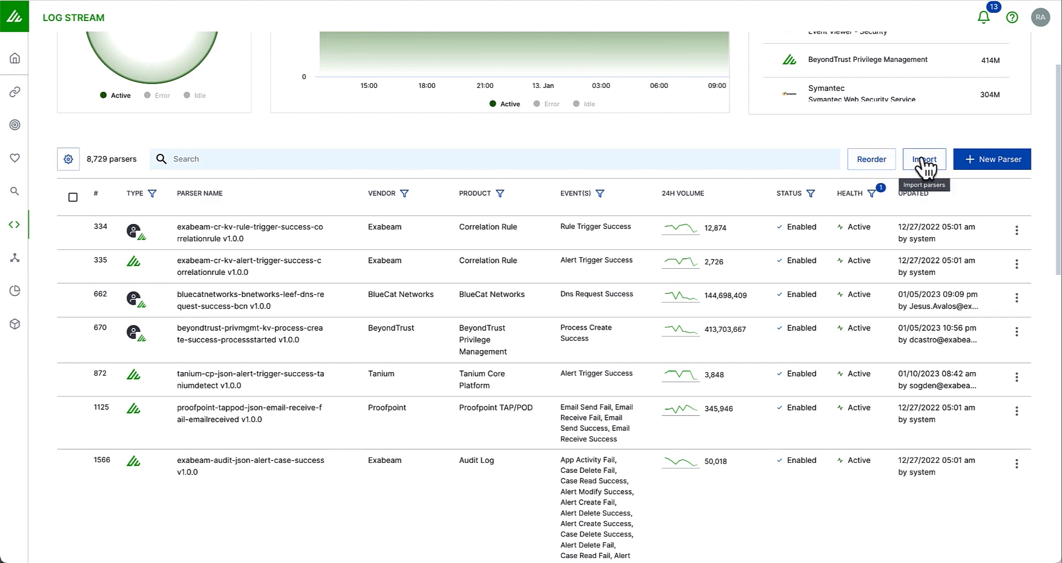
click(991, 159)
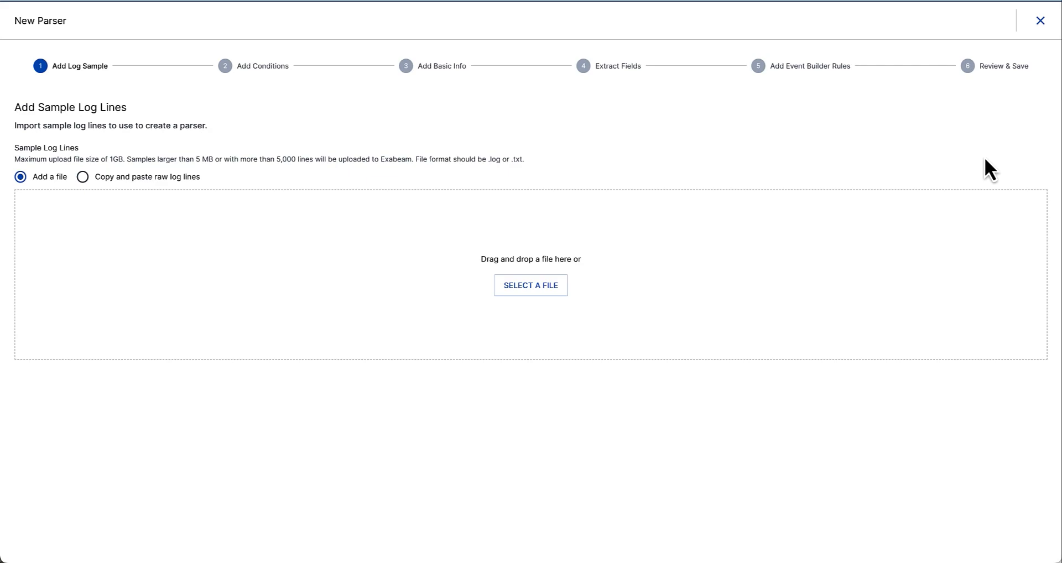
click(1040, 20)
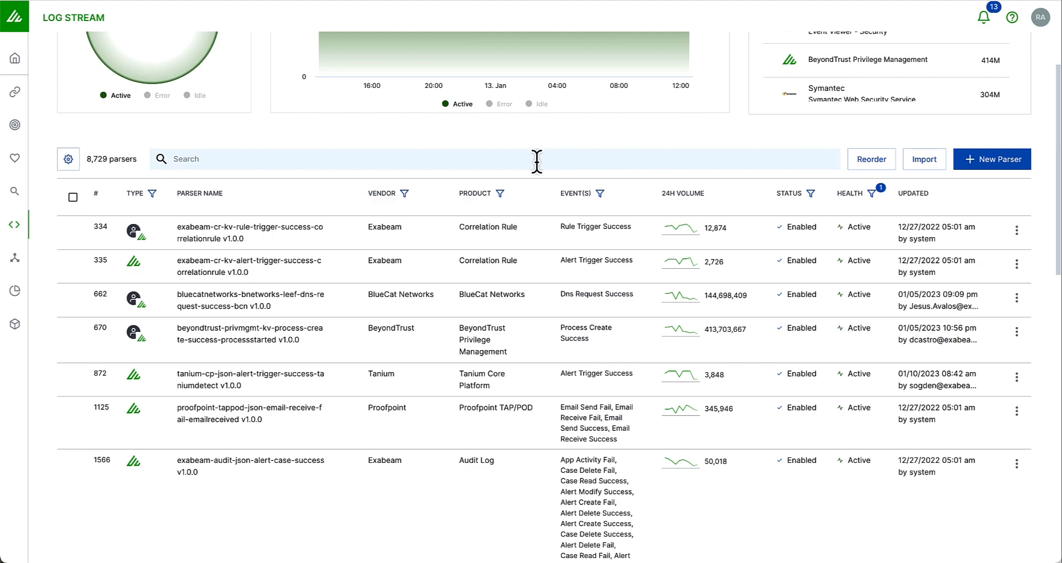
- Search the parser list for "check" and bring up the first Check Point NGFW parser's actions menu
text(check)
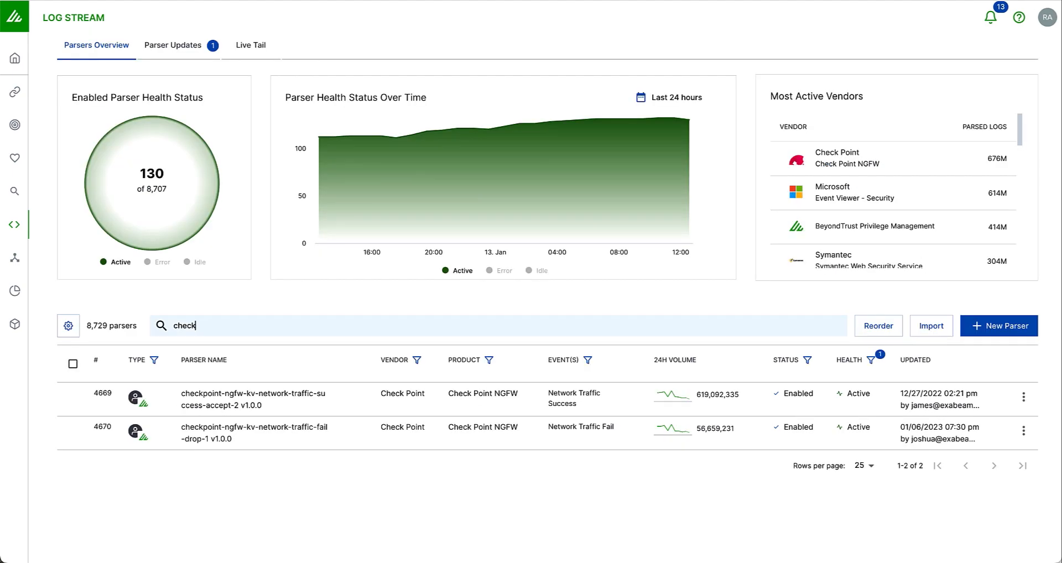
mouse_move(518, 120)
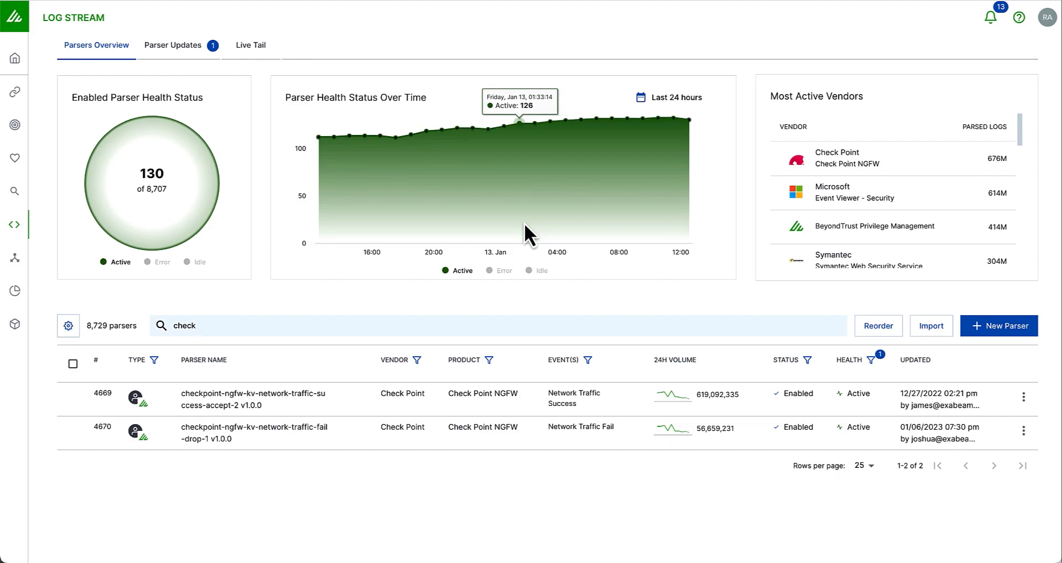
click(1023, 396)
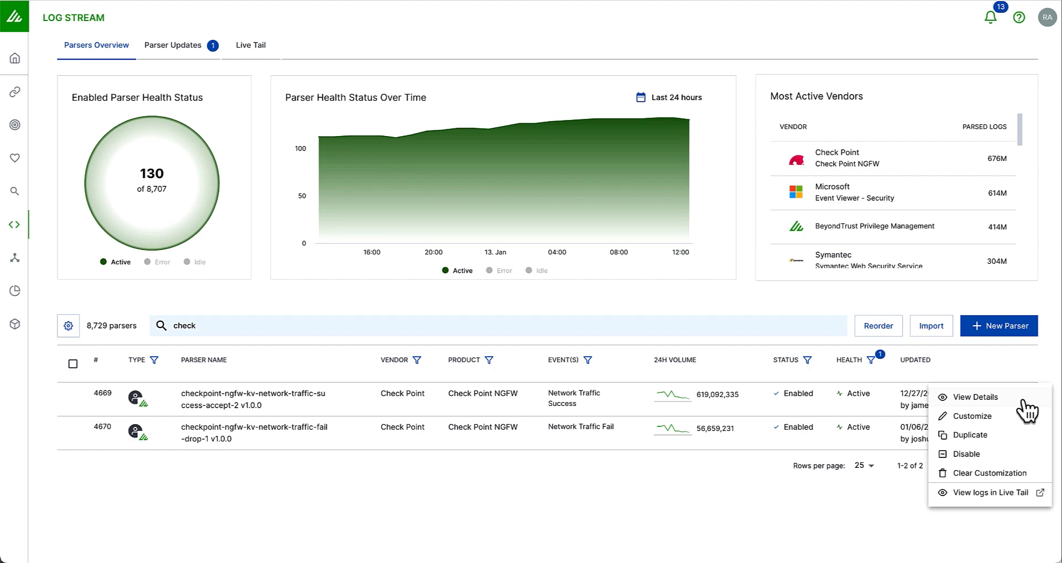
- View the checkpoint-ngfw-kv-network-traffic-success-accept-2 parser details, its configuration files, then the extraction preview of one sample log
click(976, 397)
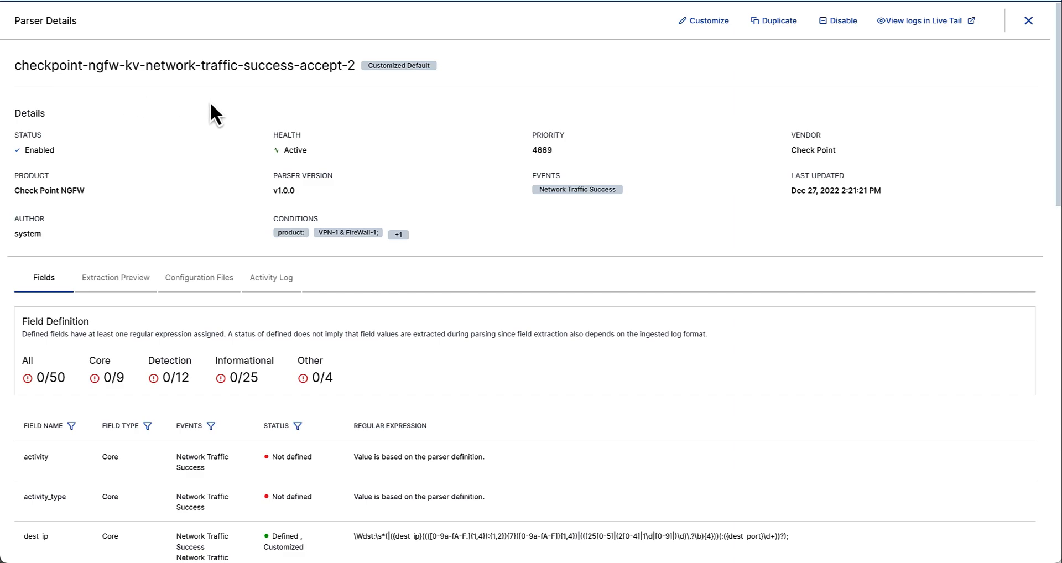
mouse_move(248, 125)
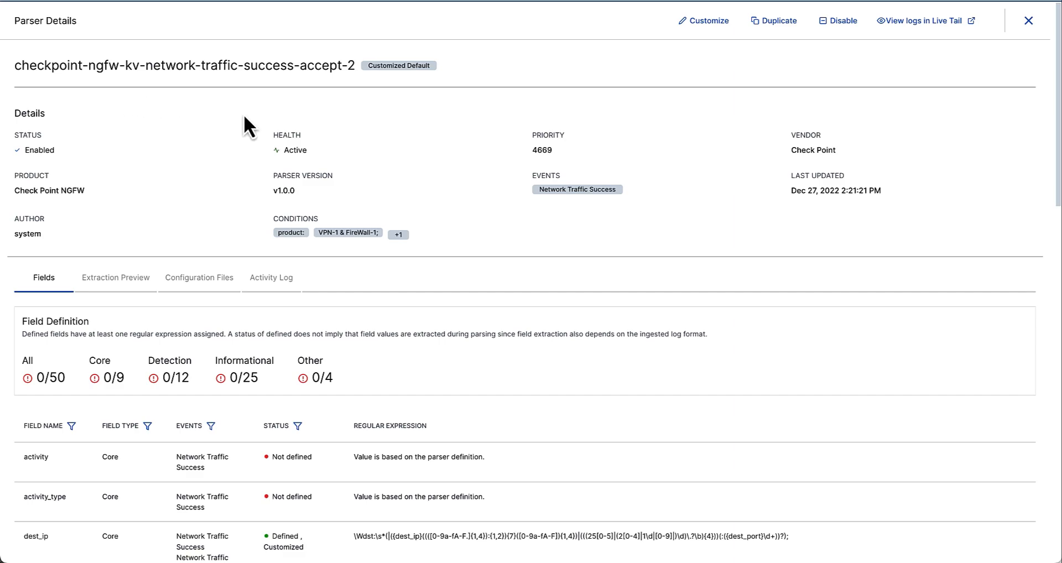
mouse_move(274, 136)
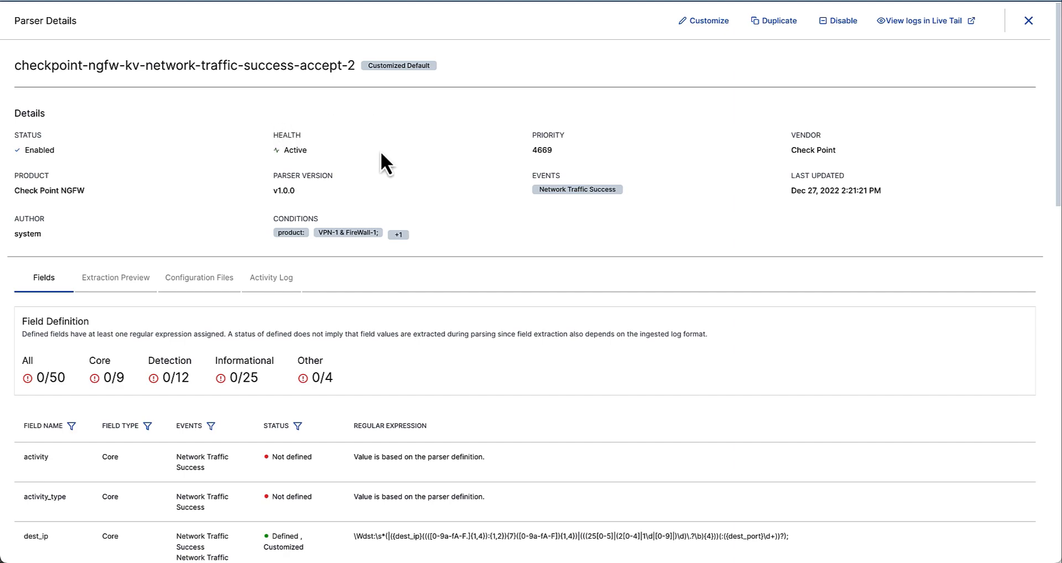
mouse_move(245, 191)
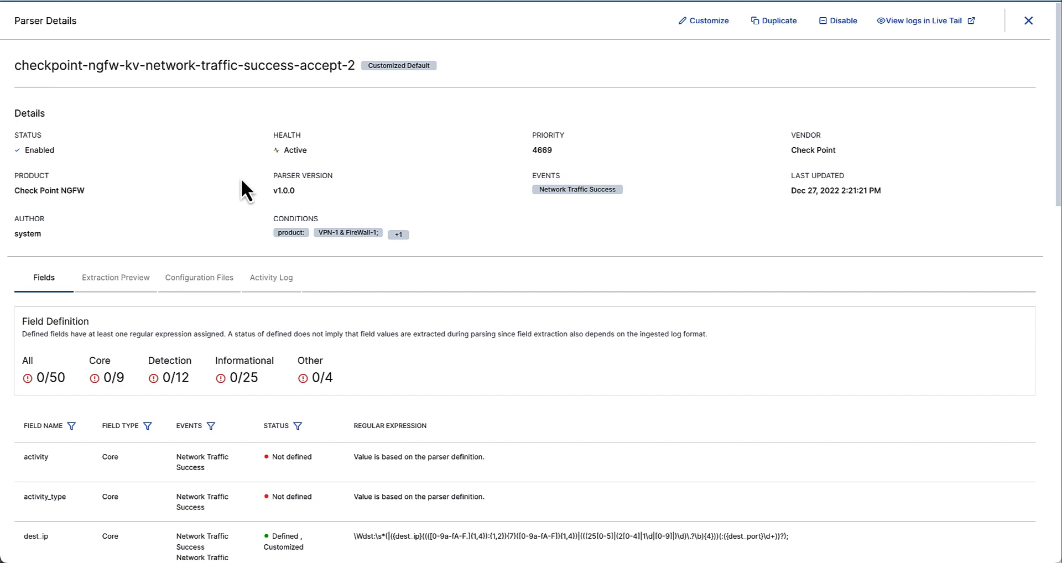
click(270, 277)
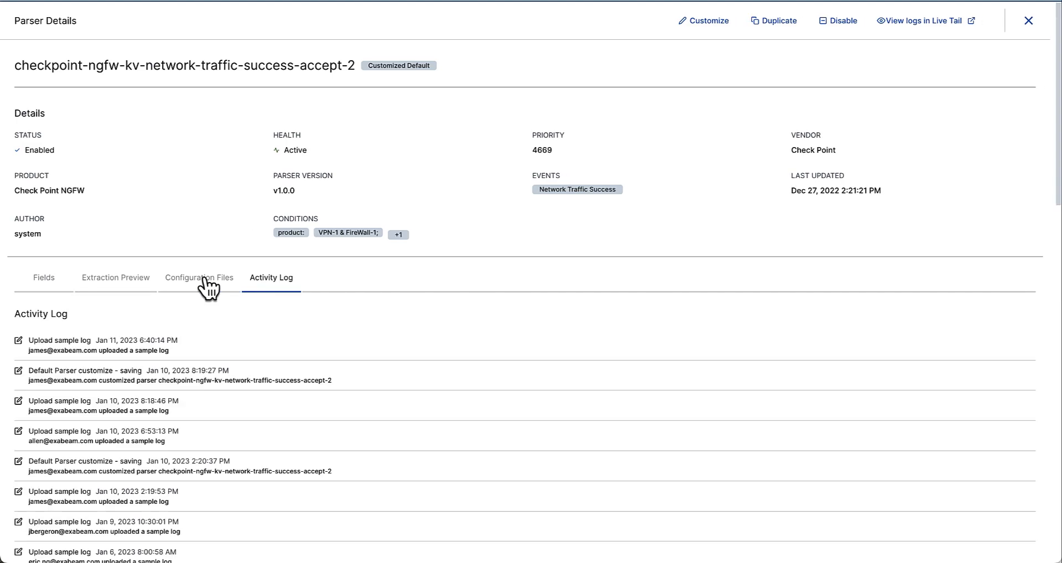
click(198, 278)
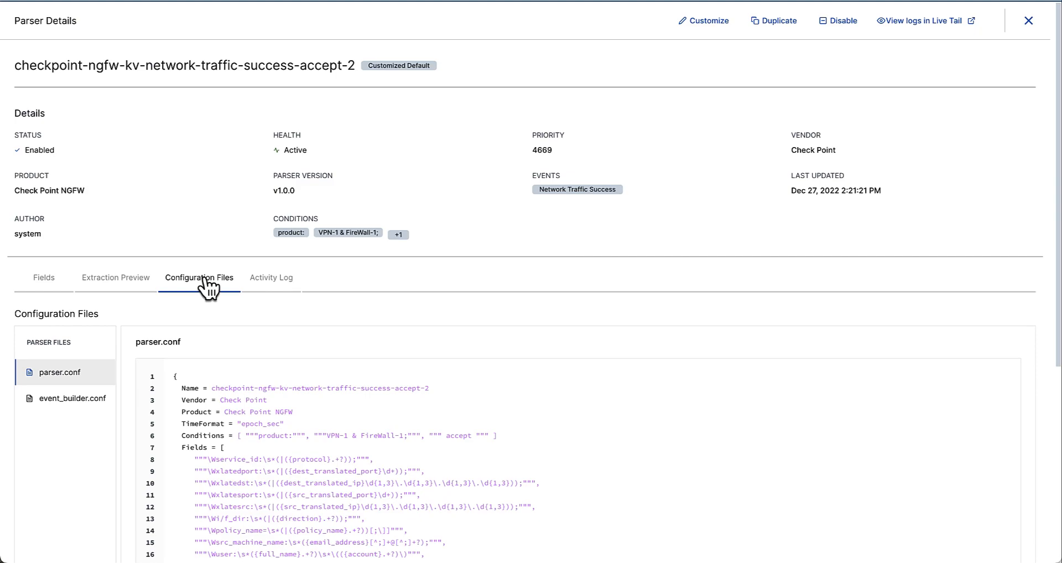
mouse_move(203, 288)
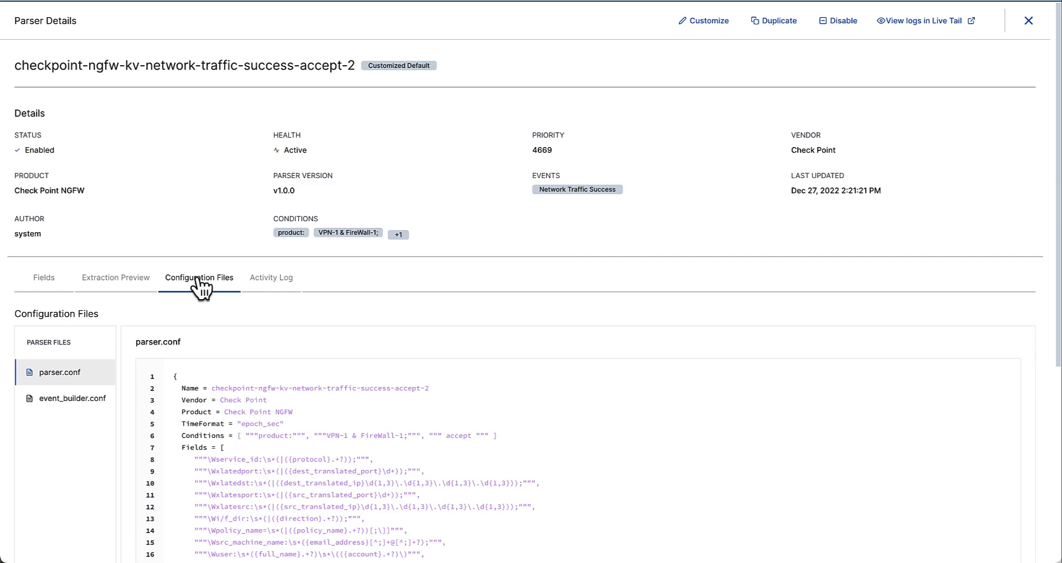
click(73, 398)
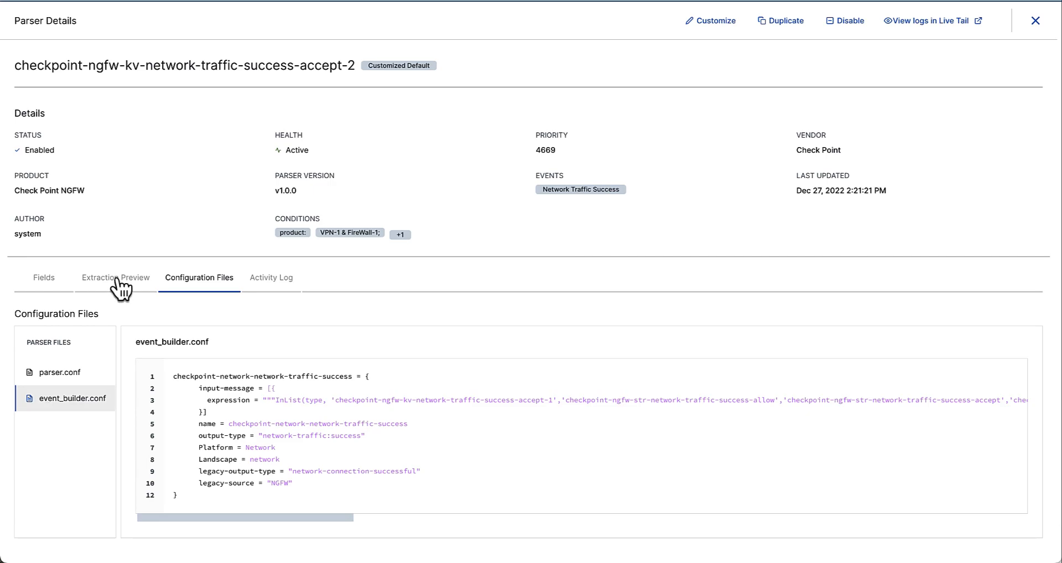
click(115, 277)
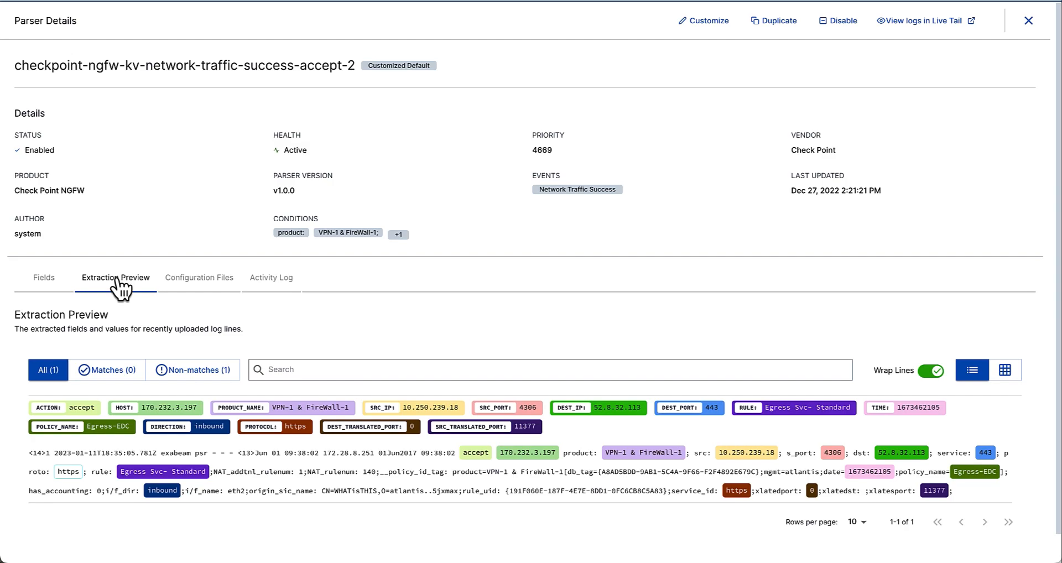
mouse_move(623, 62)
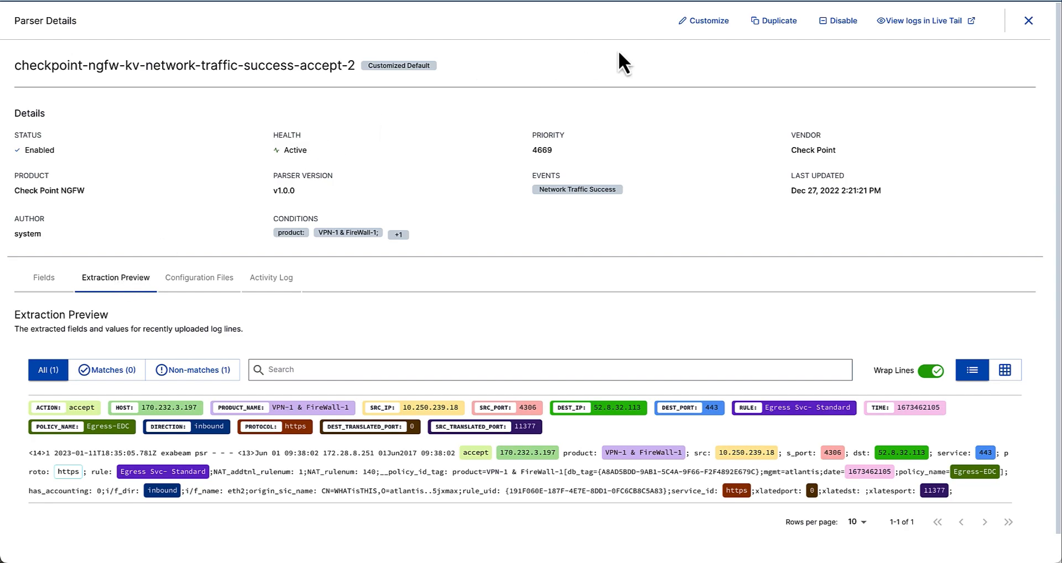
- Begin customizing the accept-2 parser and review its 26 field-extraction regular expressions
click(708, 20)
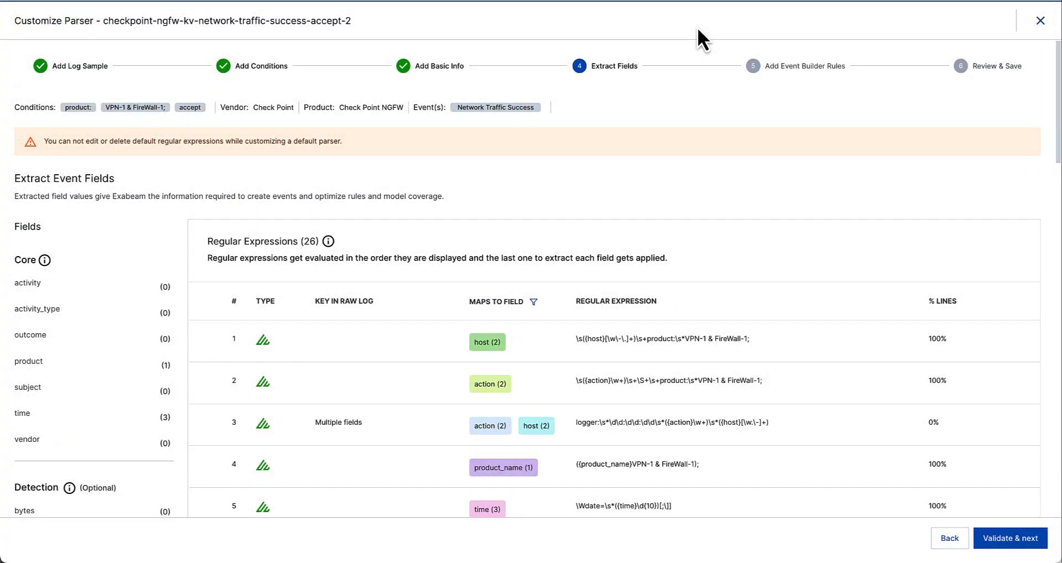
mouse_move(835, 139)
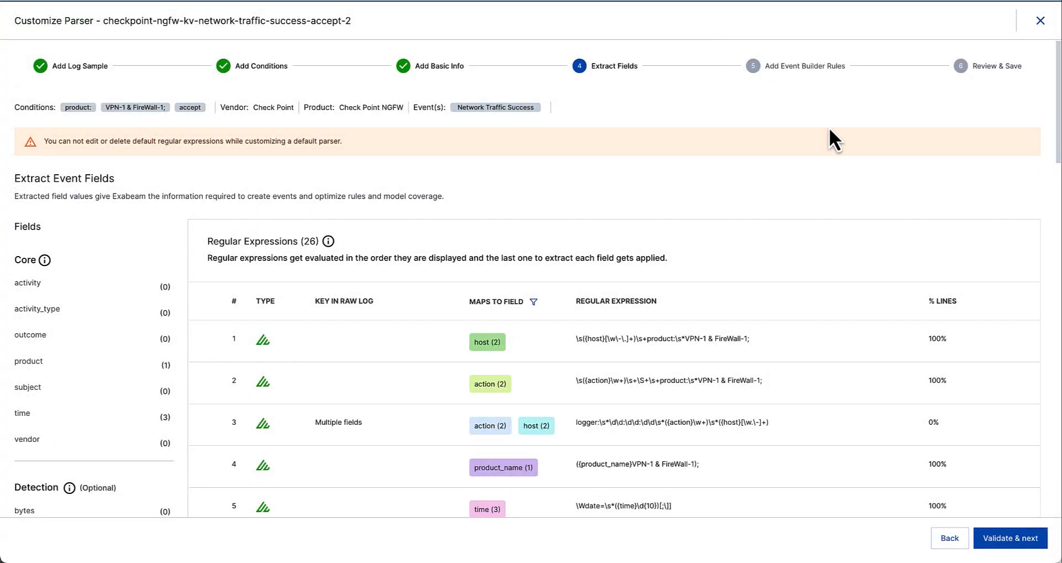
scroll(down, 3)
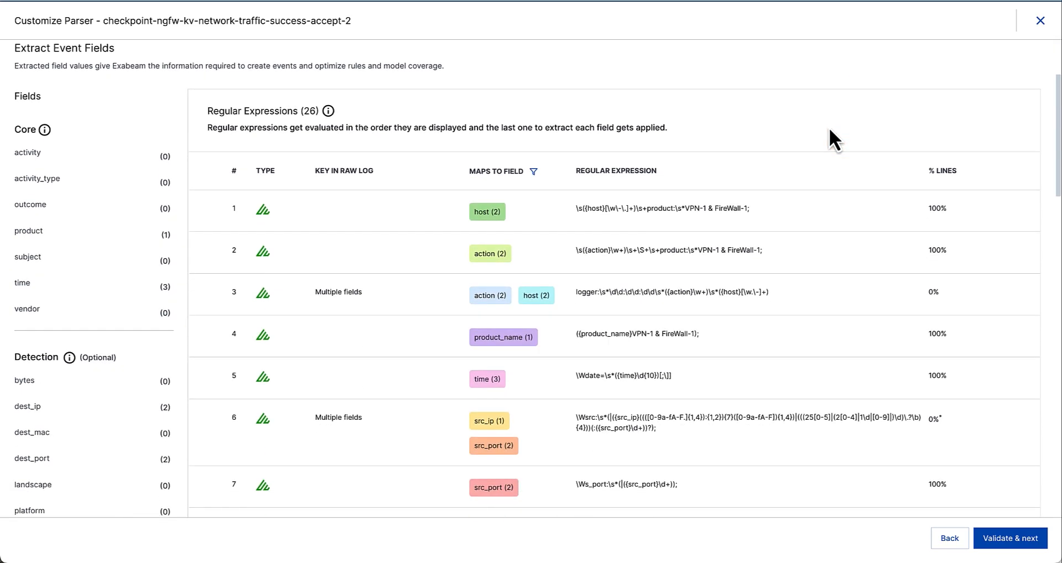
scroll(down, 3)
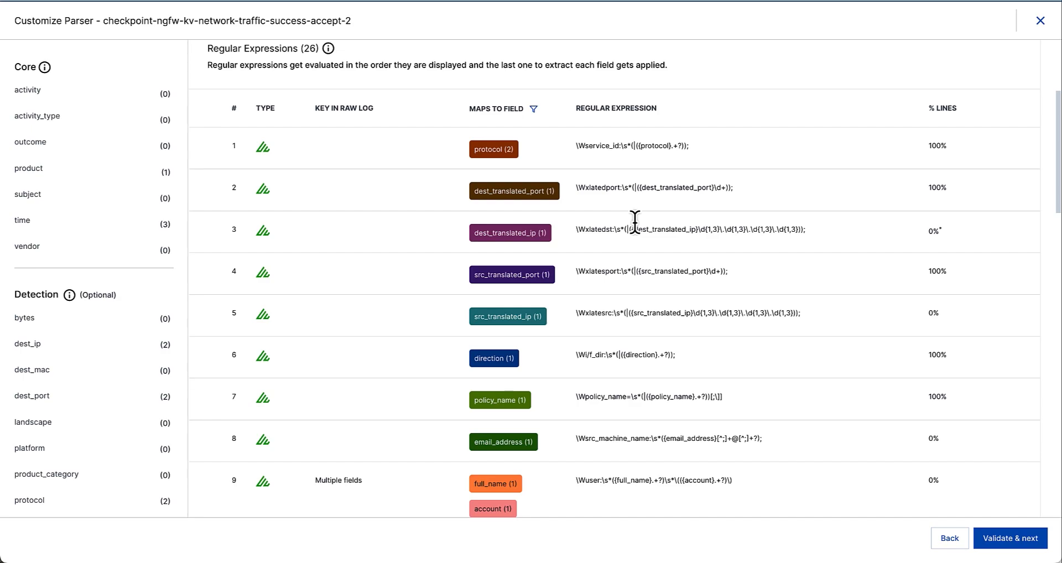
- Leave the parser customization and switch to Live Tail to watch parsed Check Point events streaming in
click(1040, 20)
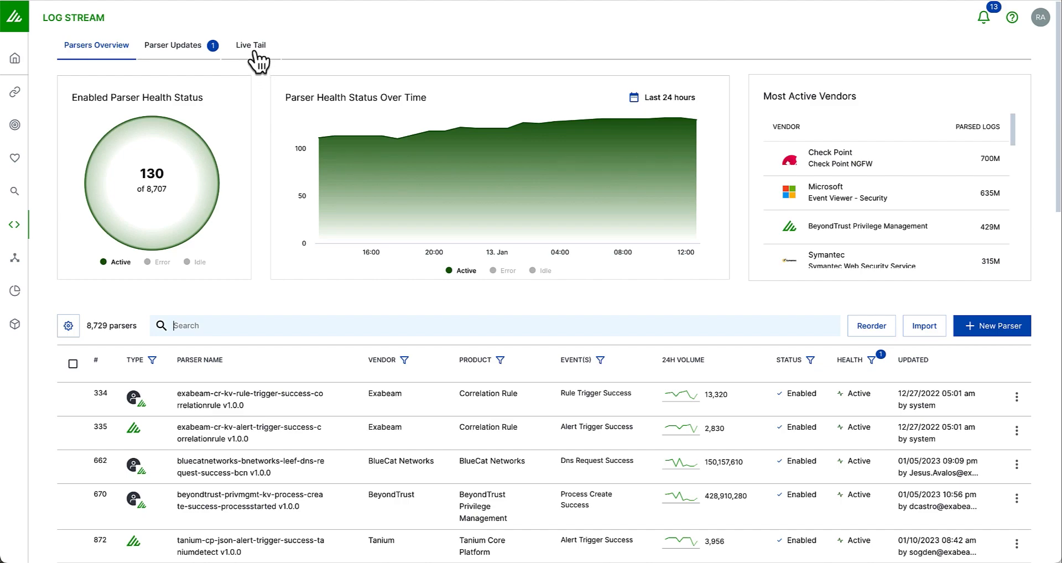
click(250, 44)
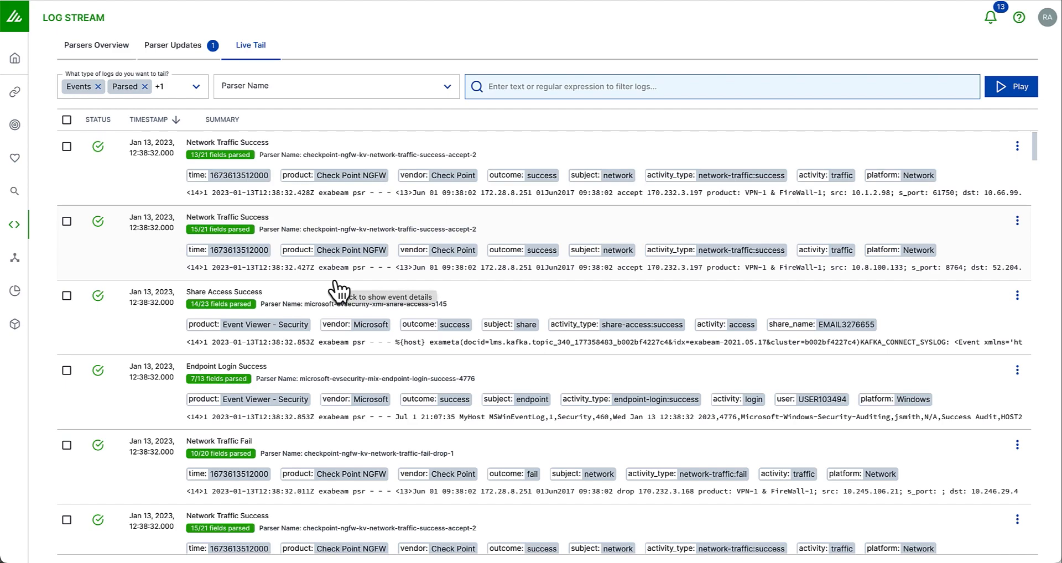
mouse_move(660, 244)
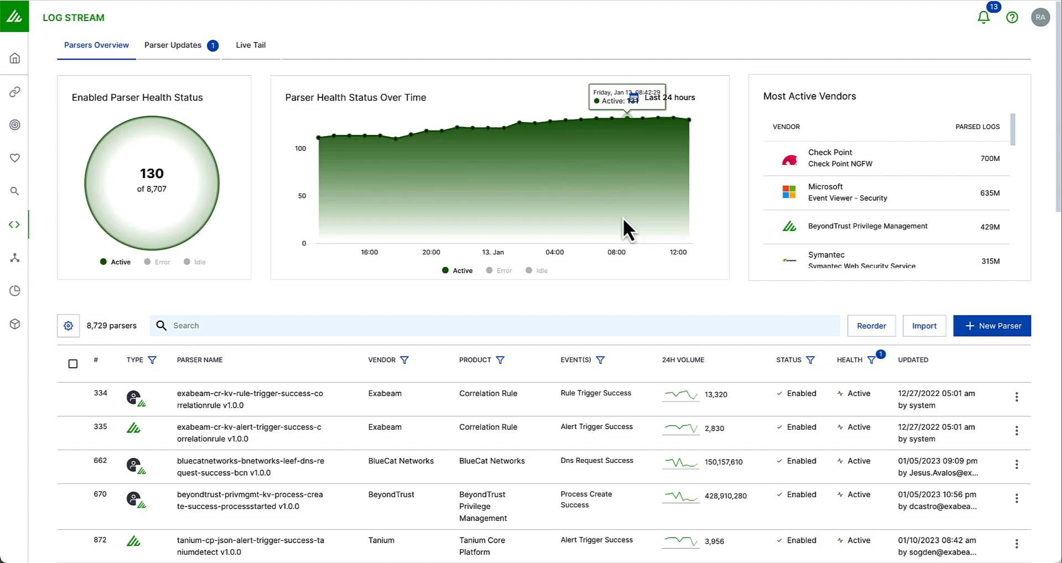
- Go to the Search page listing recent network search queries
click(13, 192)
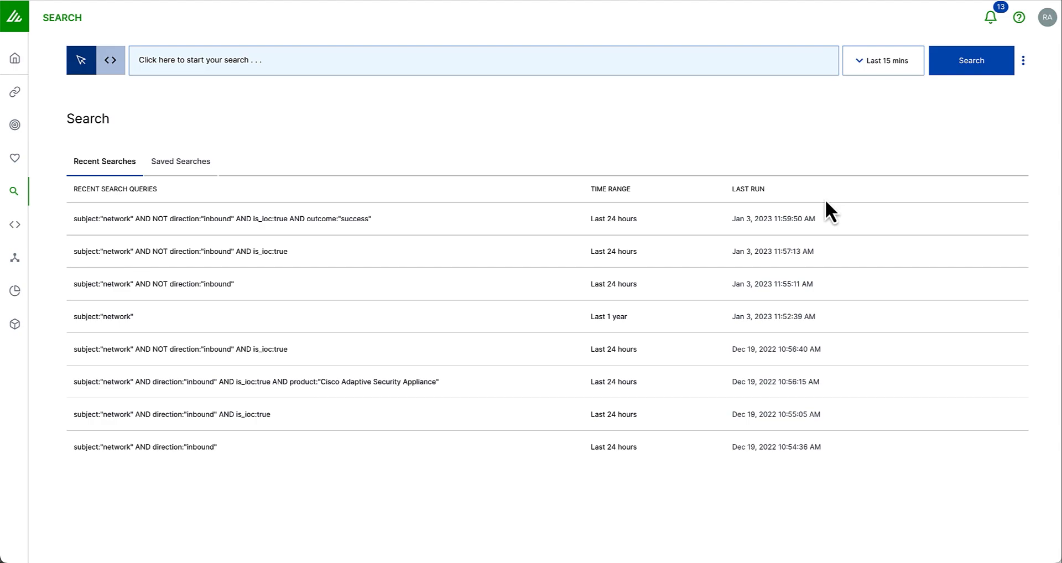
mouse_move(841, 167)
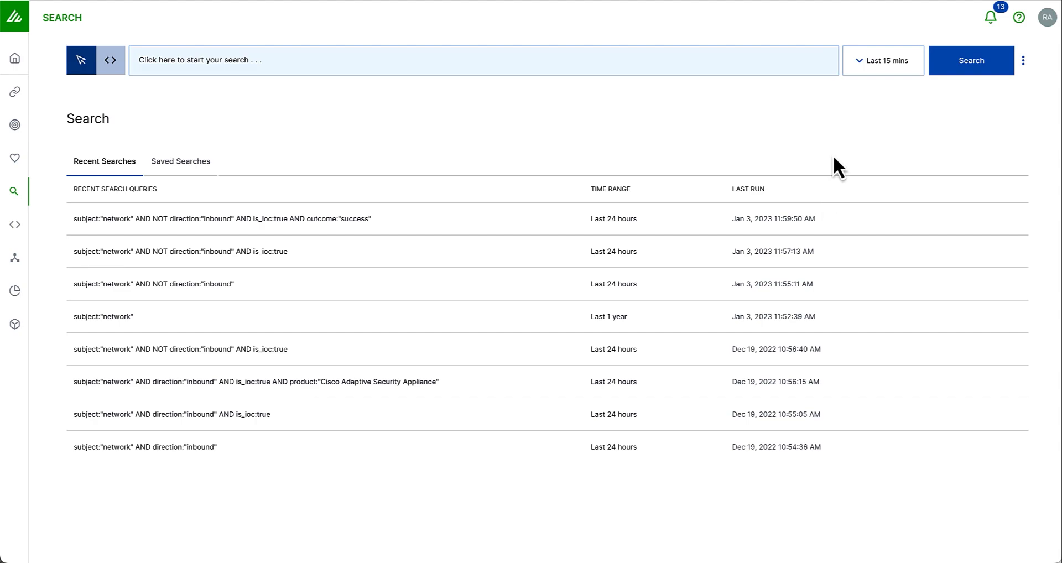
- Activate the search bar in query builder mode to list top subjects, vendors and products, and event fields
click(883, 61)
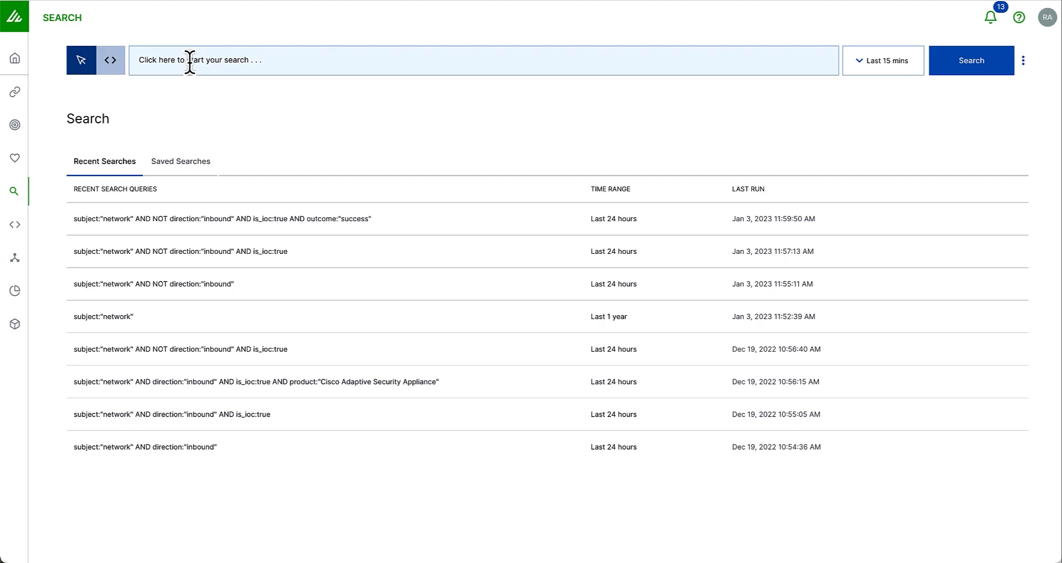
click(484, 59)
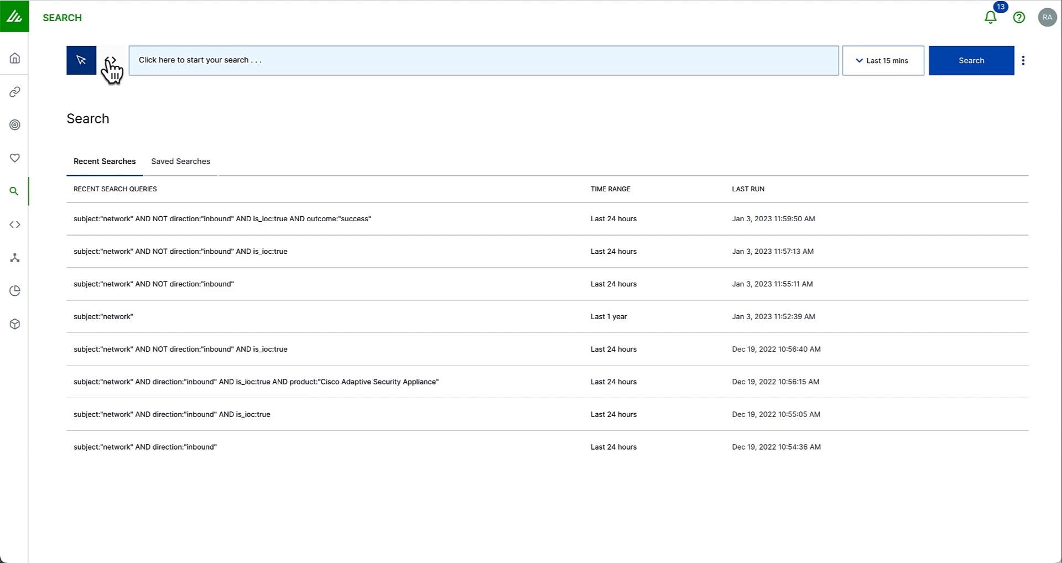
click(484, 59)
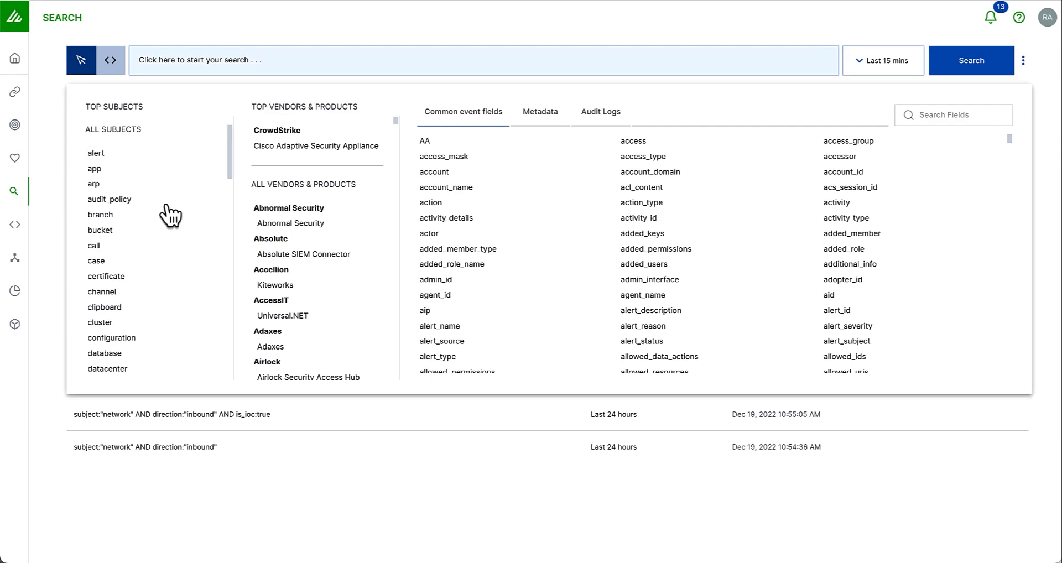
- Run a search for subject network over the Last 24 hours, returning 2,183,077 events
scroll(down, 3)
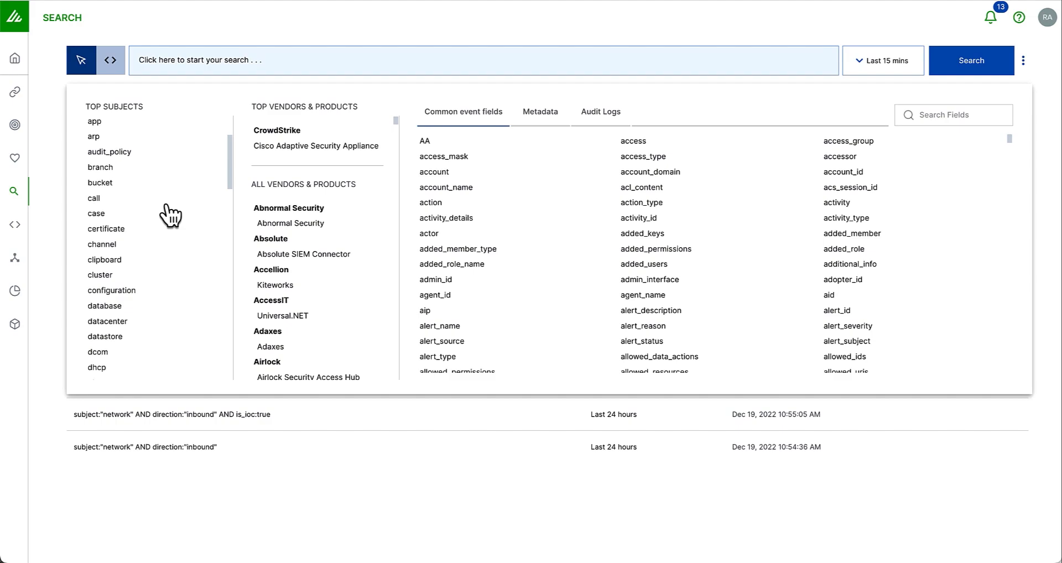
scroll(down, 3)
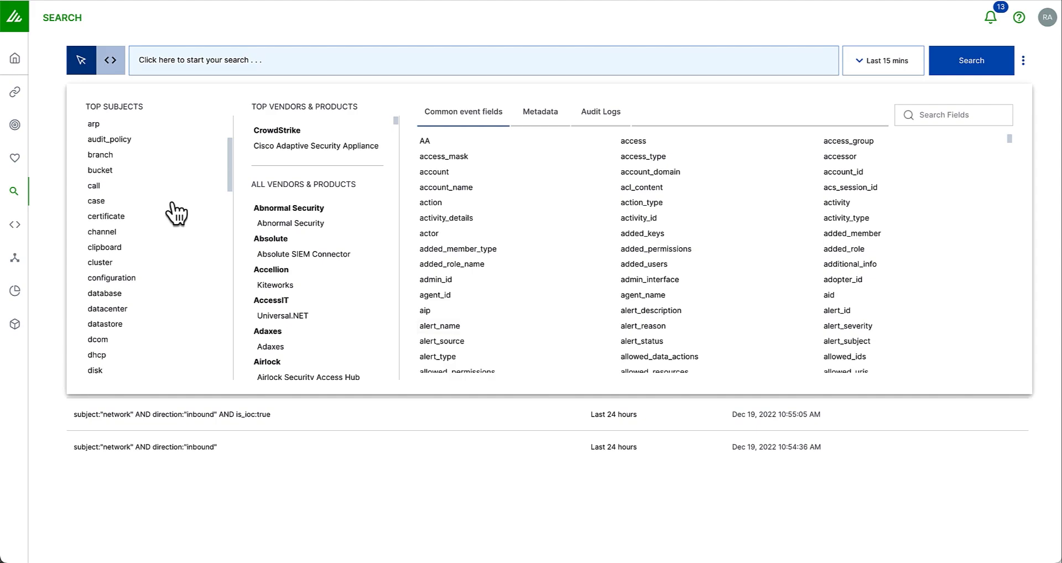
scroll(down, 3)
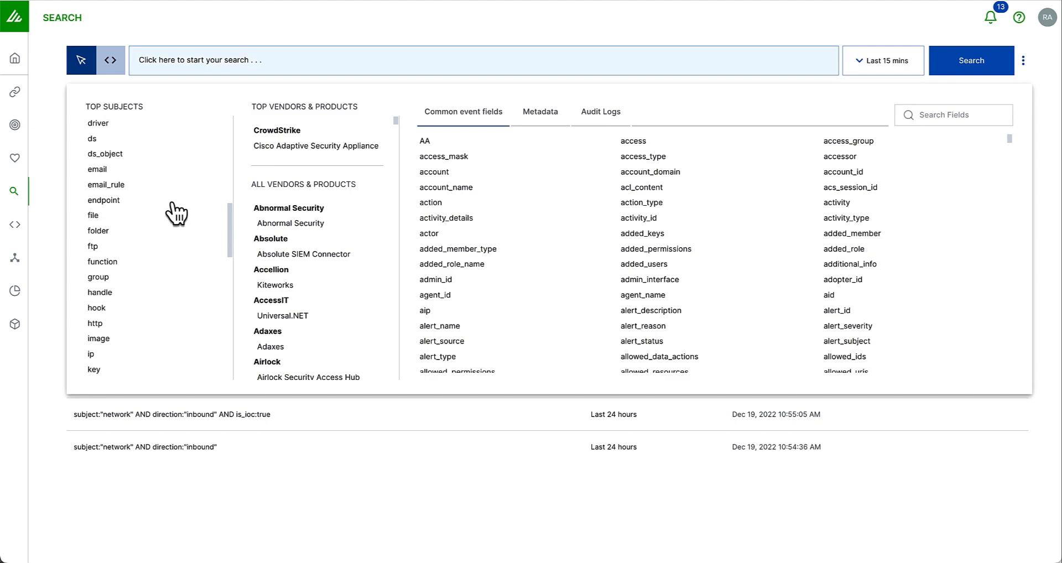
click(103, 311)
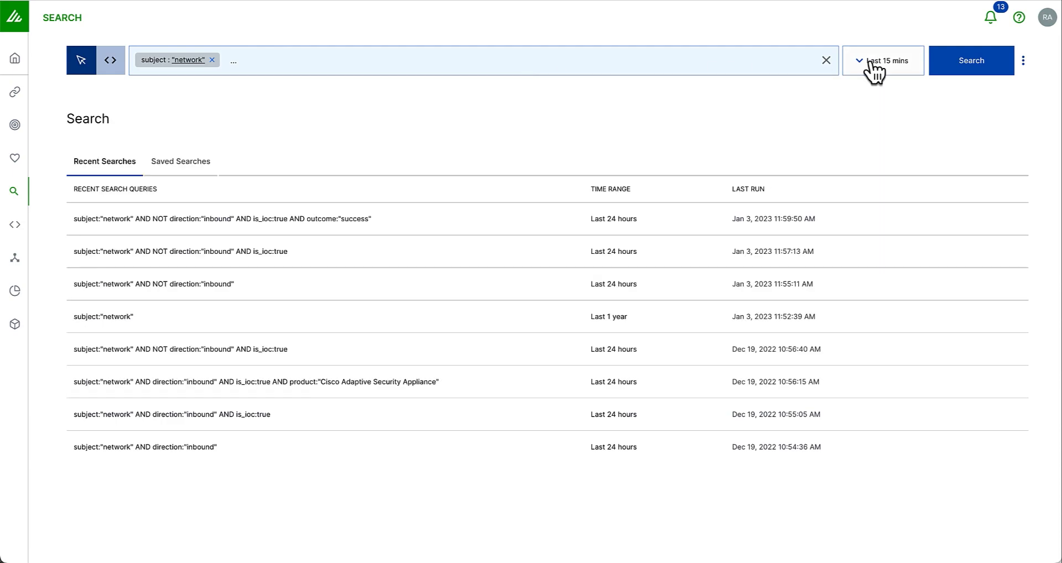
click(881, 61)
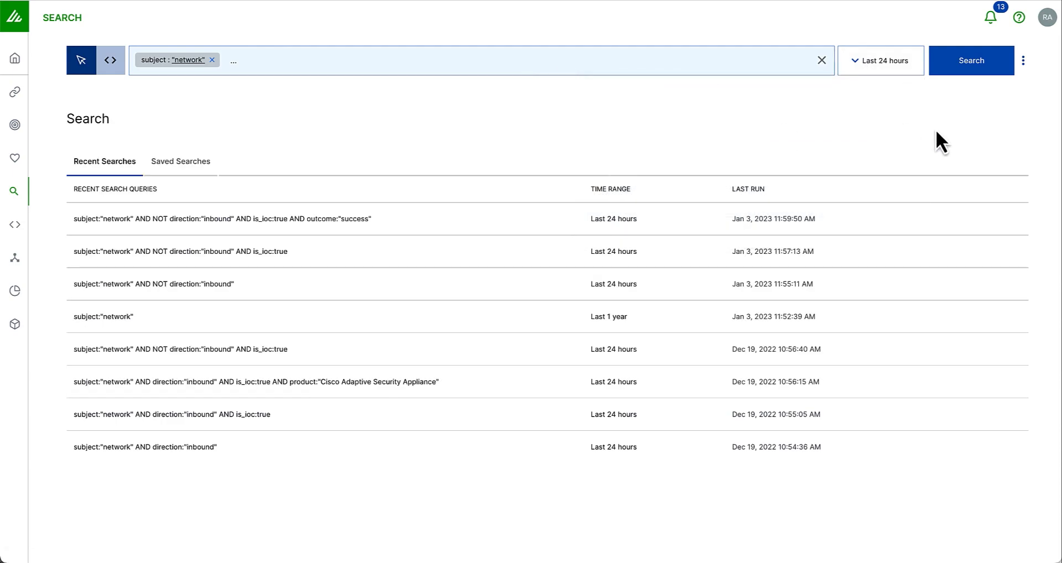
click(971, 61)
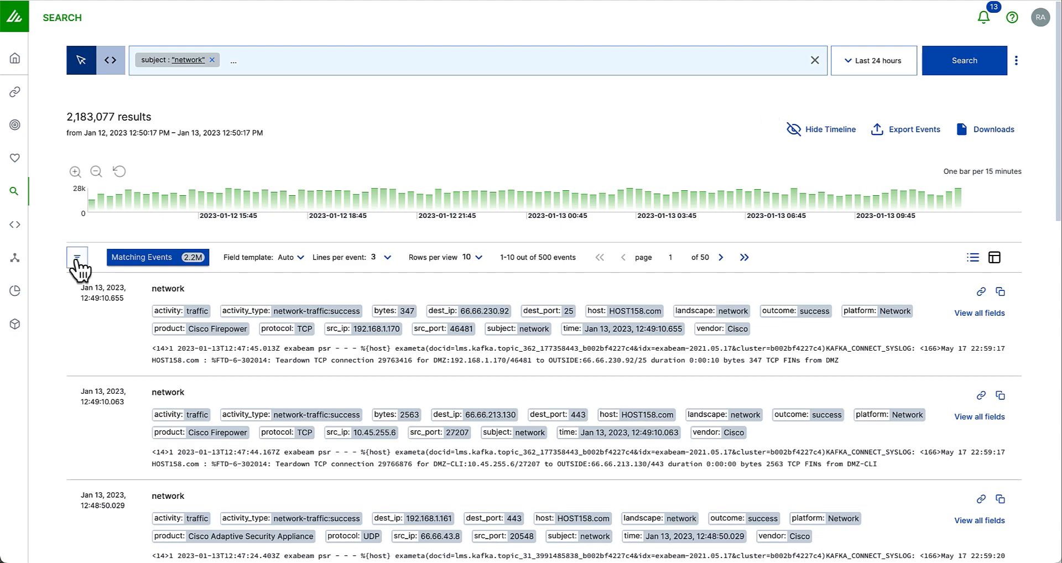
- Review the product field breakdown of the results and bring up the first event's Event Details
click(76, 257)
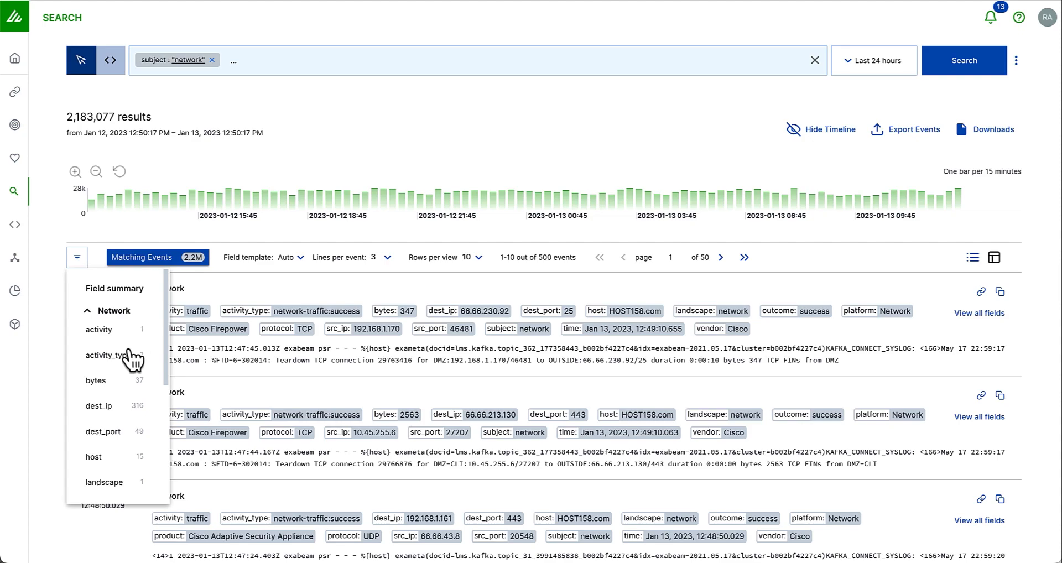
scroll(down, 3)
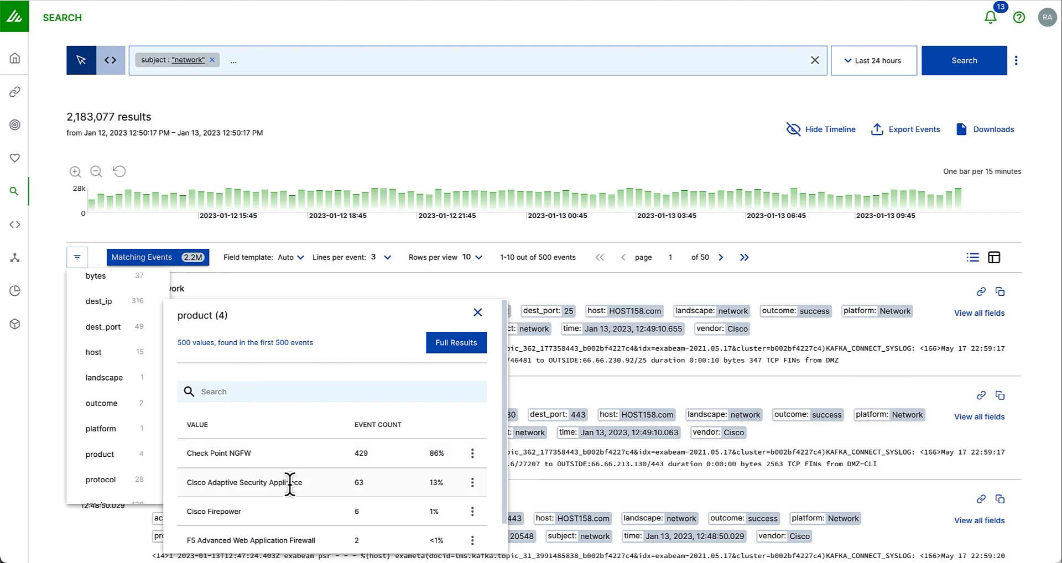
click(478, 312)
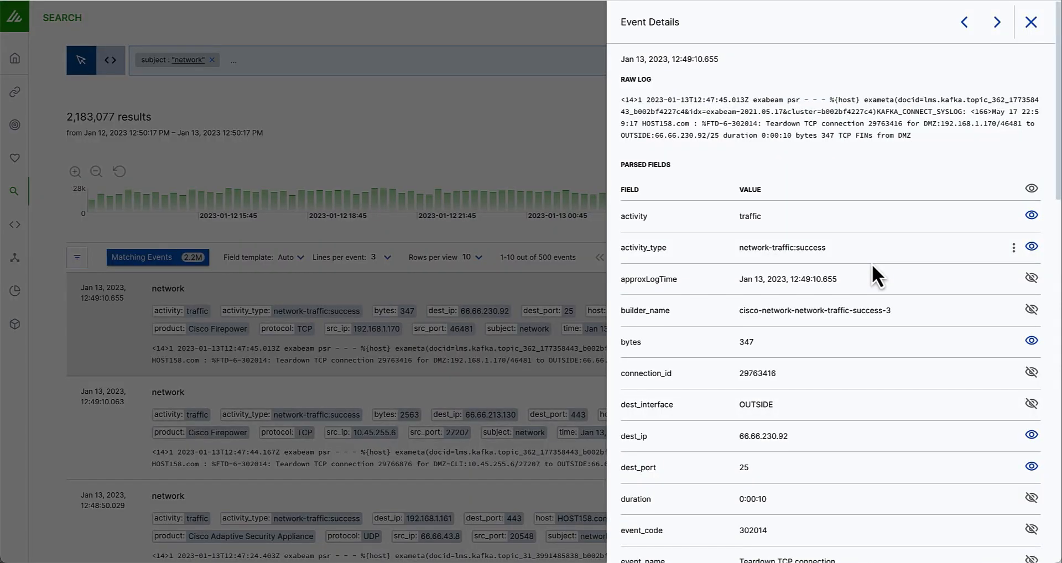
- Review the parsed fields, toggle the activity_type field's visibility, and close Event Details back to the results
scroll(down, 3)
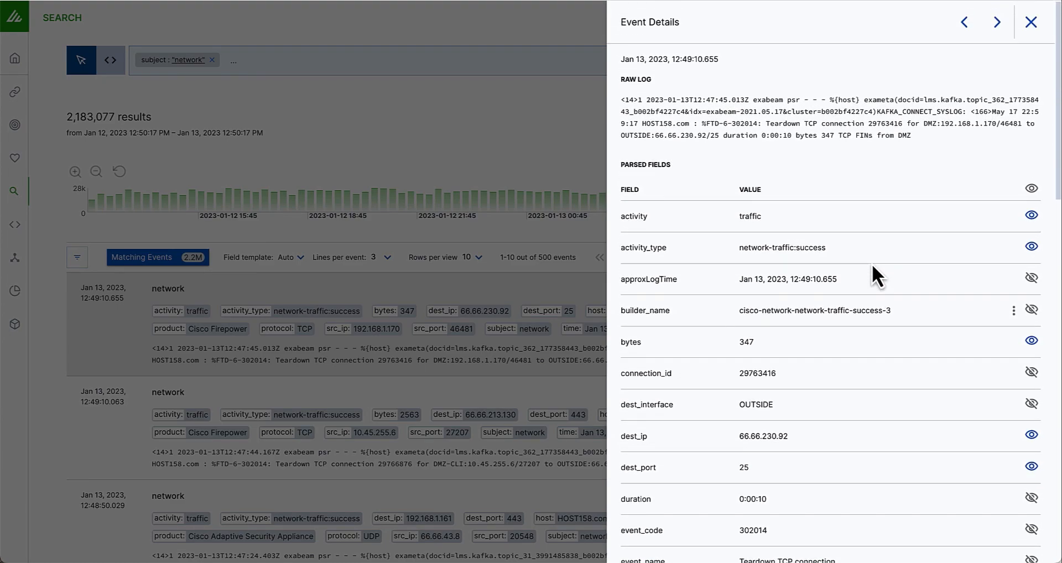
mouse_move(1031, 245)
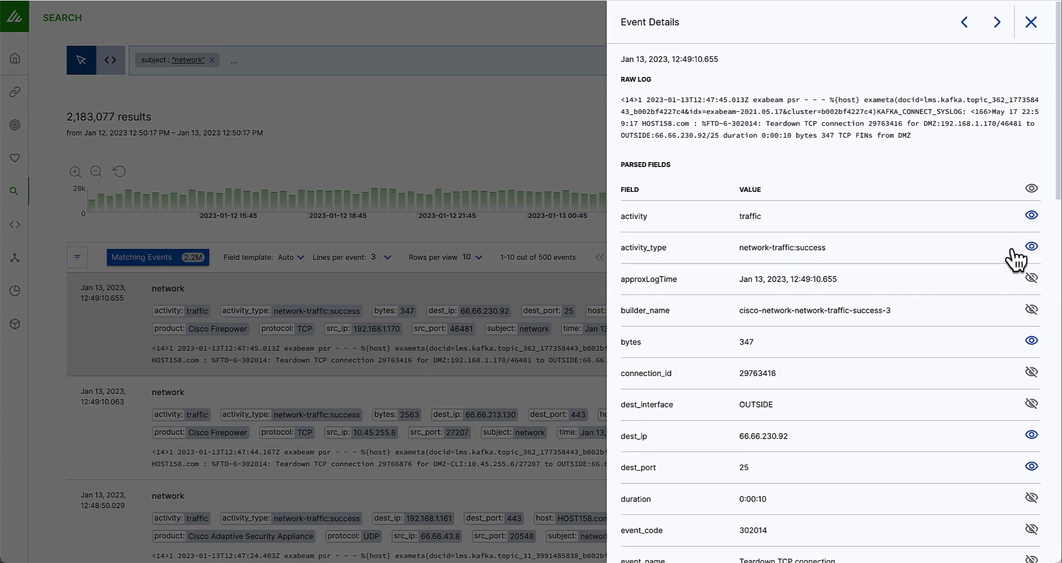
click(1031, 246)
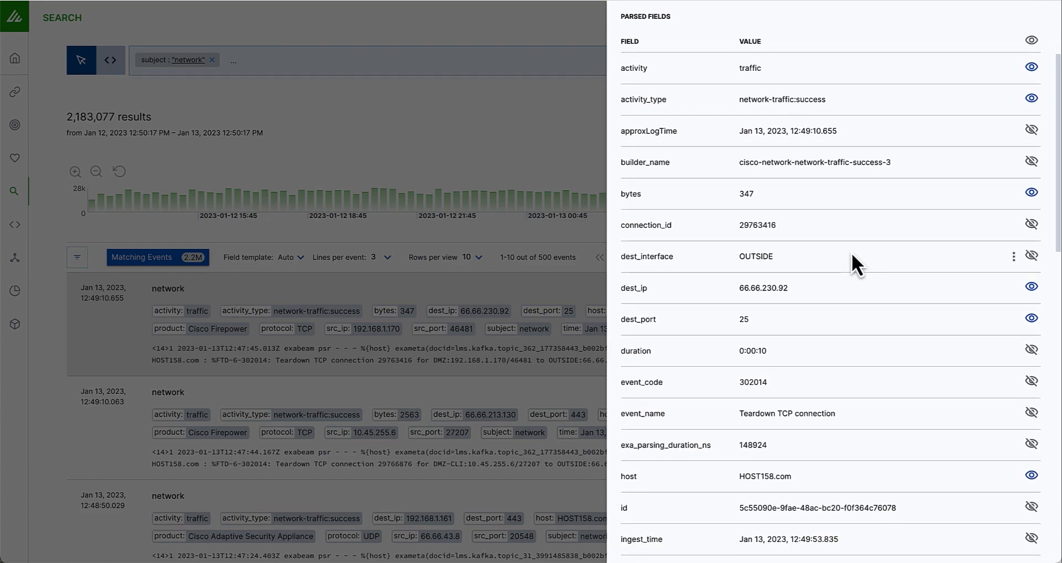
scroll(down, 3)
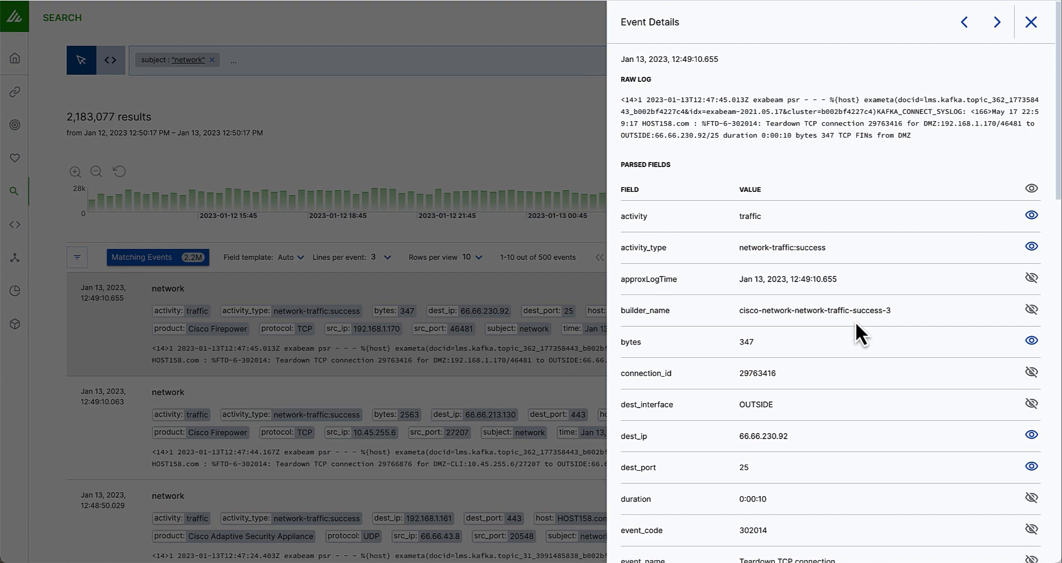
click(1030, 22)
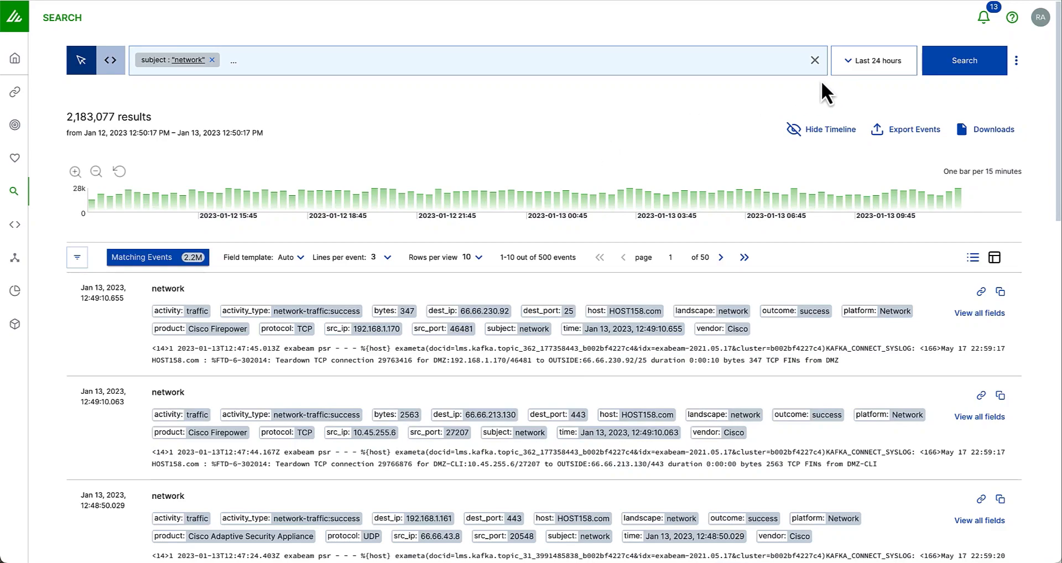
- Set the search time range to Quick > Last 1 year and let results reload to 500M+ events
click(874, 61)
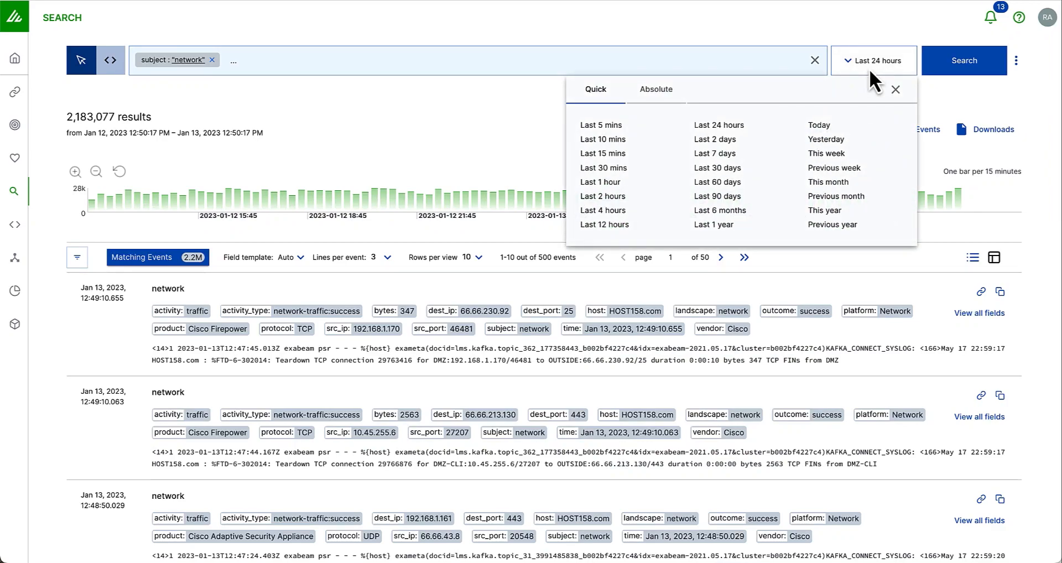
mouse_move(711, 224)
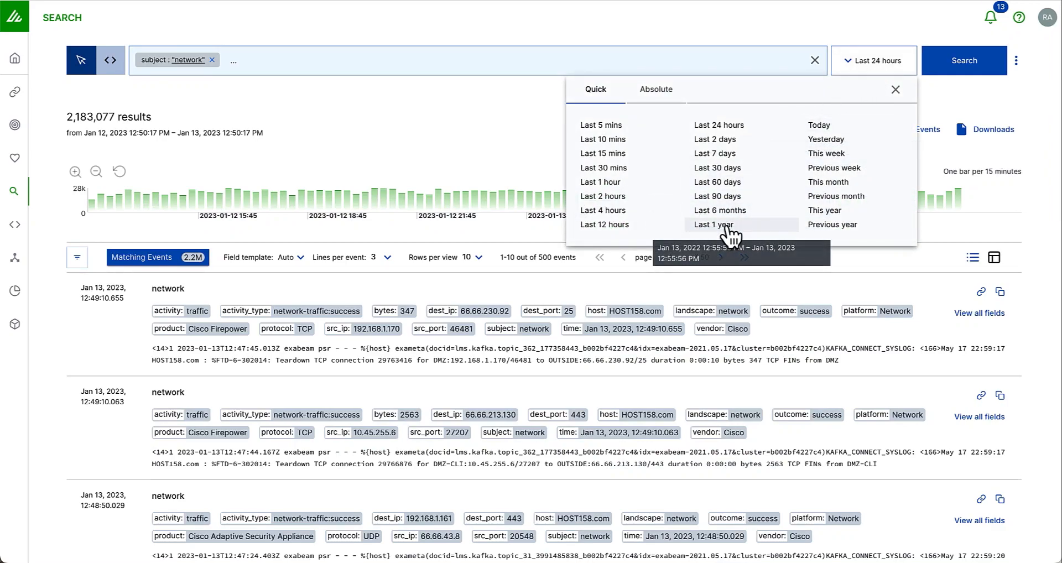
click(711, 225)
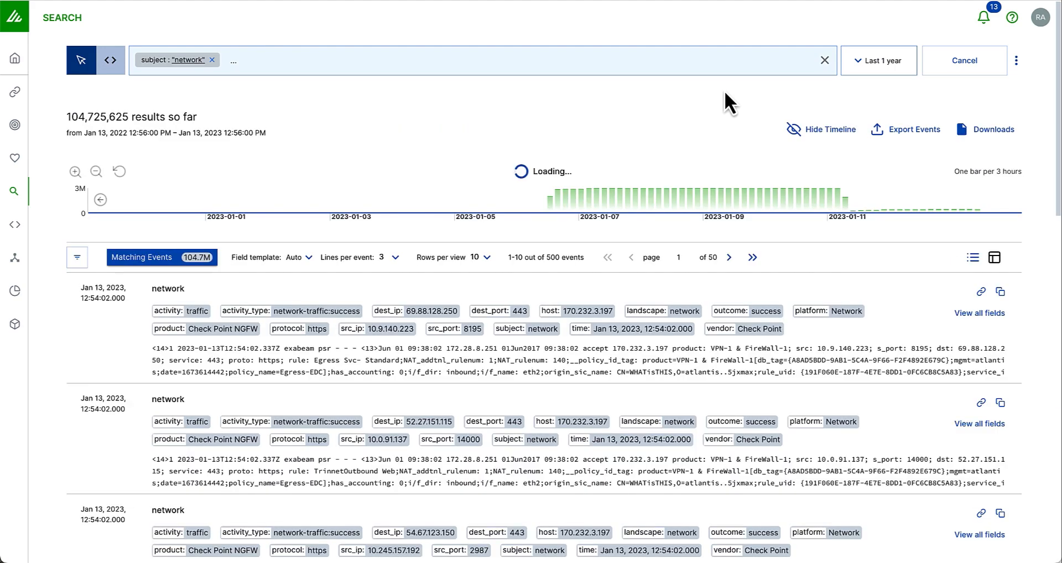
click(96, 171)
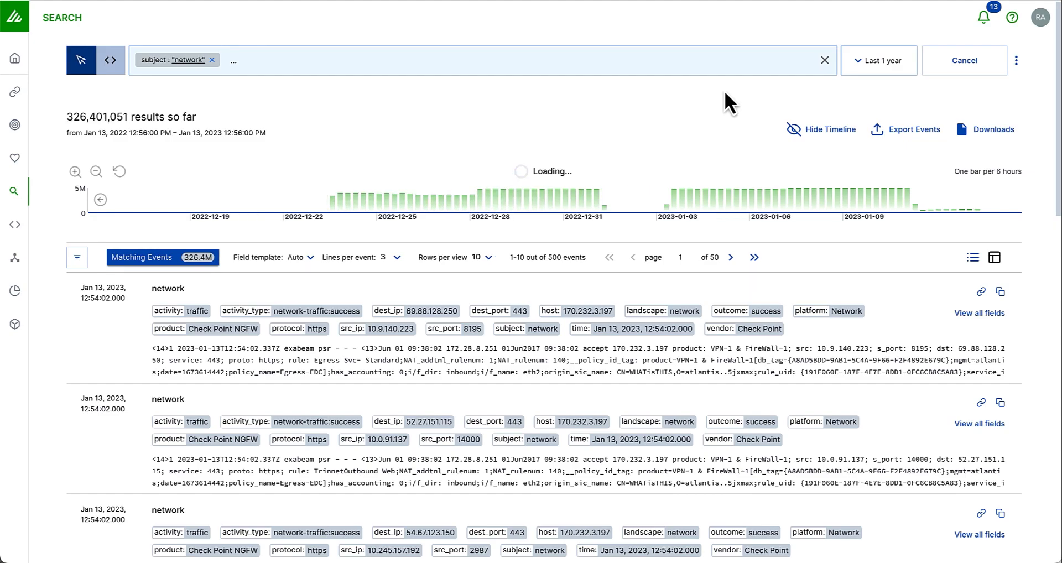
click(96, 172)
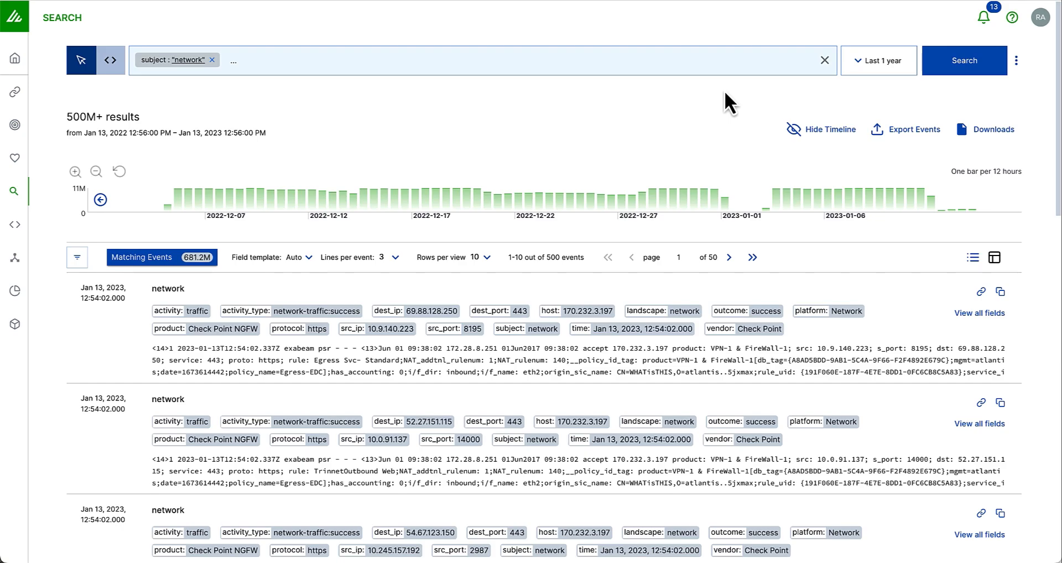
mouse_move(723, 233)
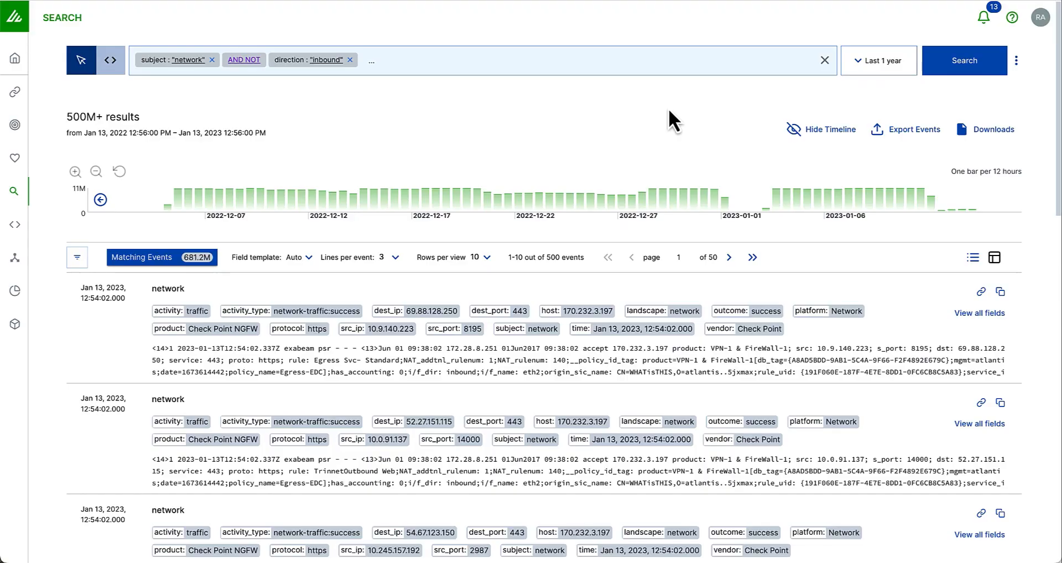
mouse_move(883, 71)
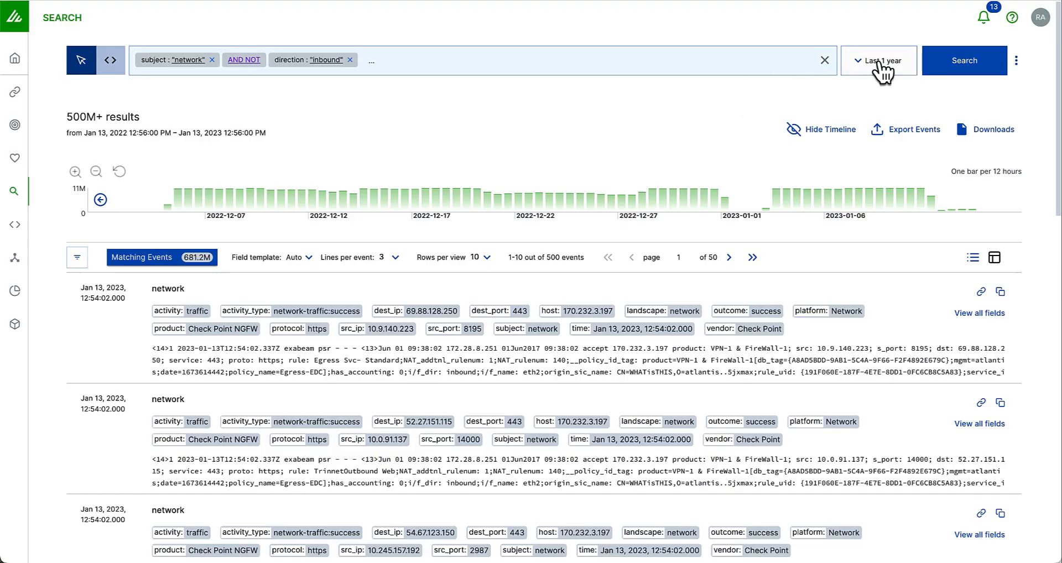
- Run the query excluding direction "inbound" over the Last 24 hours, returning 272,726 results
click(877, 61)
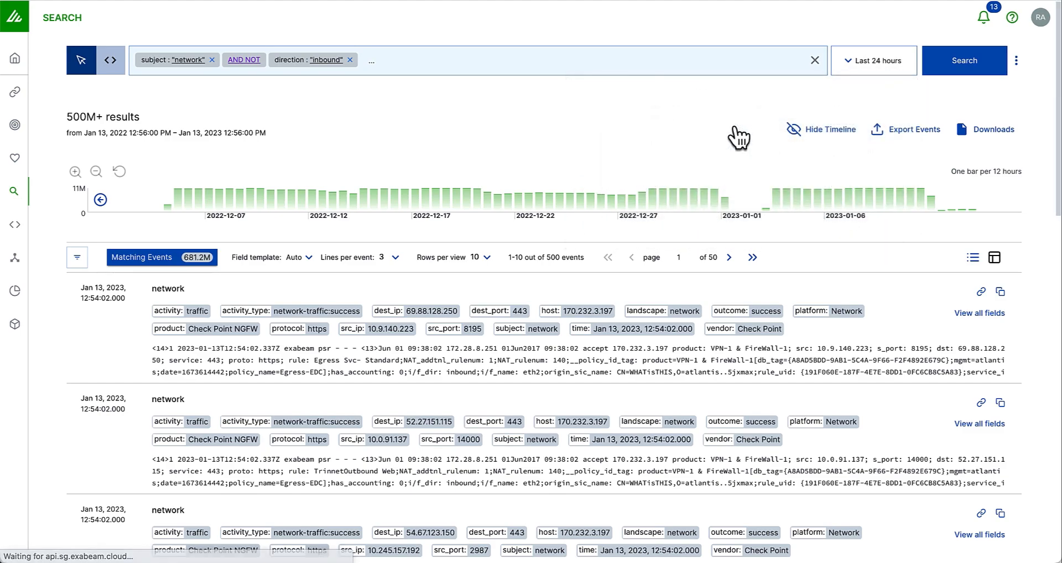
click(963, 61)
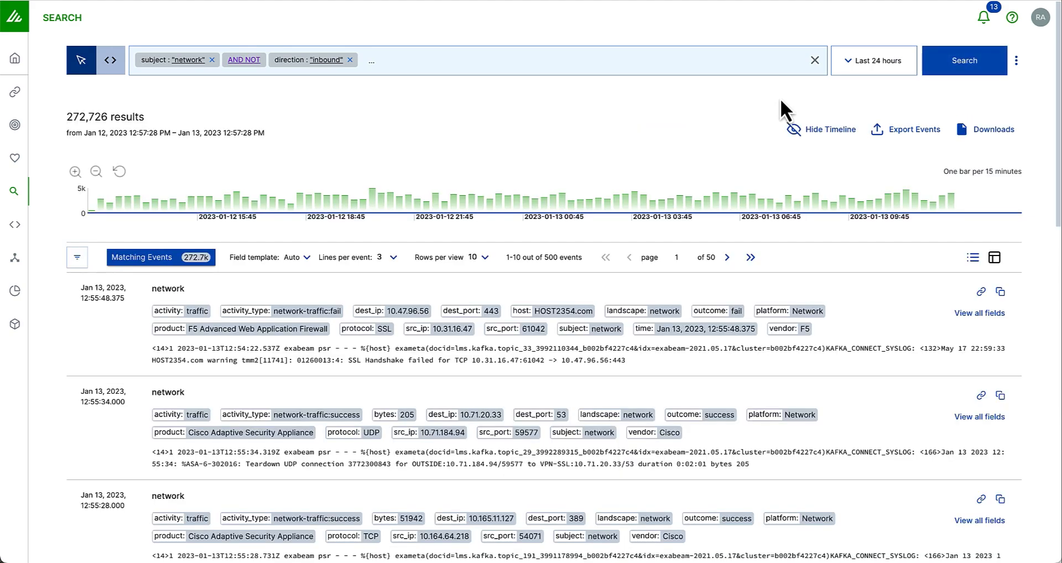
mouse_move(798, 178)
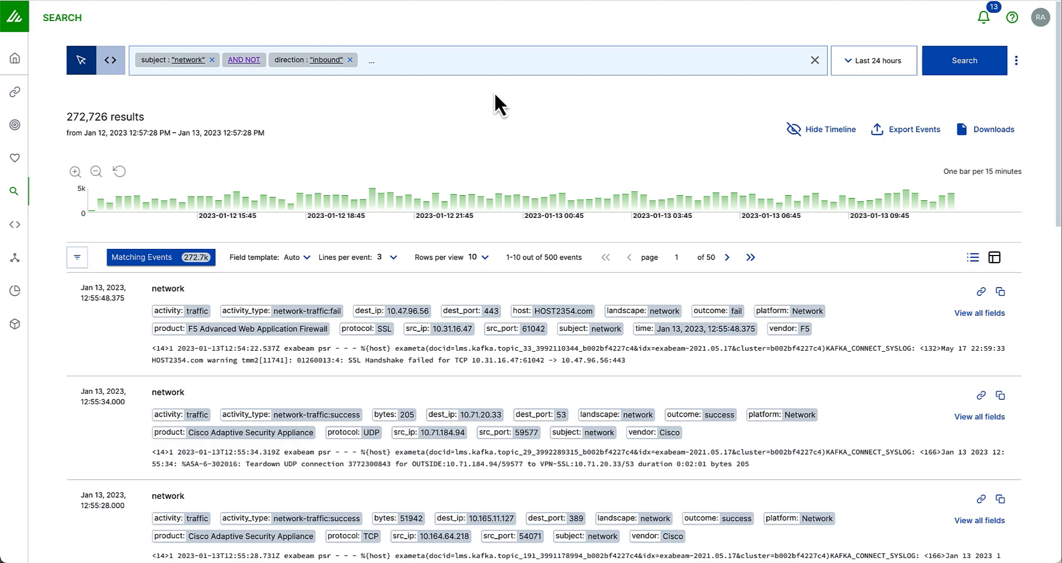
- Add an is_ioc TRUE condition via the field picker and rerun the network search
click(372, 61)
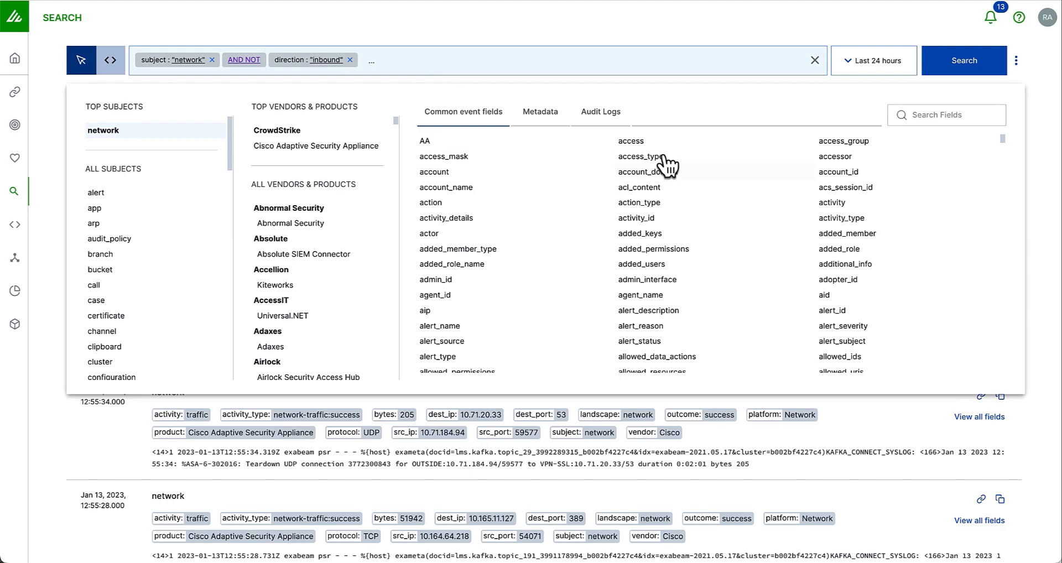
text(ioc)
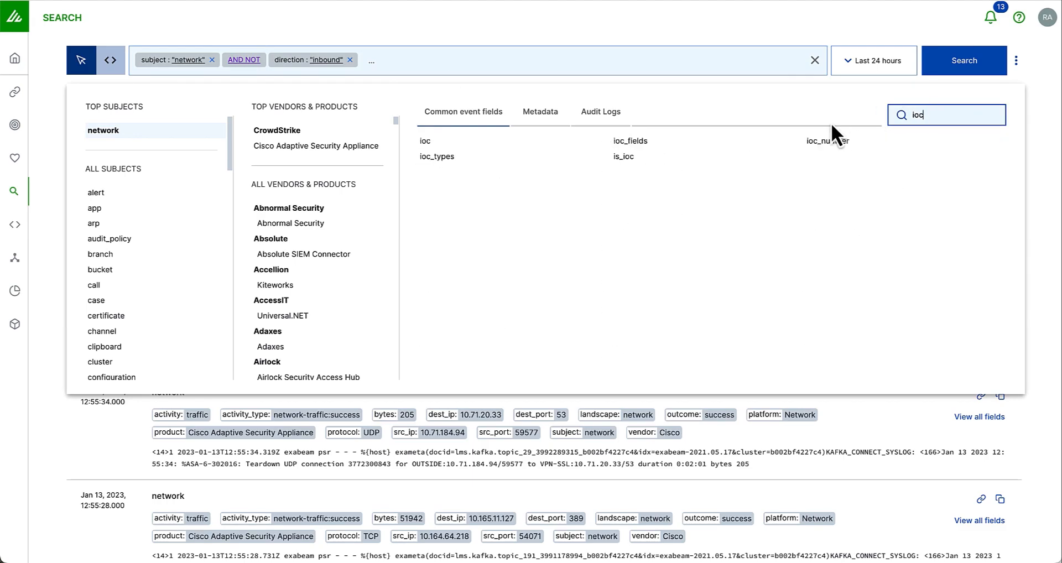
click(623, 156)
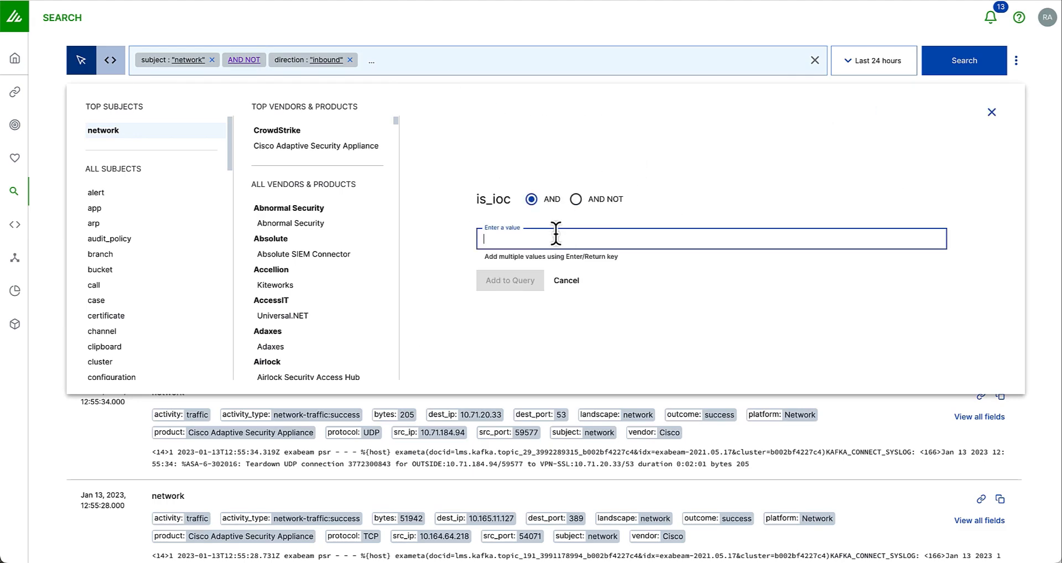
click(509, 280)
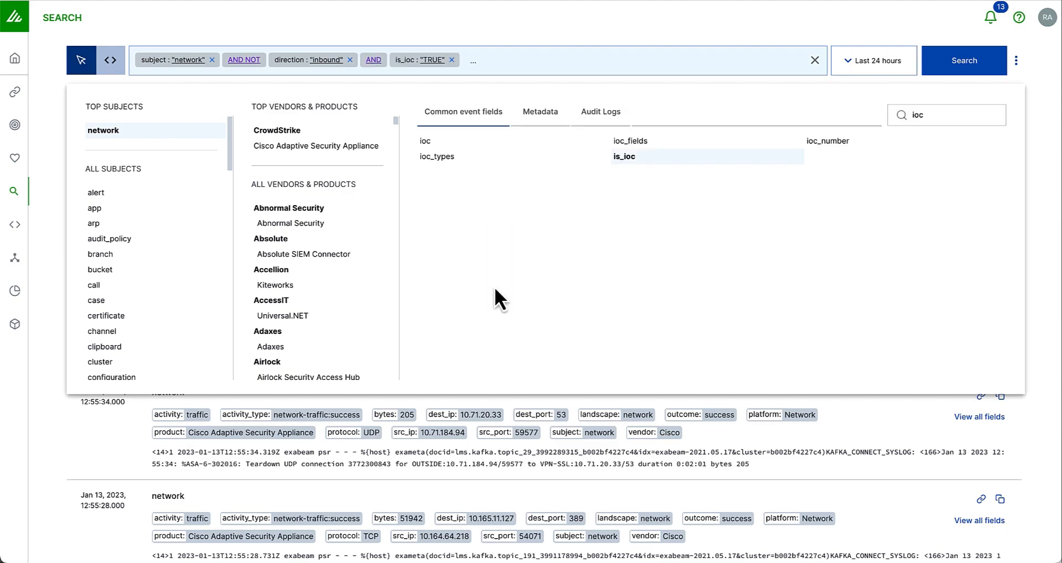
click(964, 61)
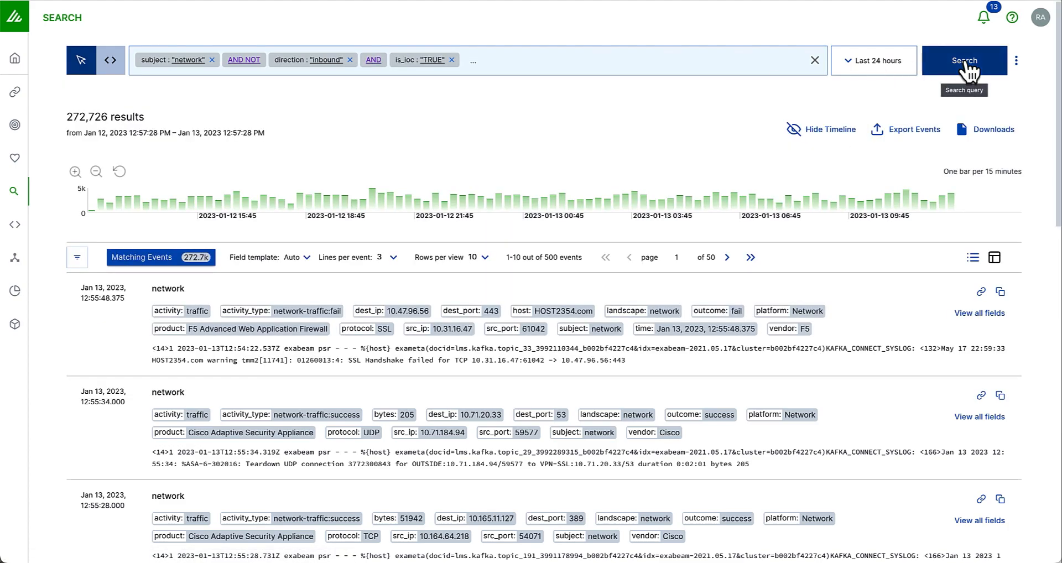
click(964, 61)
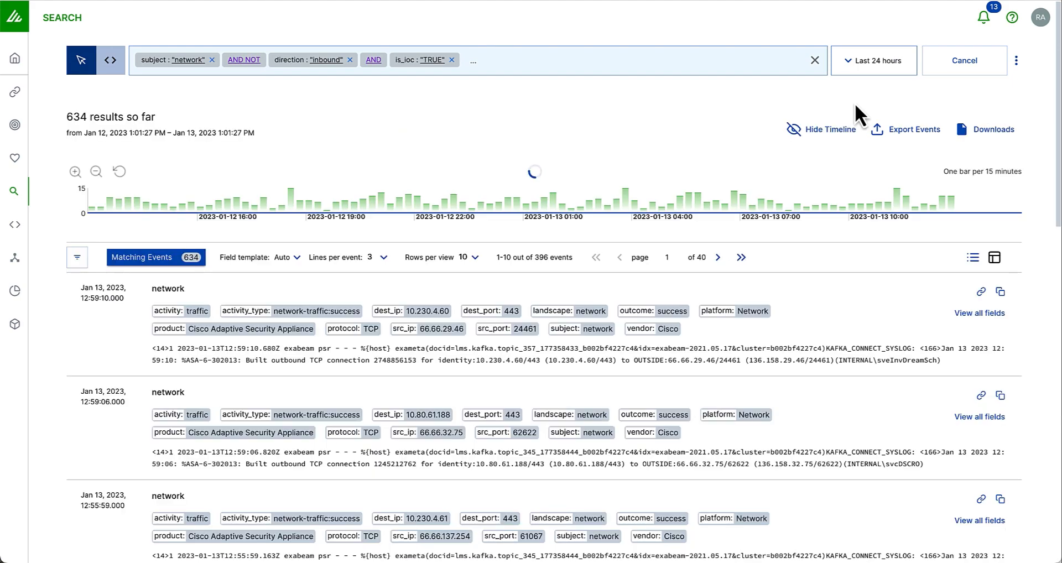
- View the Event Details panel of the newest of the 634 IOC events
click(964, 61)
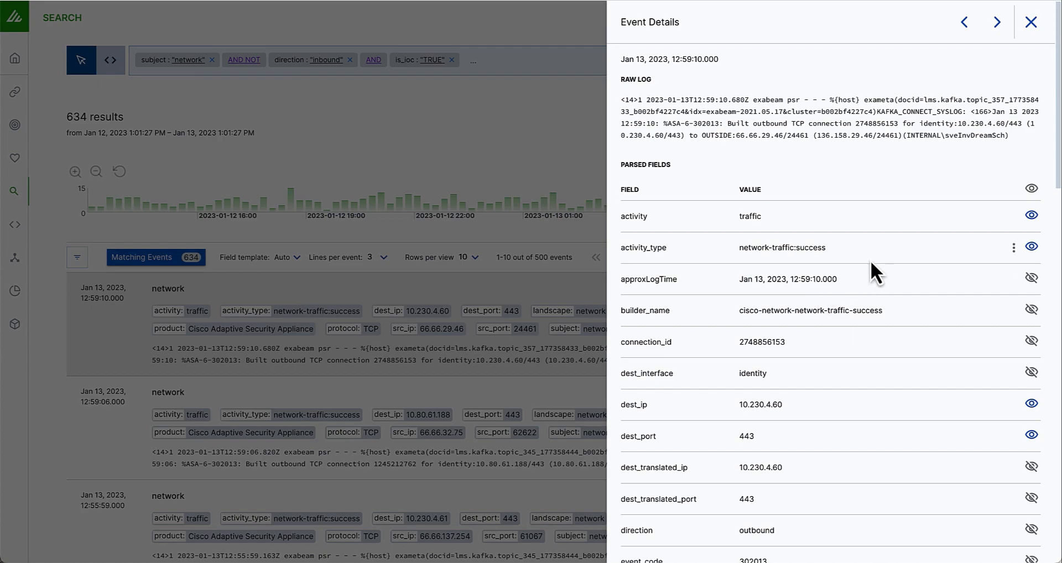
scroll(down, 3)
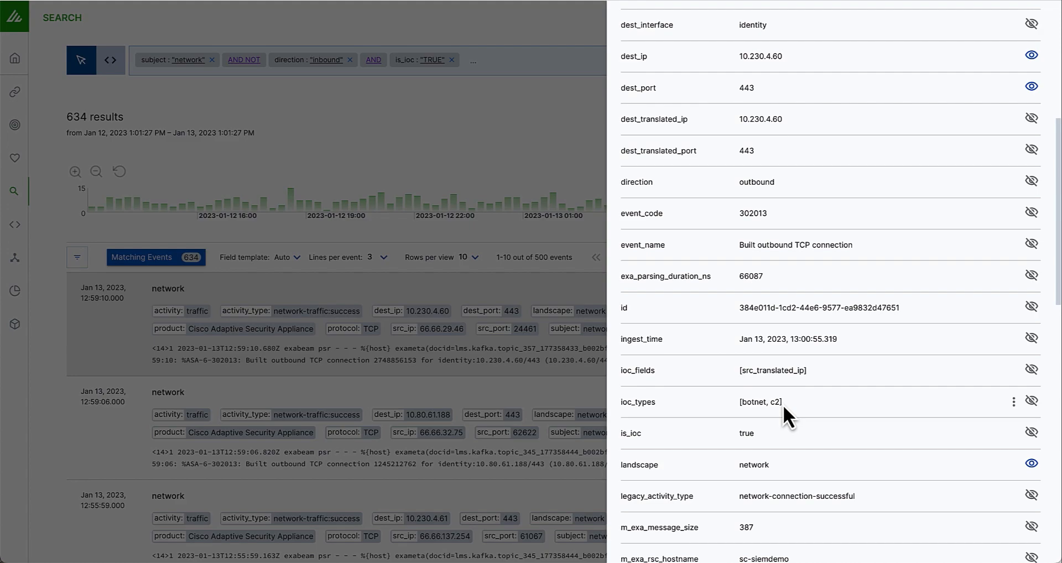
scroll(down, 3)
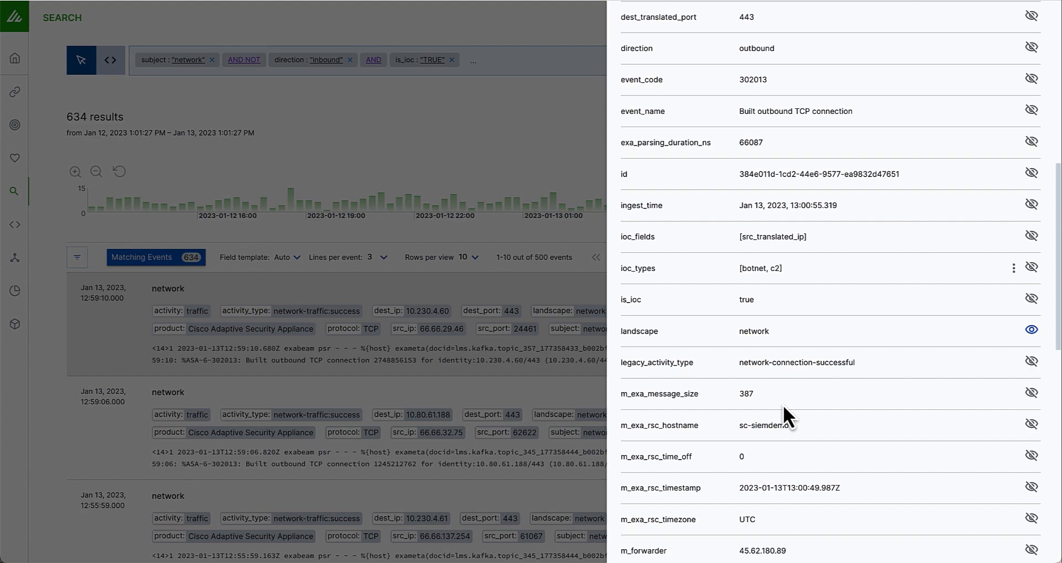
scroll(down, 3)
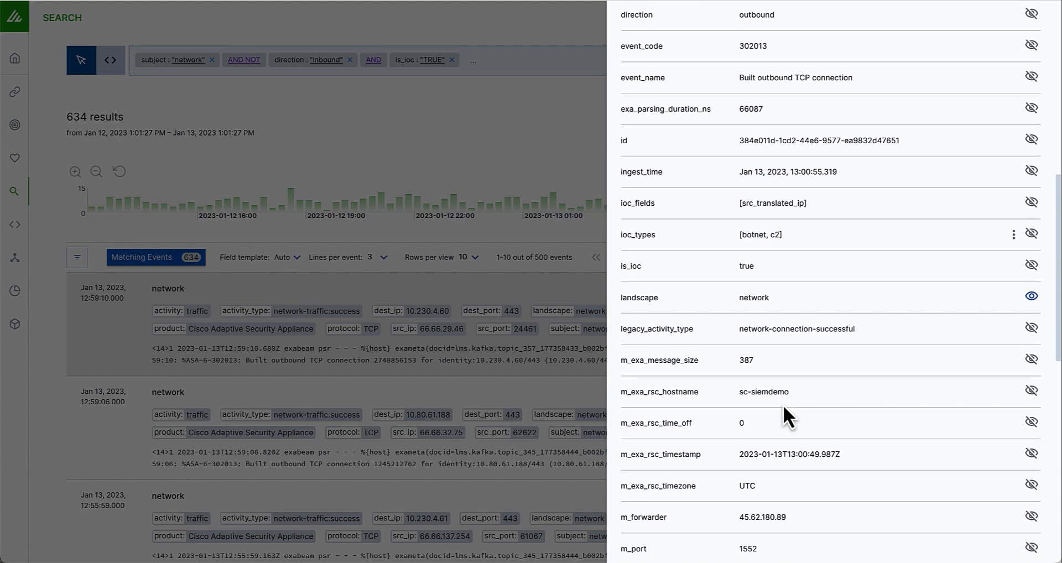
scroll(down, 3)
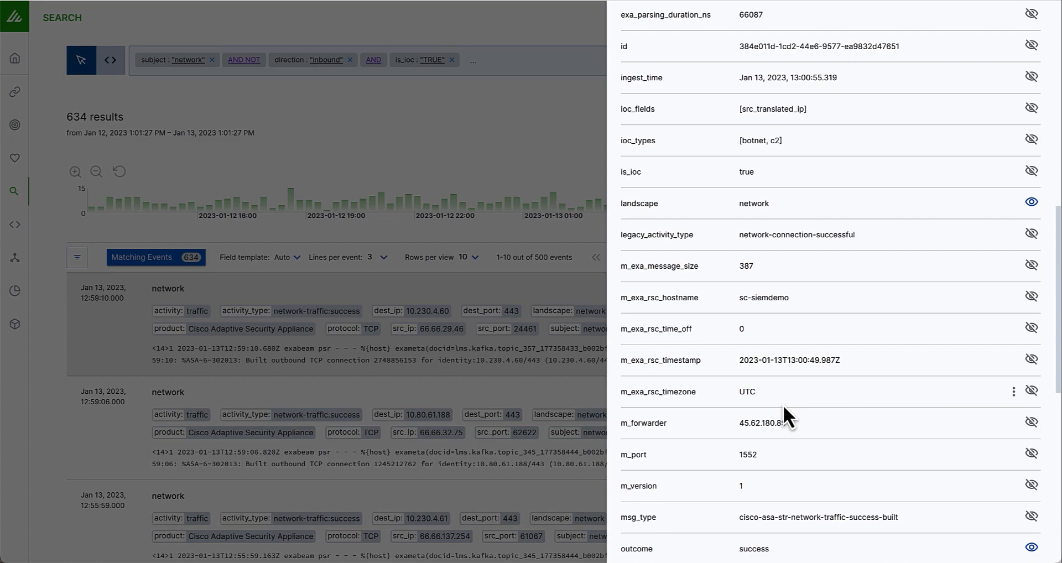
scroll(down, 3)
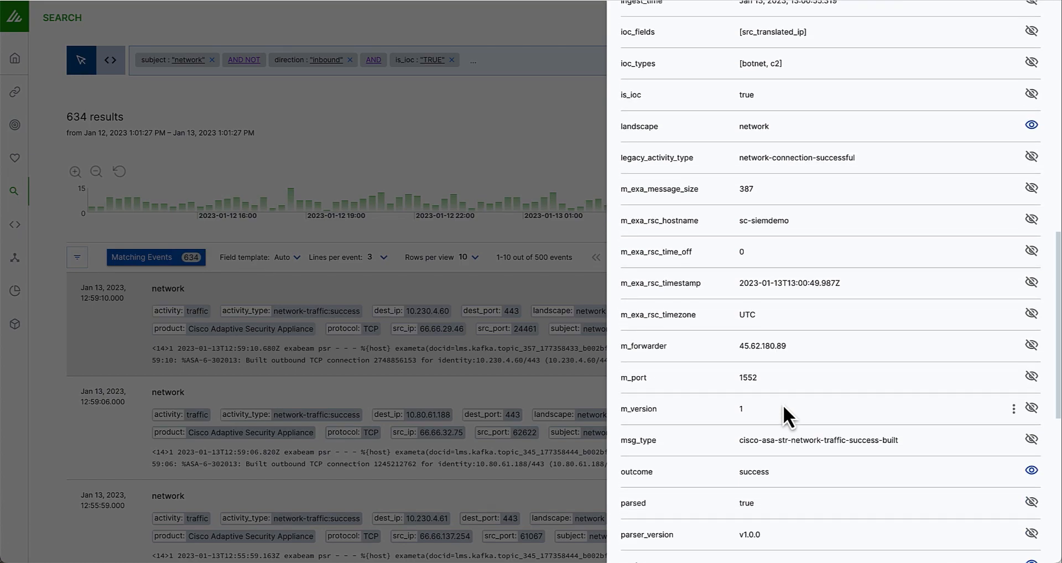
scroll(down, 3)
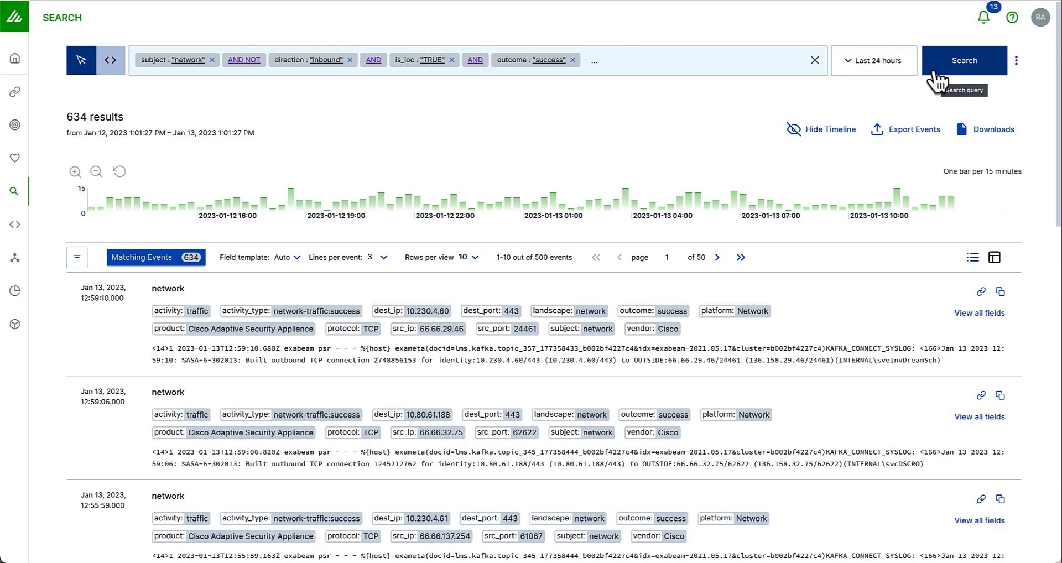
- Rerun the IOC search with outcome "success" added and bring up the search's actions menu
click(963, 61)
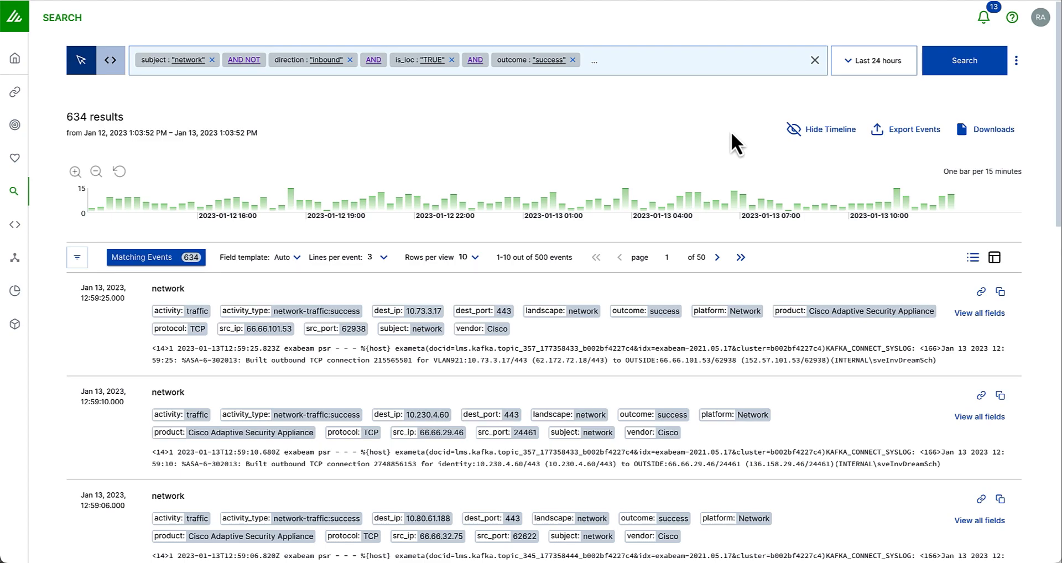
click(1015, 61)
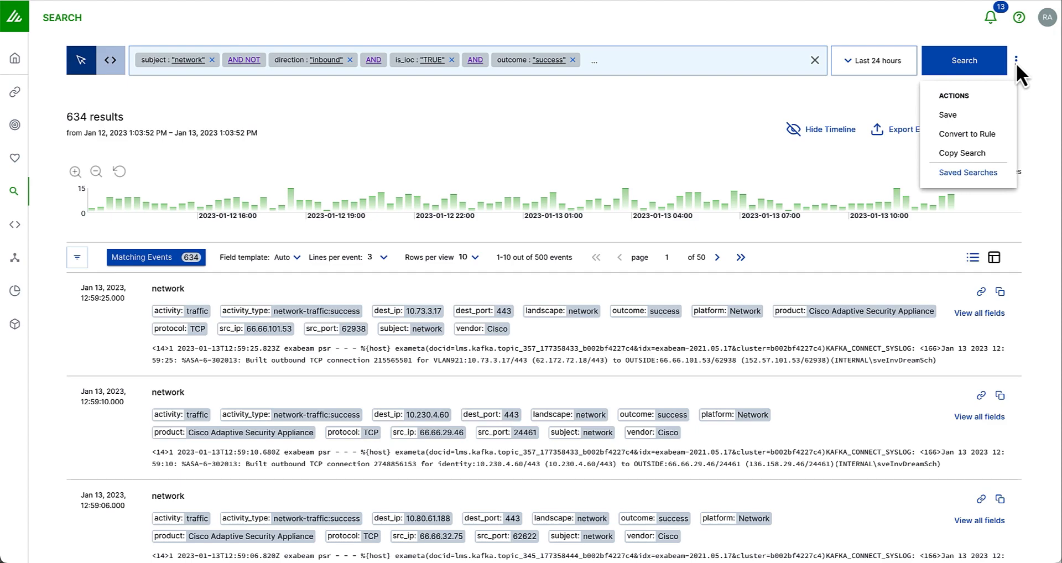
- Convert the current IOC search into a new rule draft with the query prefilled
click(968, 134)
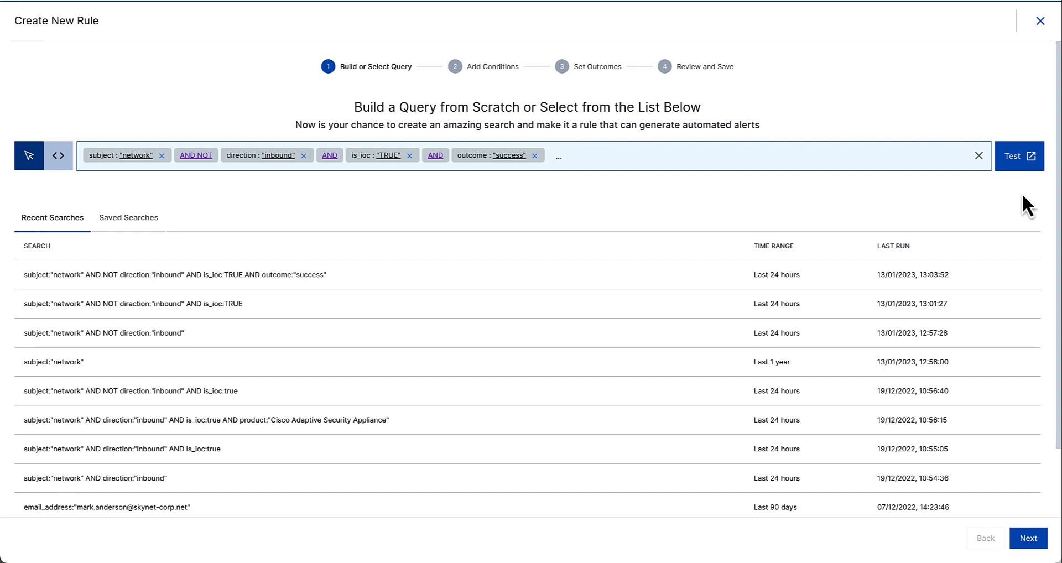
mouse_move(818, 373)
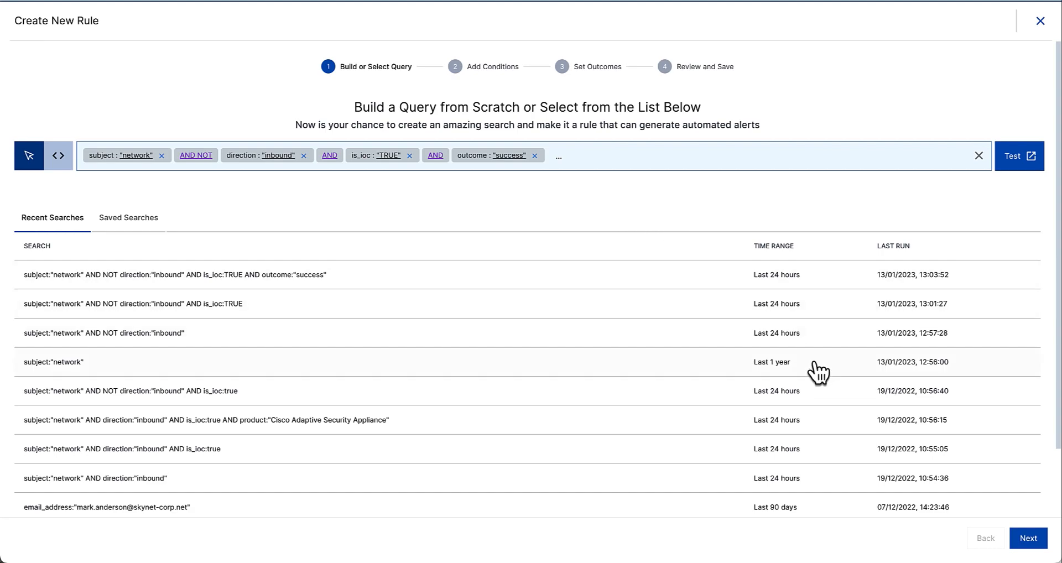
- Advance to Add Conditions and set the rule to trigger when any event matches the search
click(1027, 538)
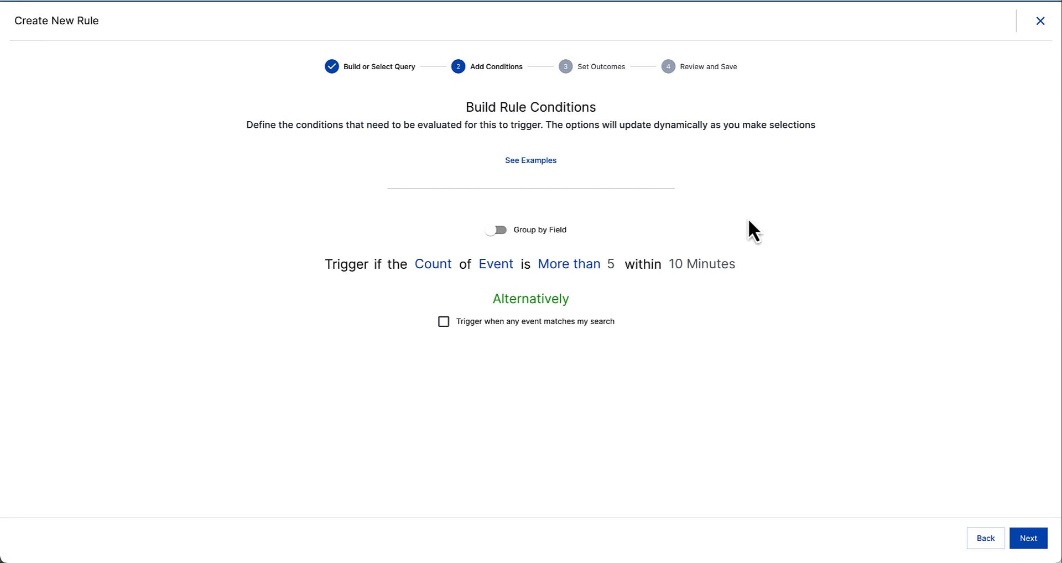
mouse_move(794, 258)
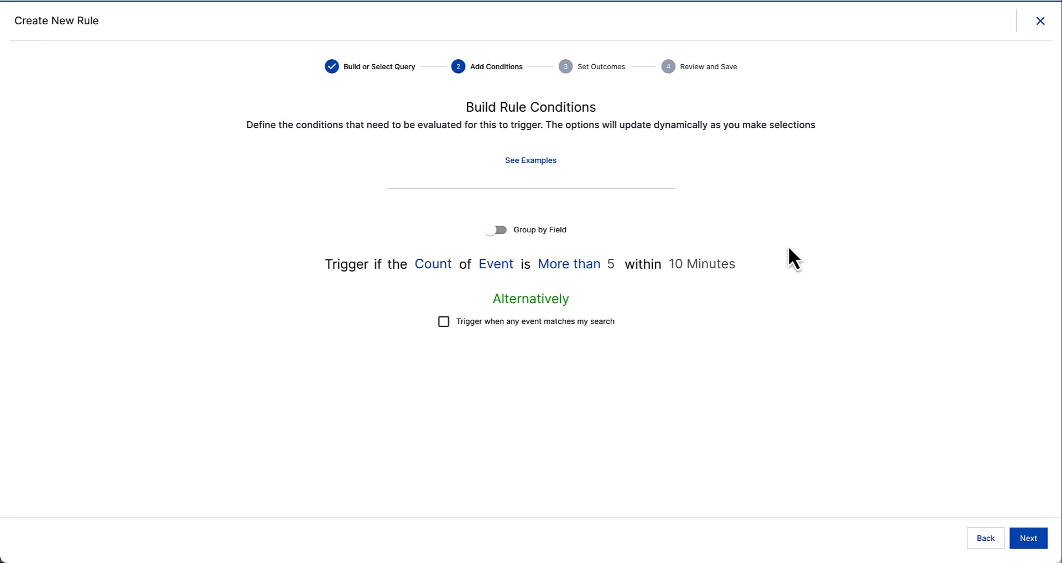
mouse_move(703, 263)
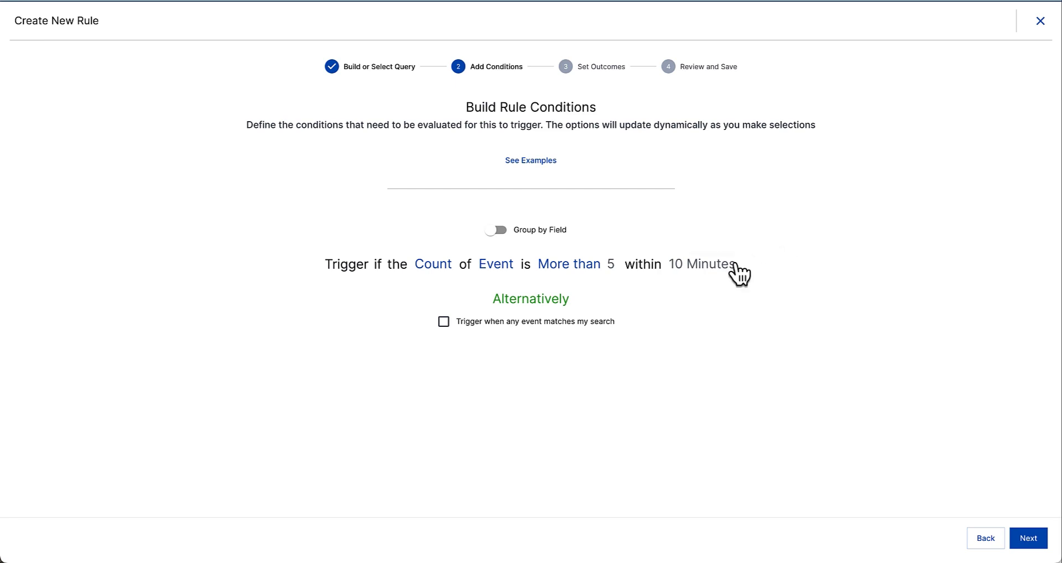
mouse_move(494, 331)
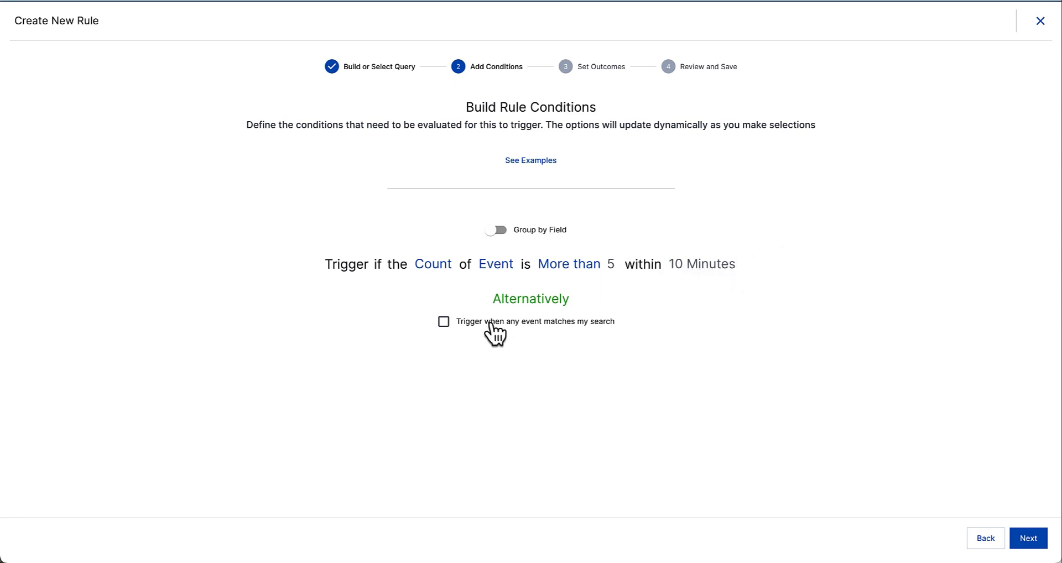
click(444, 321)
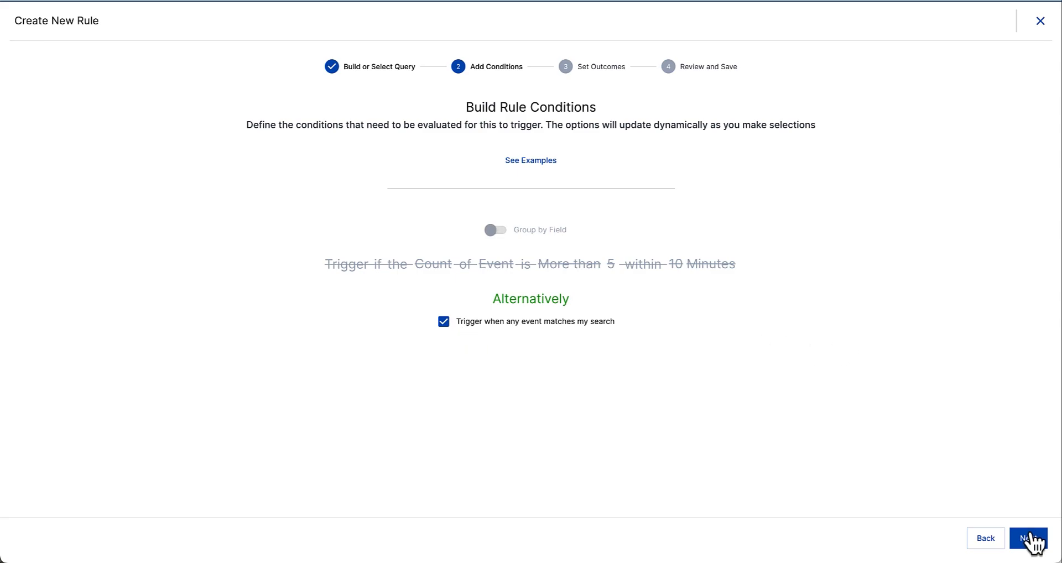
- Enable Generate Alert named IOC-Hit and continue to the review step
click(1027, 538)
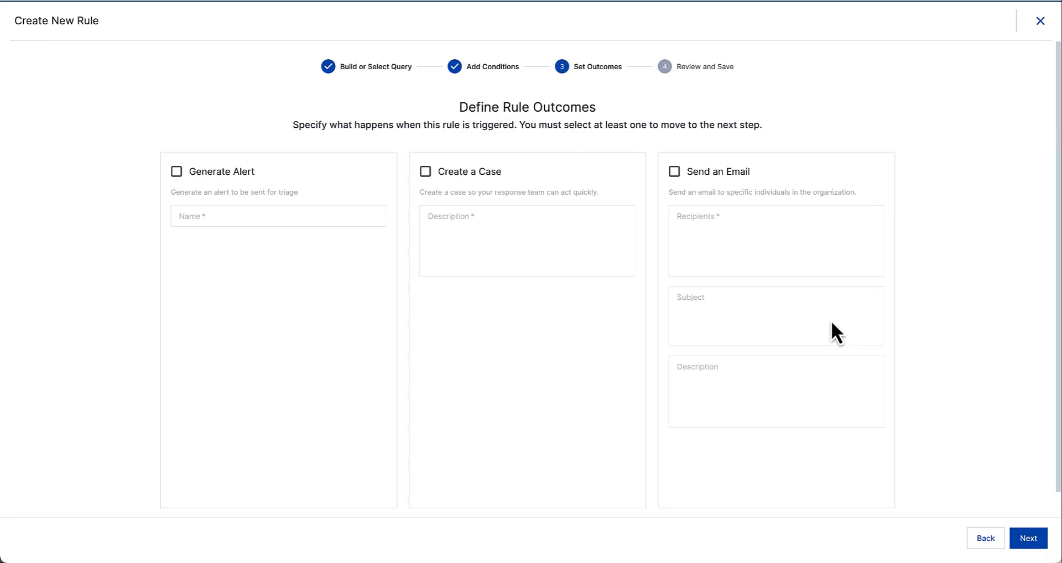
mouse_move(275, 179)
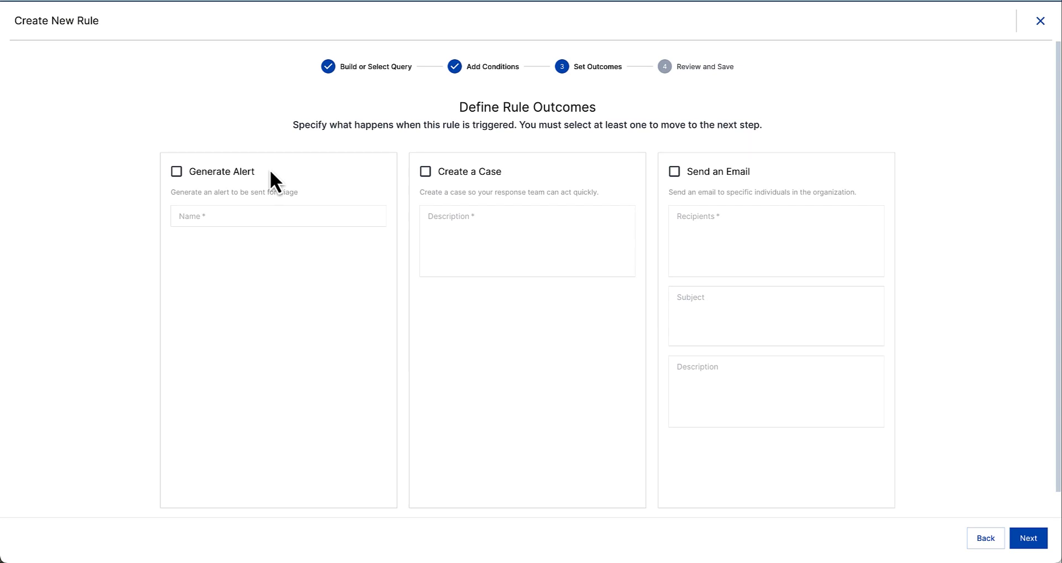
click(176, 170)
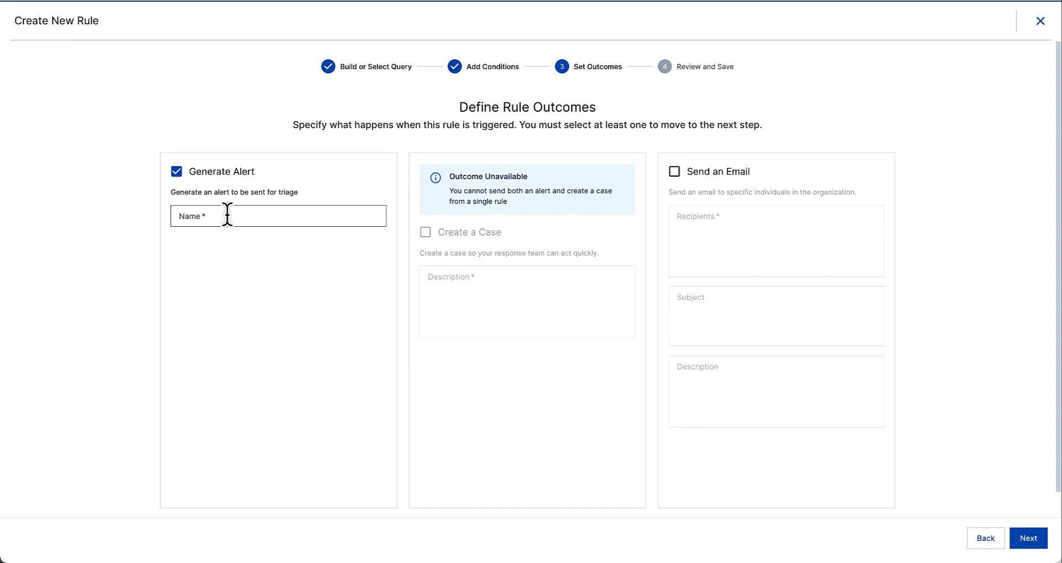
text(IOC)
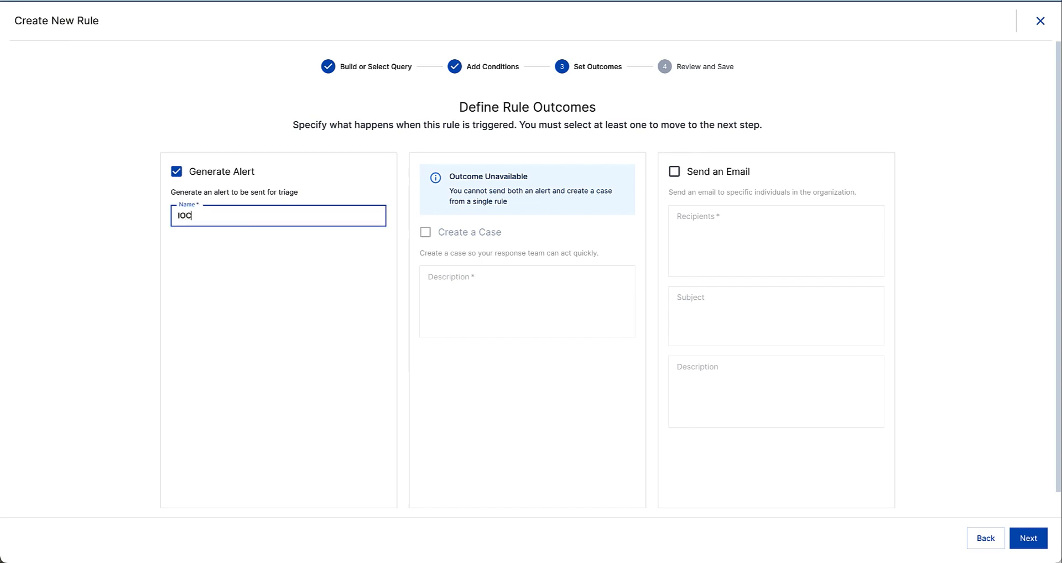
text(-Hit)
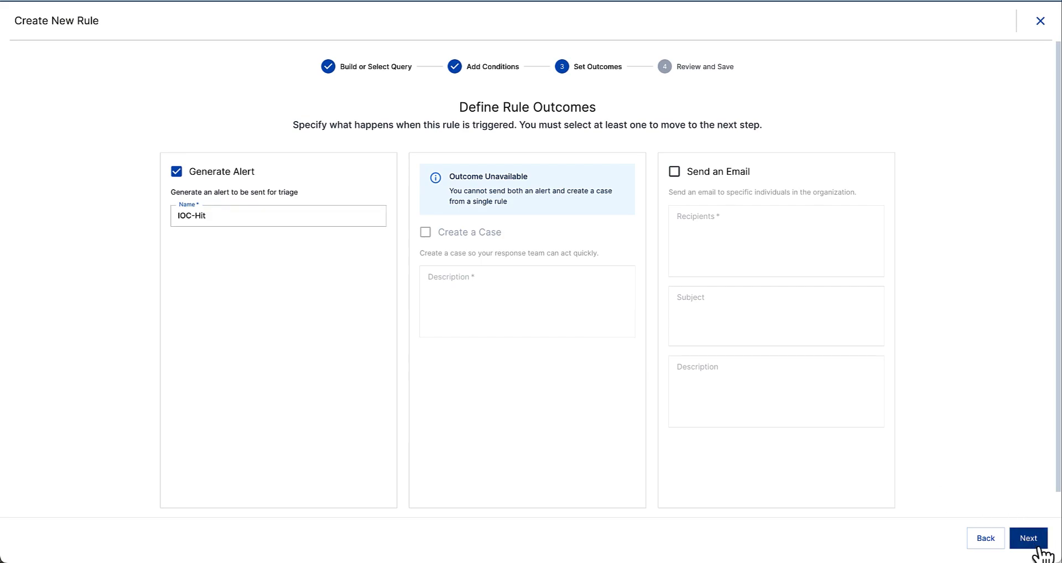
click(1028, 538)
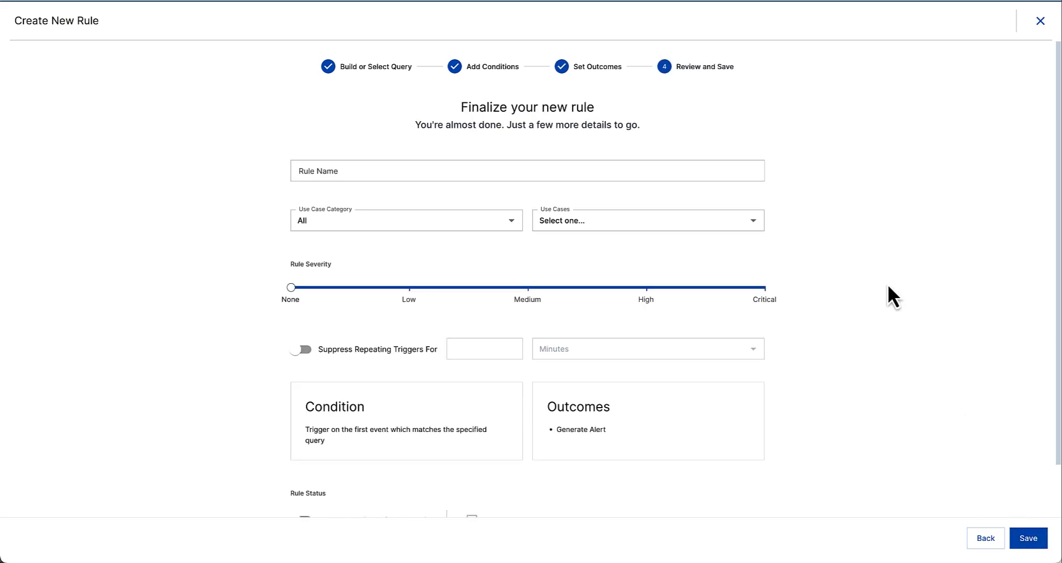
- Name the rule IOC-Hit-RG, categorise it External Threats / Malware, severity Low, and save it
click(527, 171)
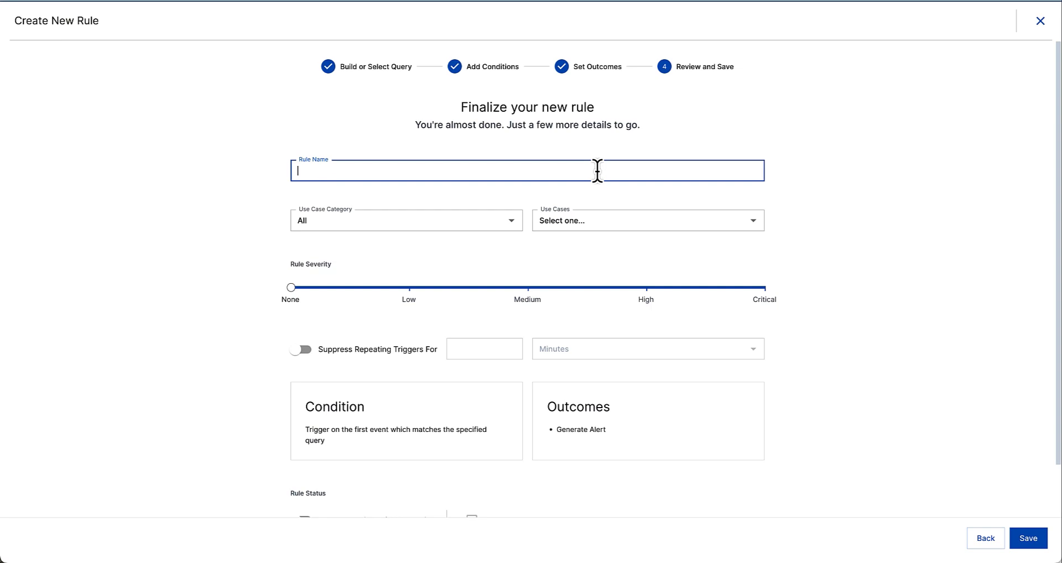
text(IOC-Hit-RG)
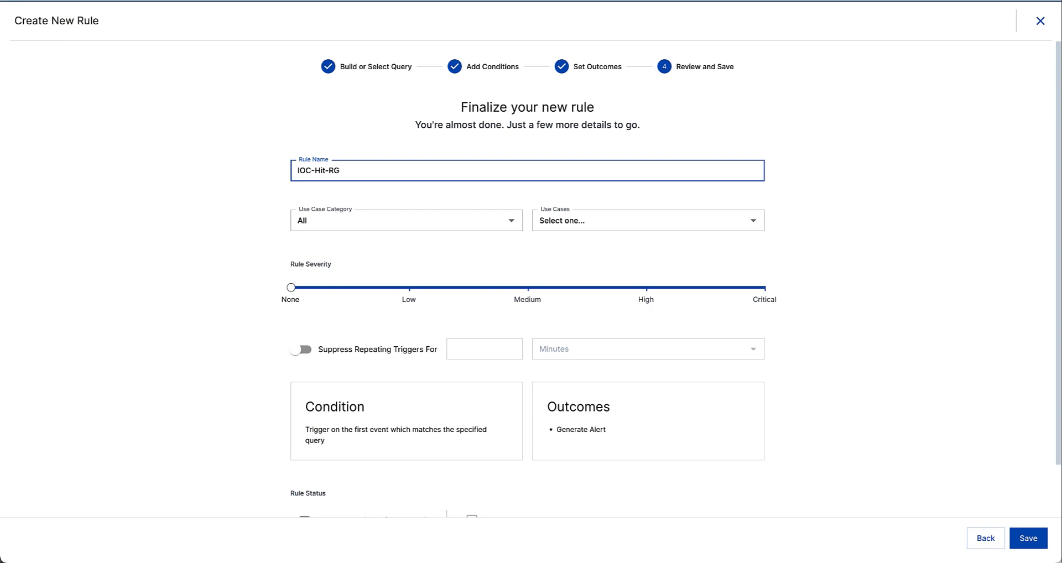
click(406, 220)
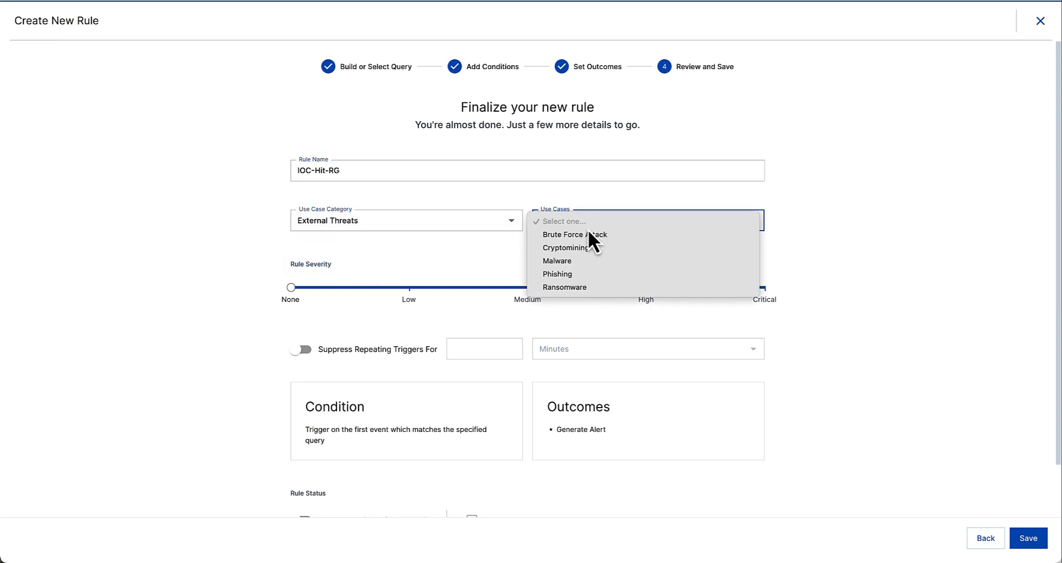
click(556, 261)
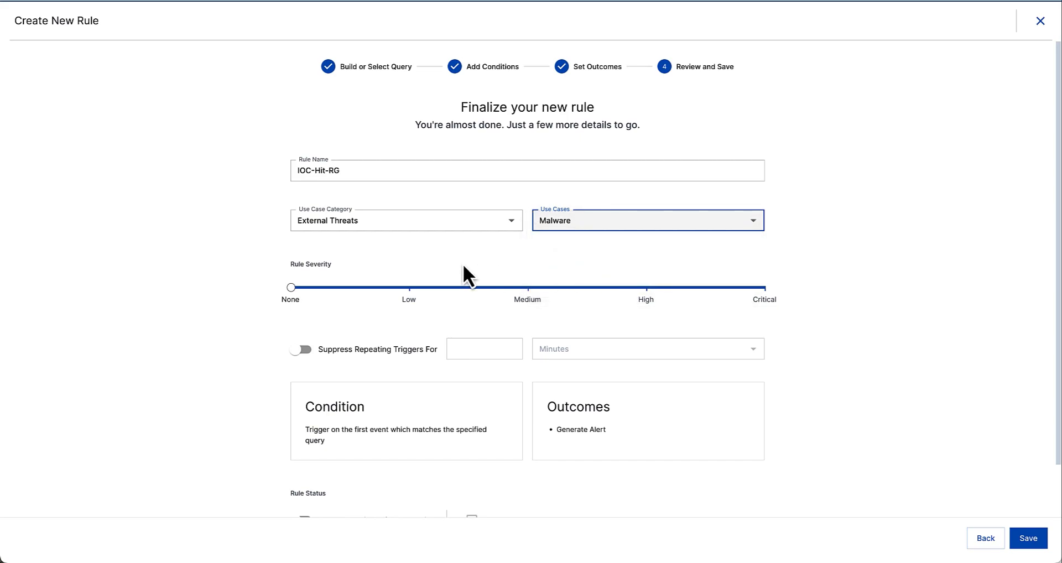
drag(289, 287, 408, 288)
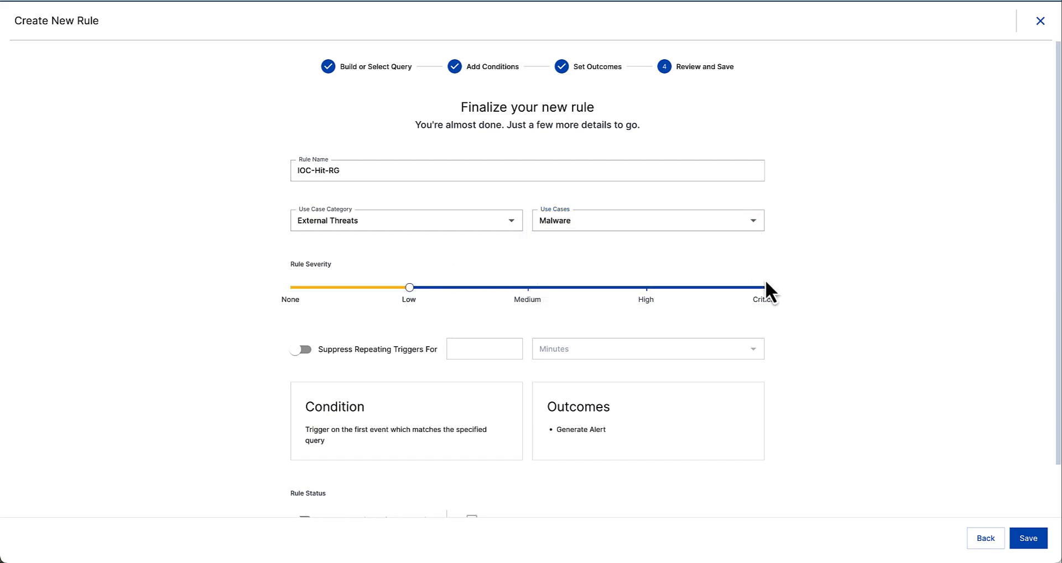
click(1027, 538)
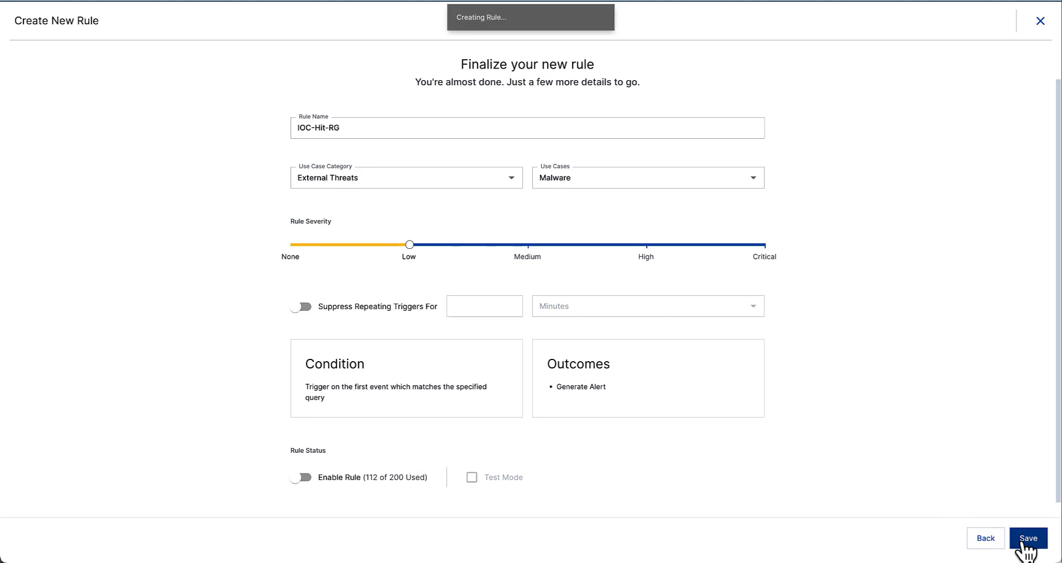
click(1028, 537)
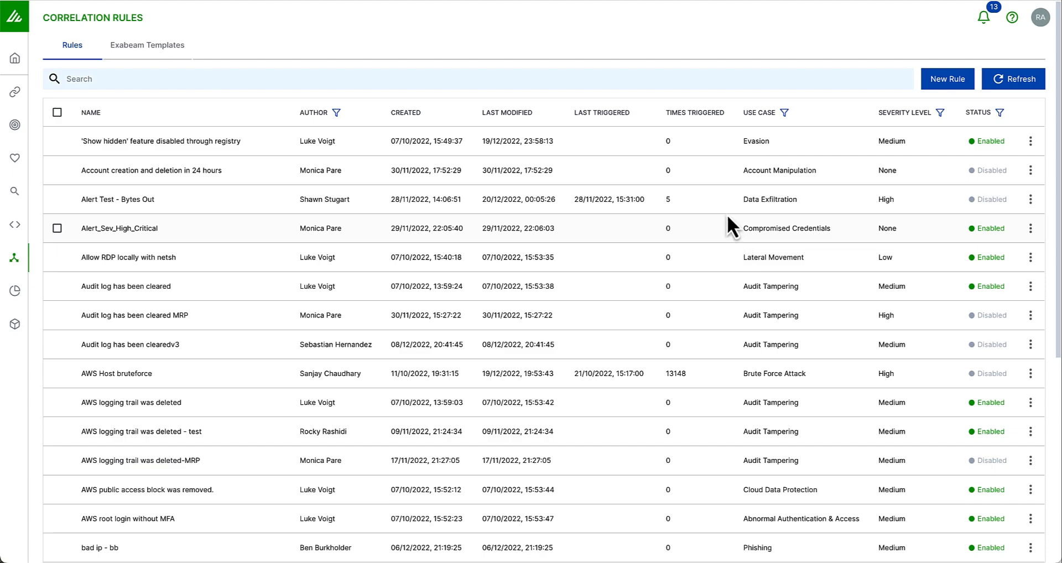
- Scroll through the Correlation Rules list, then return to the platform home page
scroll(down, 3)
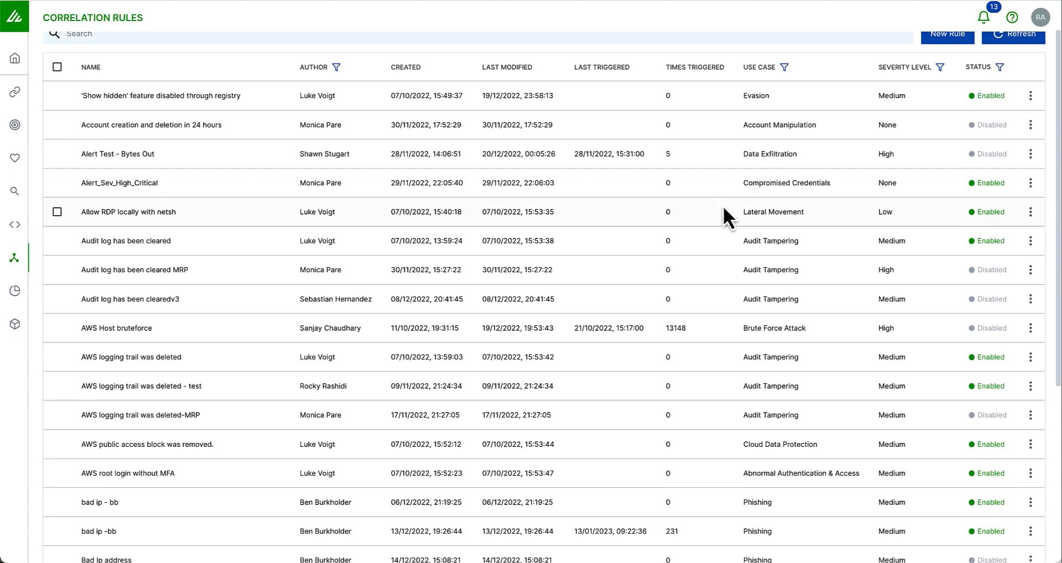
scroll(down, 3)
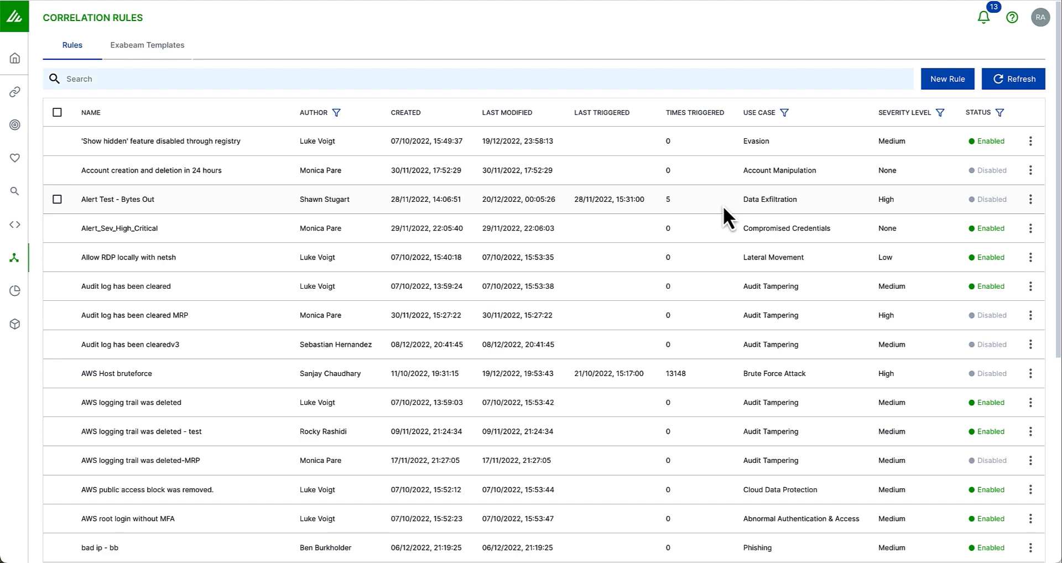
click(15, 58)
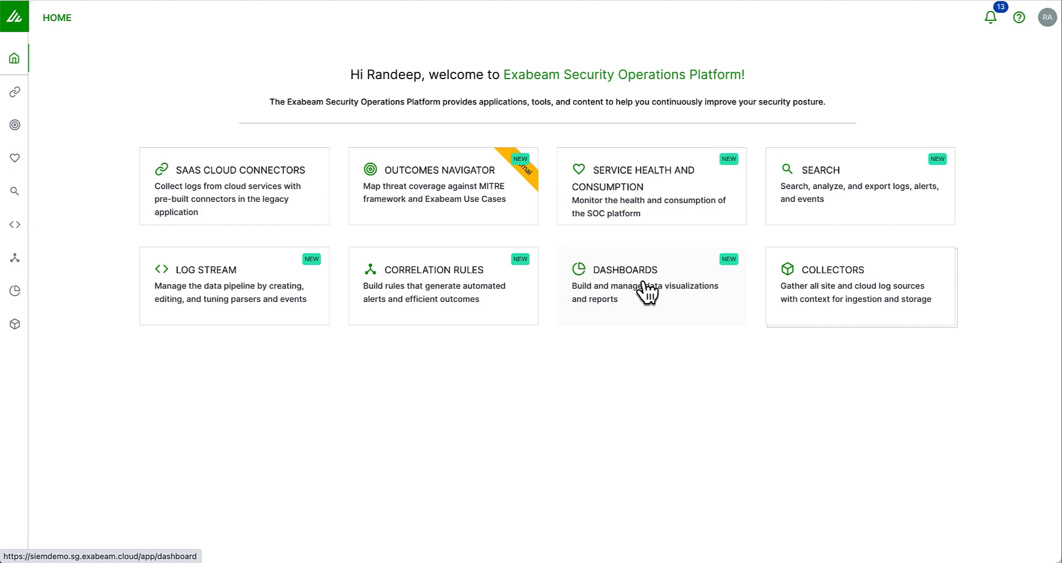
- Browse the Dashboards library from the home page, scrolling through all 42 dashboard preview cards
click(623, 269)
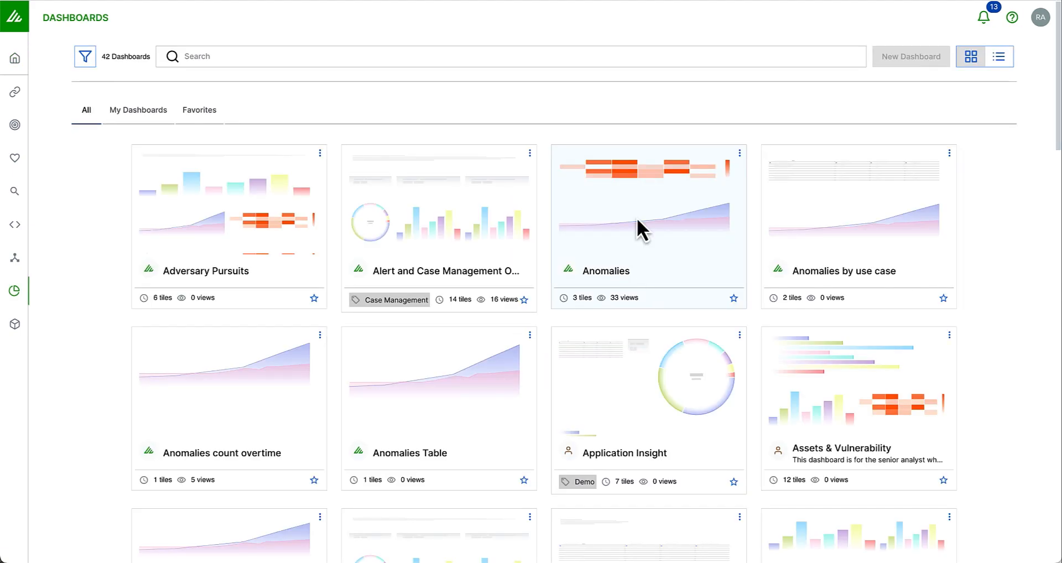
scroll(down, 3)
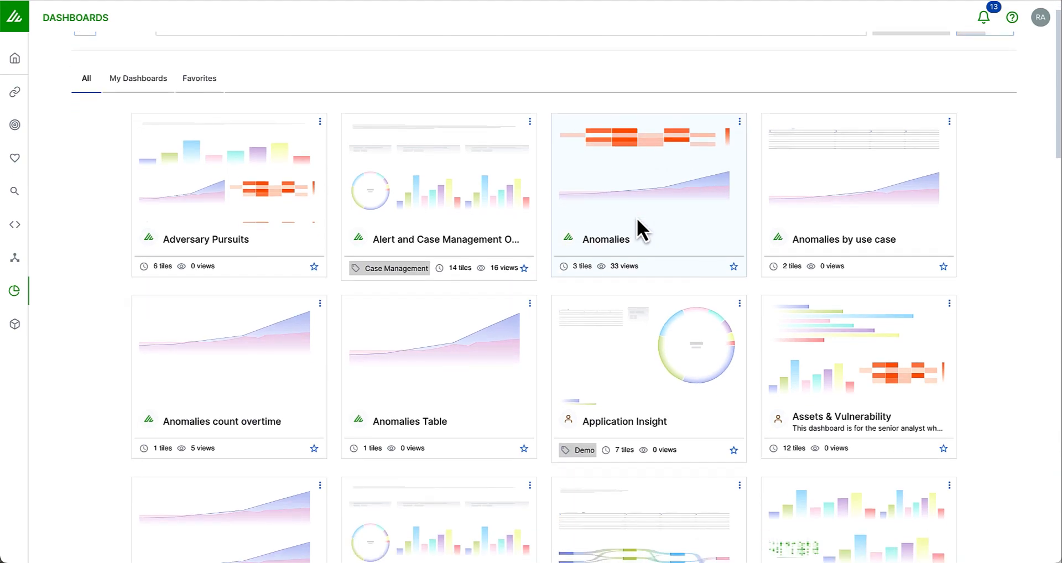
scroll(down, 3)
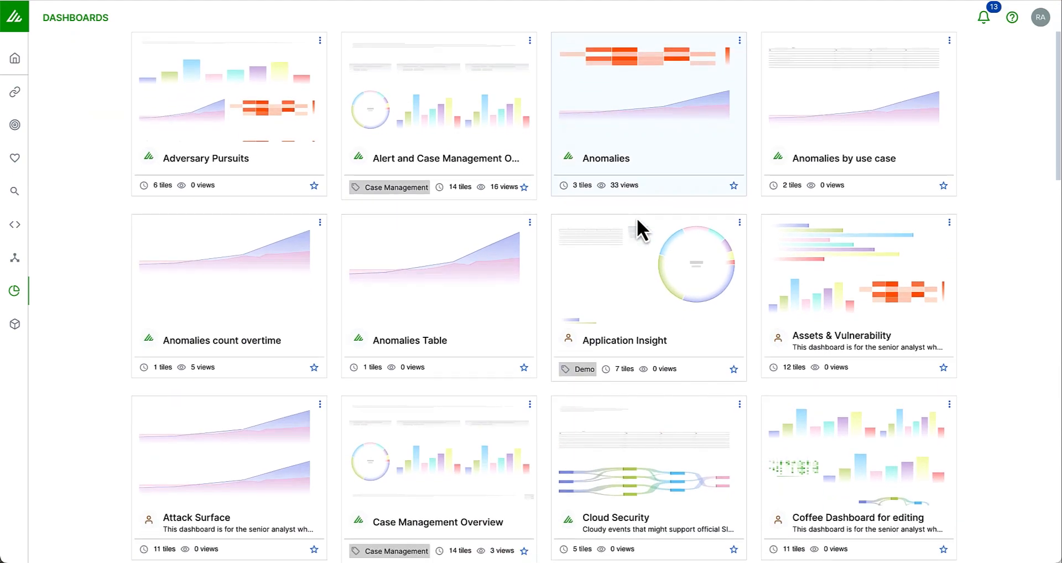
scroll(down, 3)
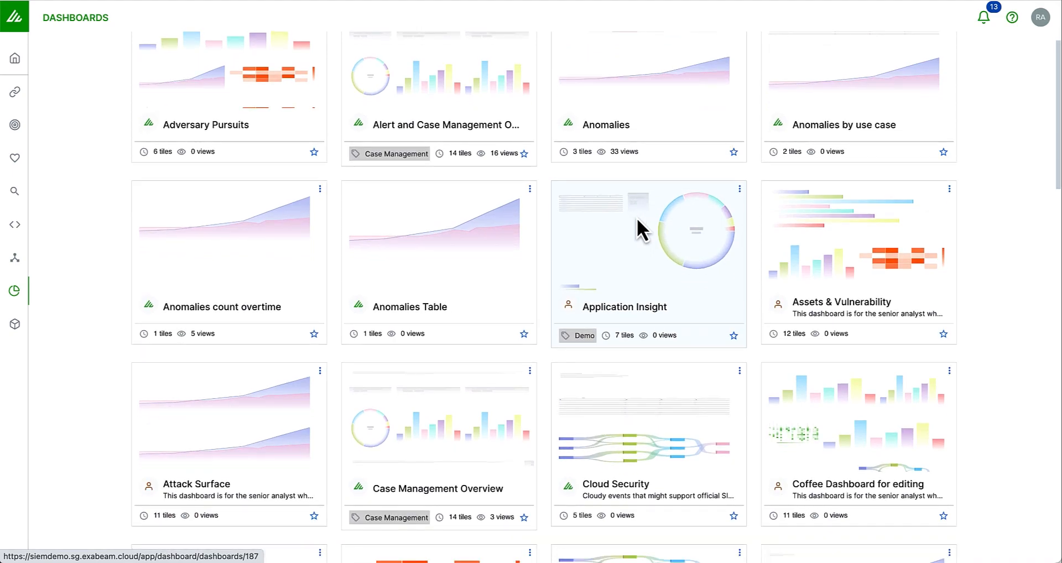
scroll(down, 3)
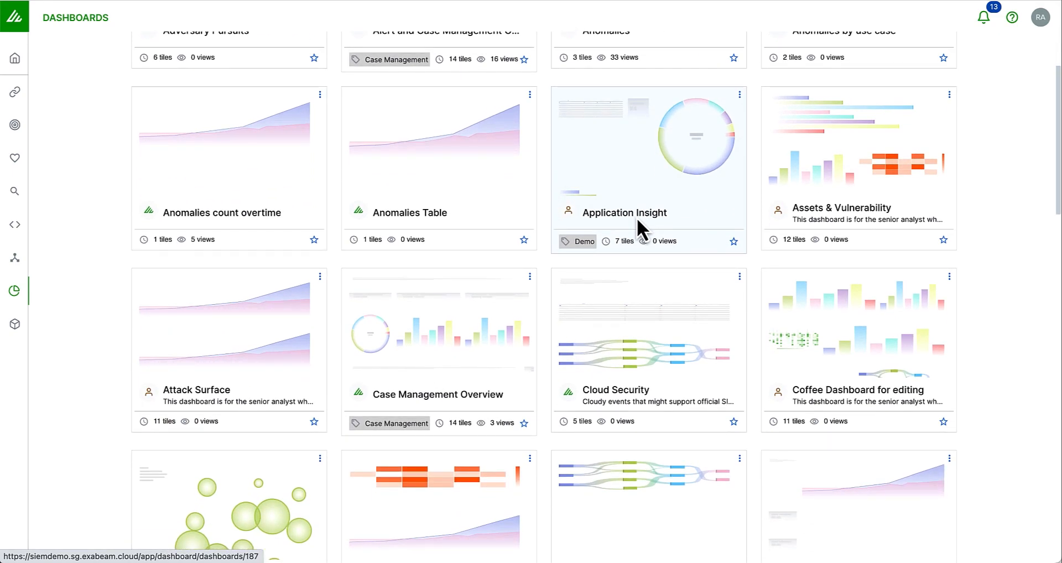
scroll(down, 3)
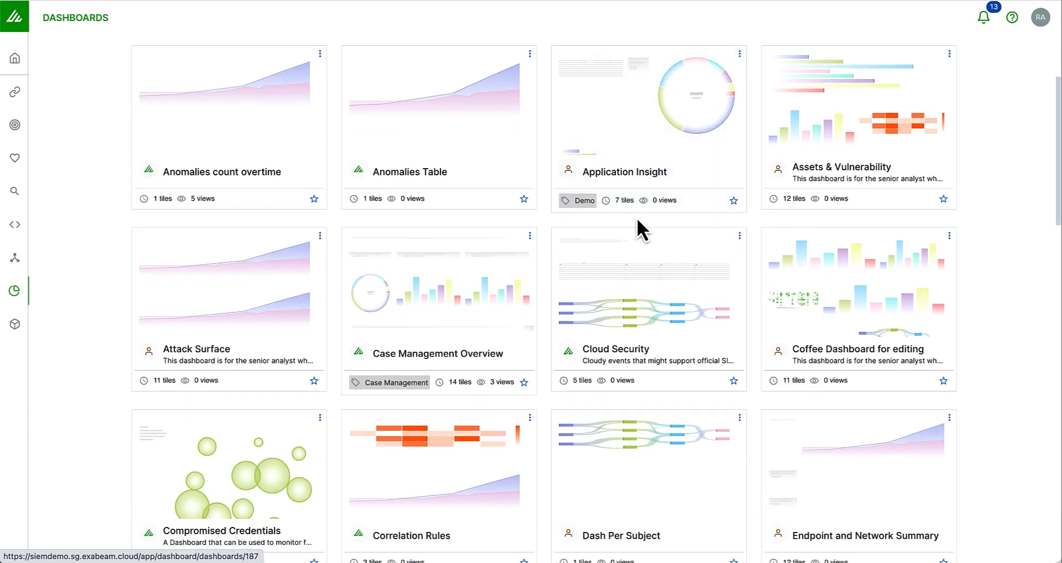
scroll(down, 3)
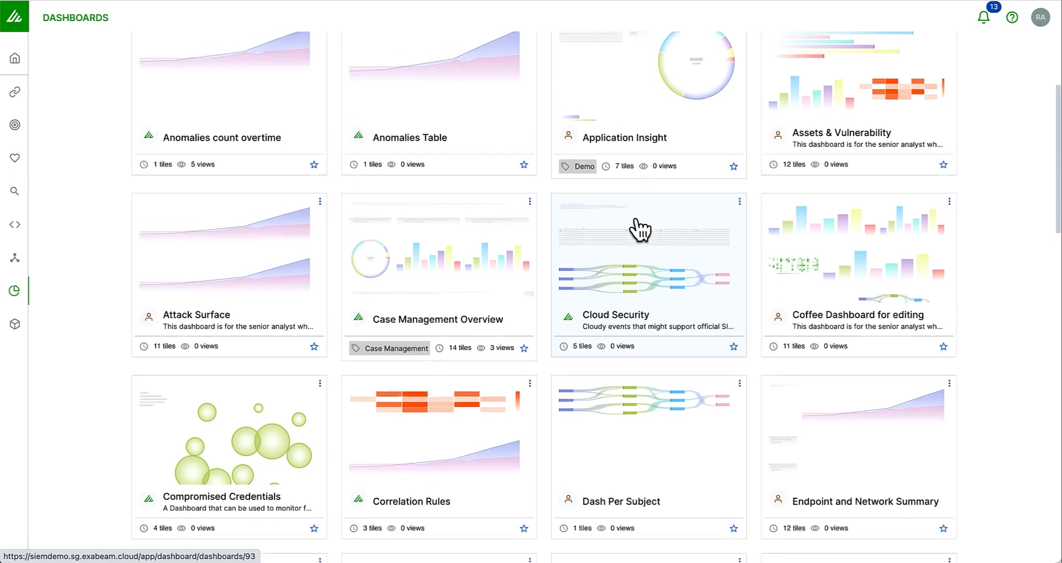
scroll(down, 3)
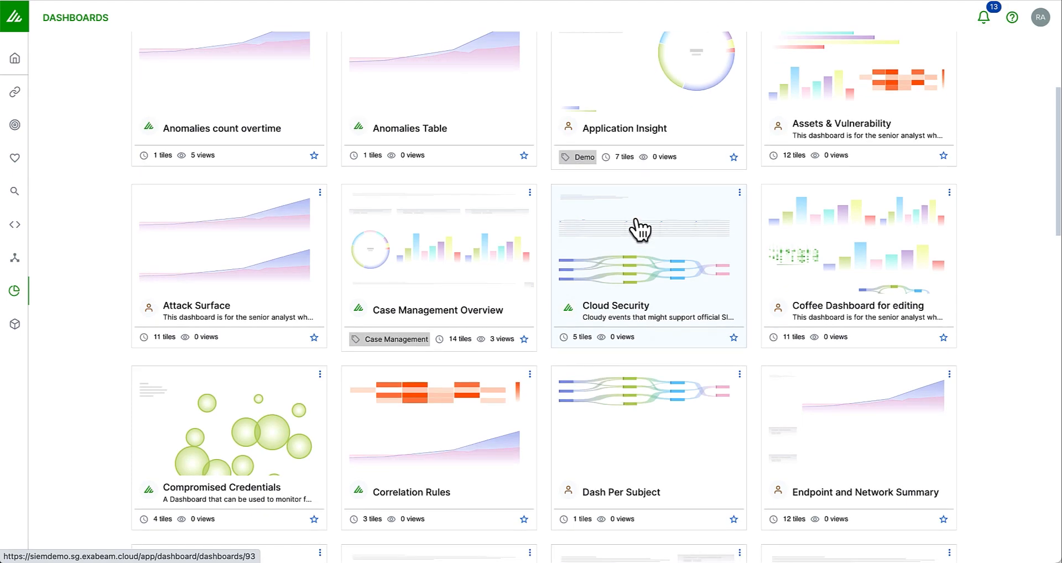
scroll(down, 3)
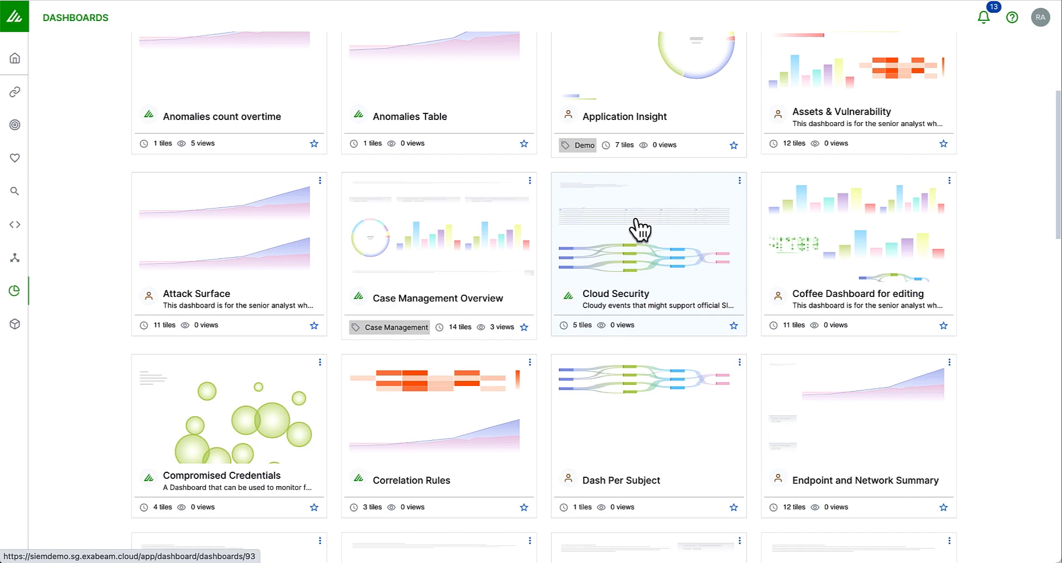
scroll(down, 3)
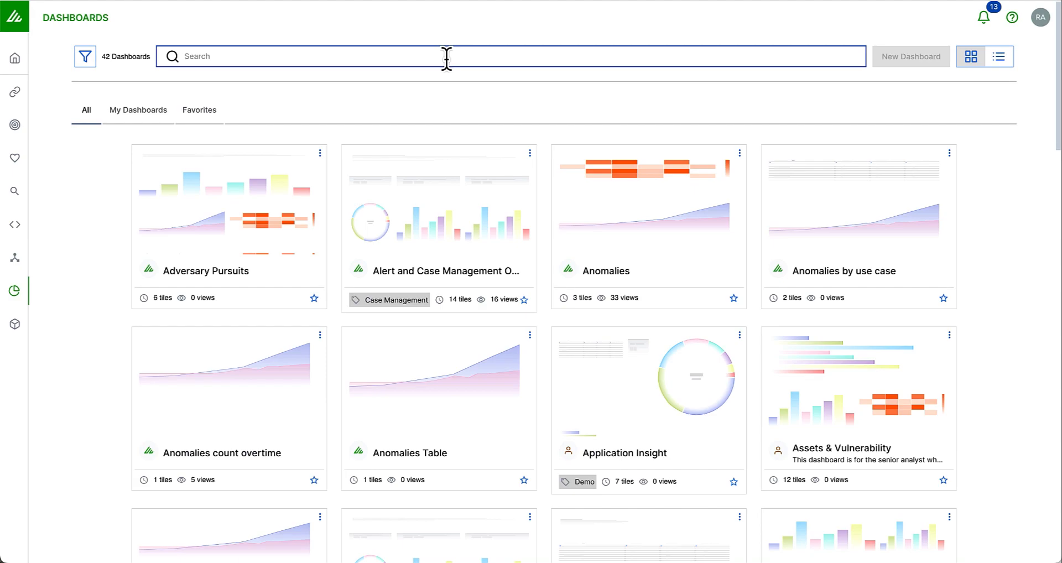
- Search dashboards for 'netwo', review the Network IOCs dashboard, then return to the dashboard library
text(netwo)
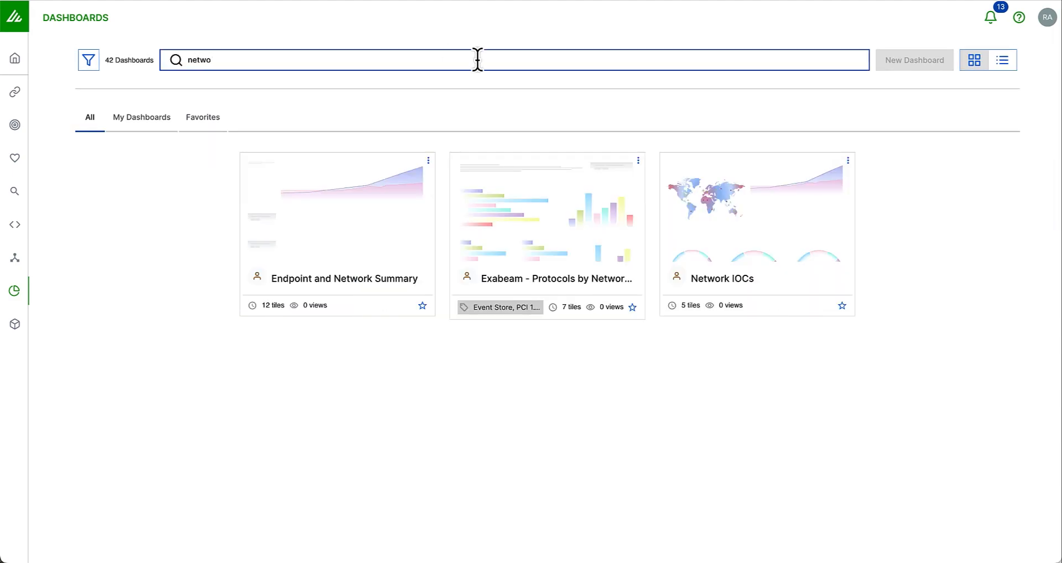
click(724, 279)
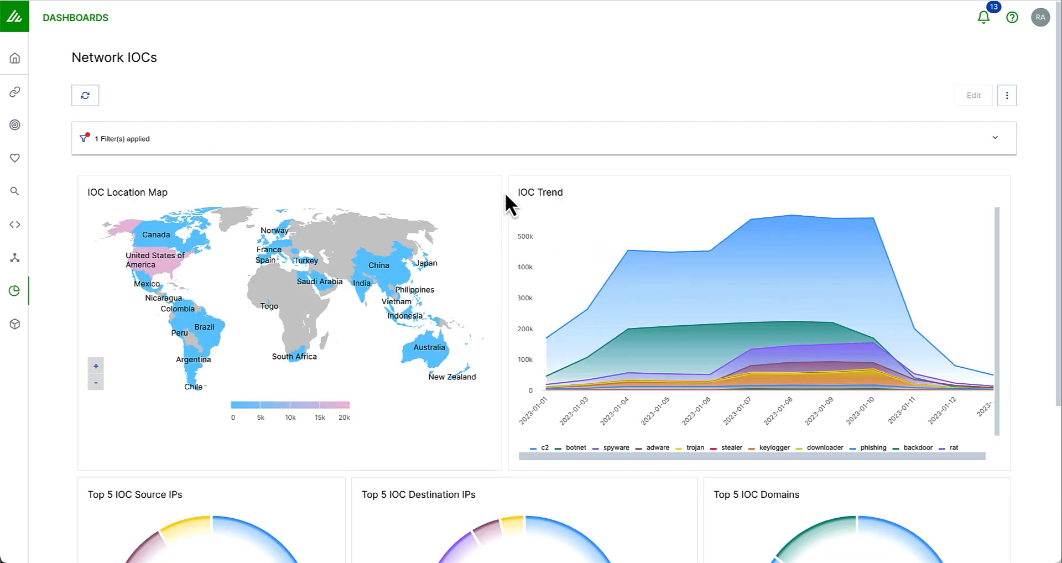
scroll(down, 3)
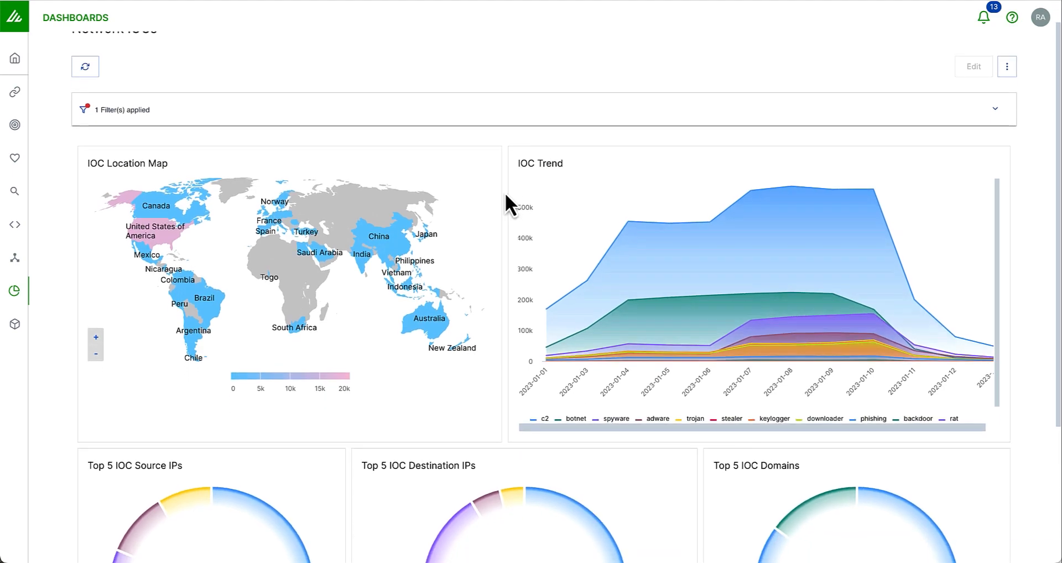
scroll(down, 3)
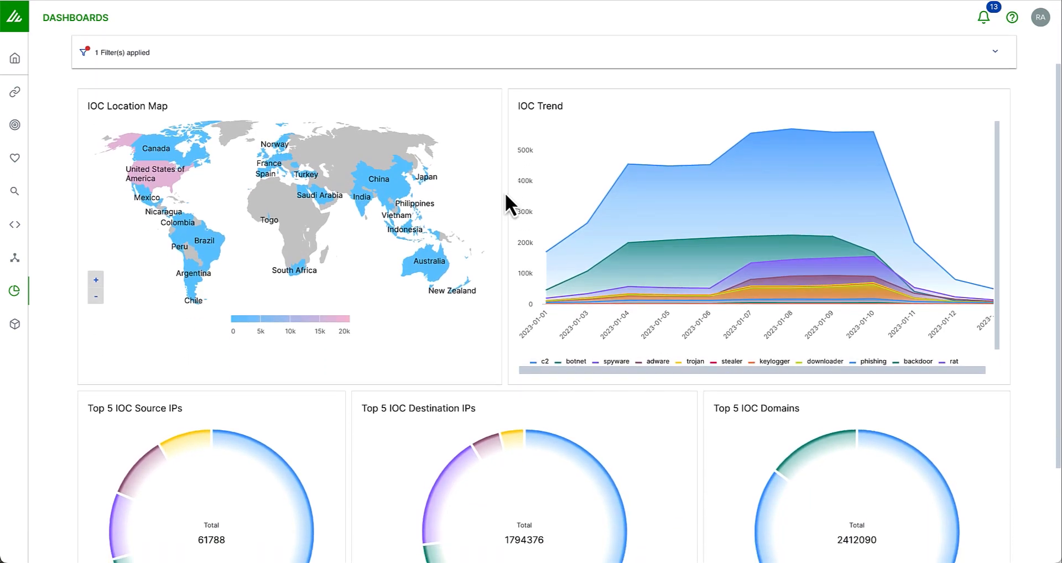
scroll(down, 3)
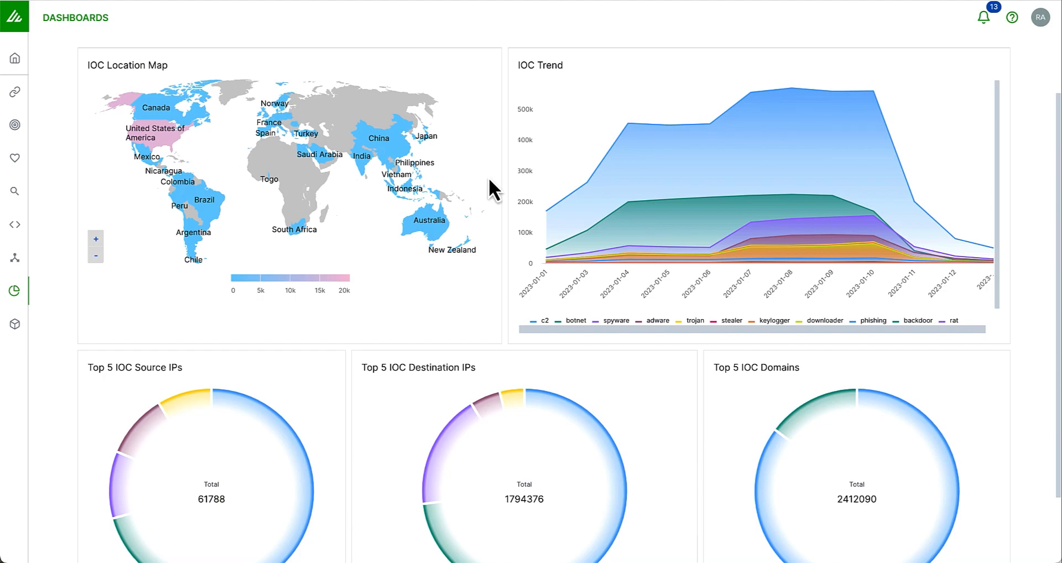
scroll(down, 3)
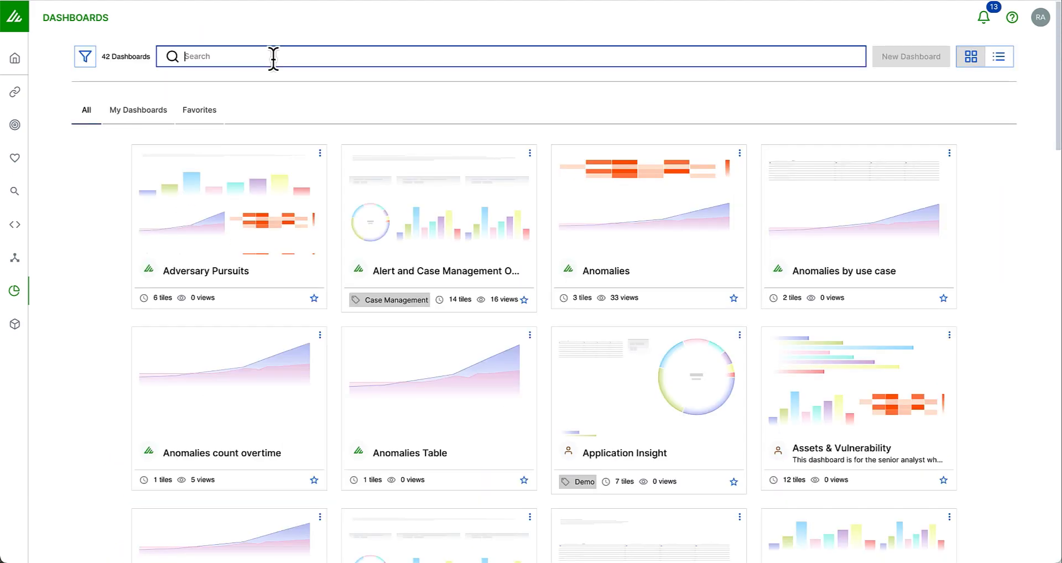
- Search for 'secon', review the Second Cup of Coffee dashboard tiles, then return to the home page
text(secon)
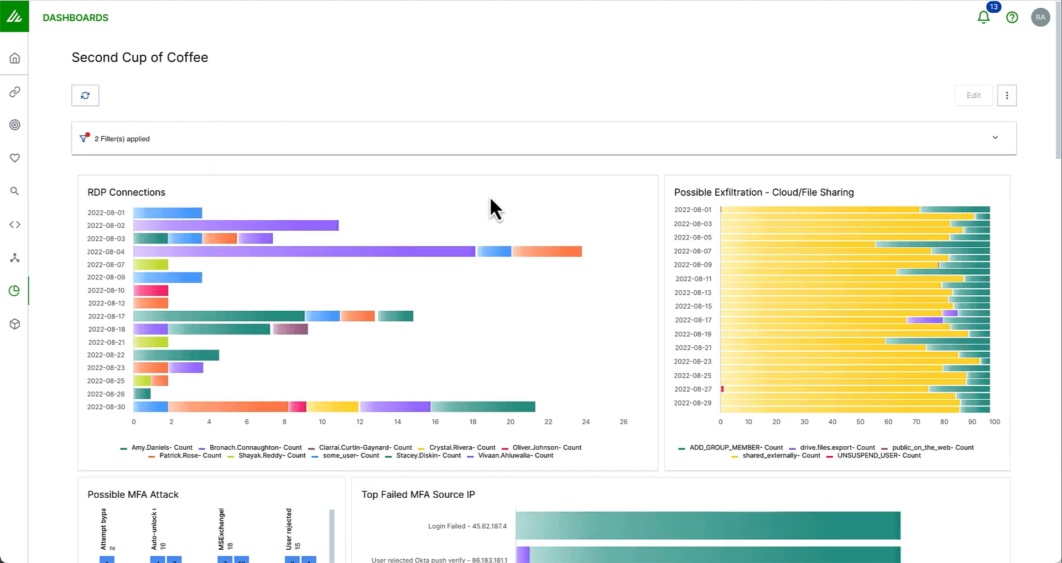
scroll(down, 3)
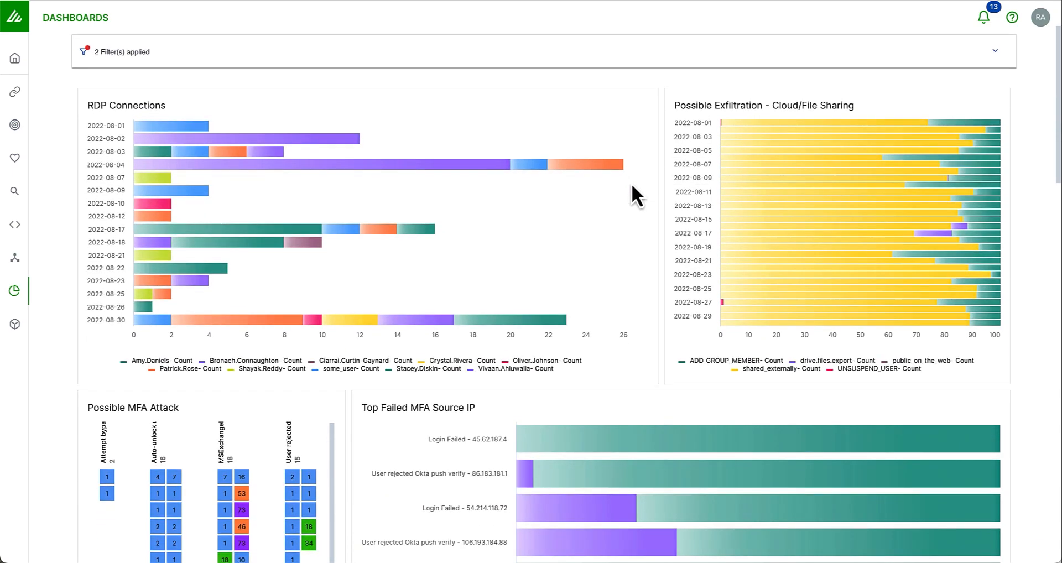
scroll(down, 3)
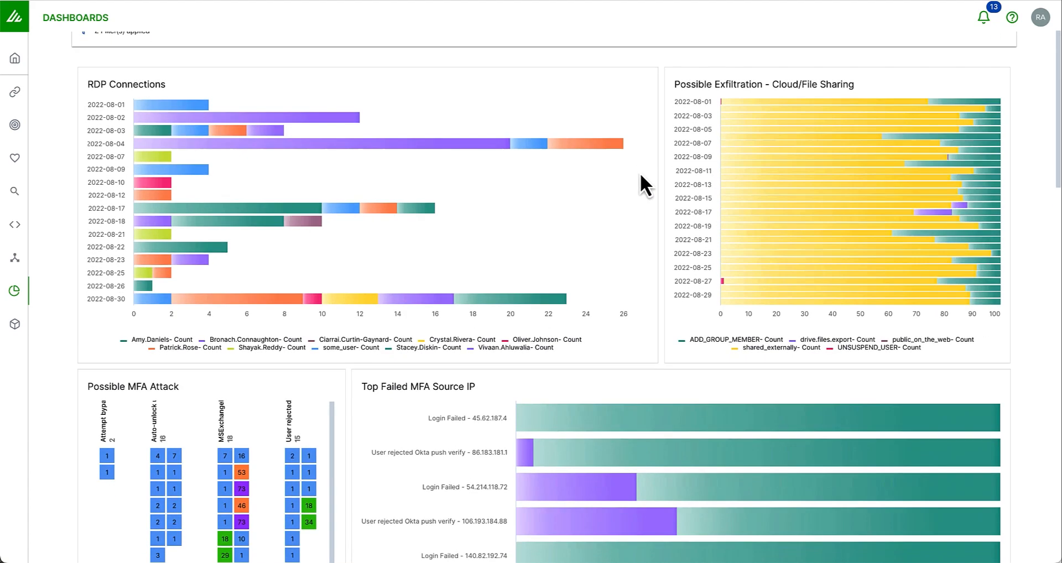
scroll(down, 3)
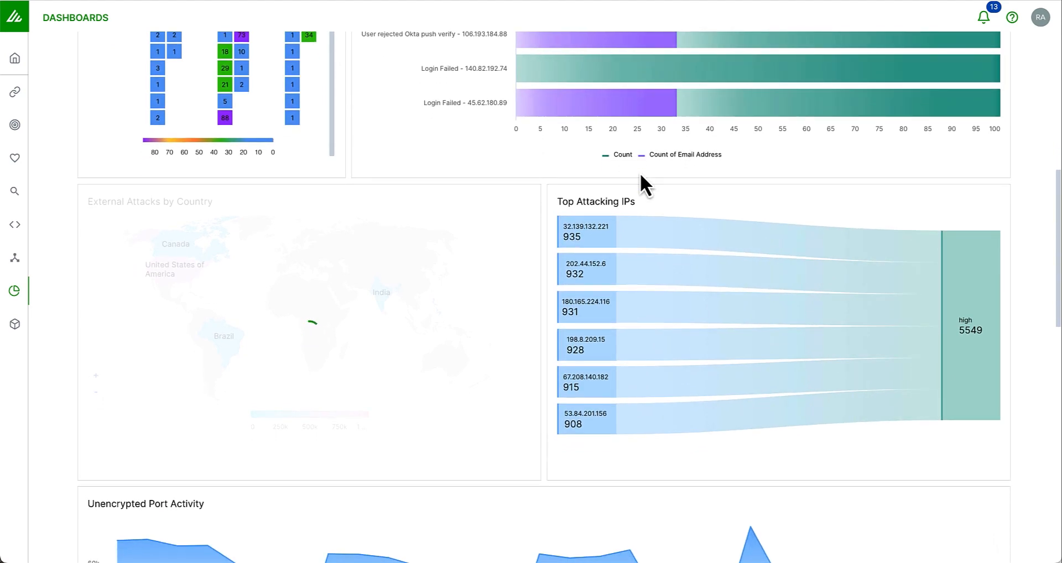
scroll(down, 3)
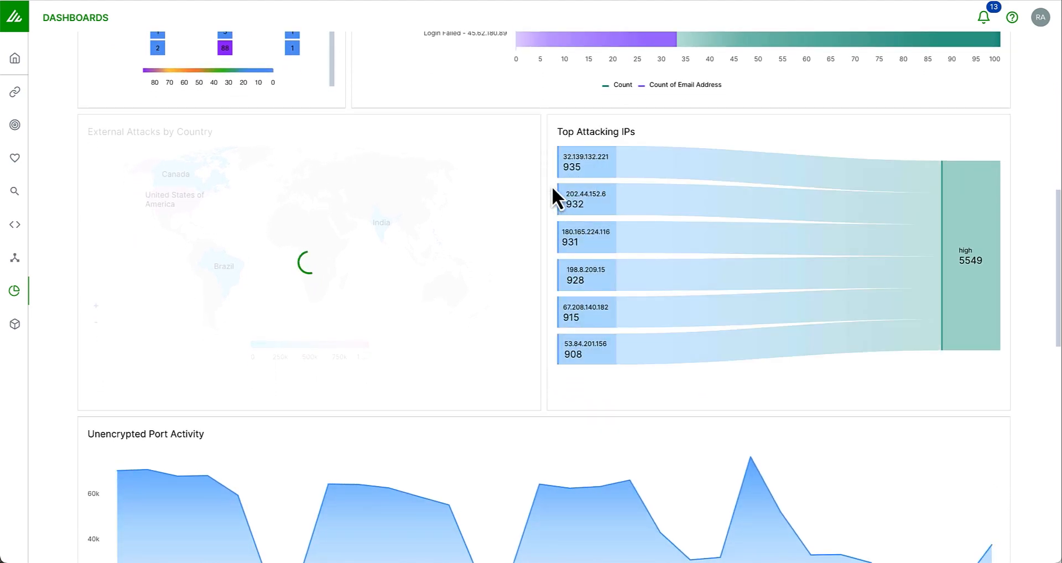
mouse_move(574, 197)
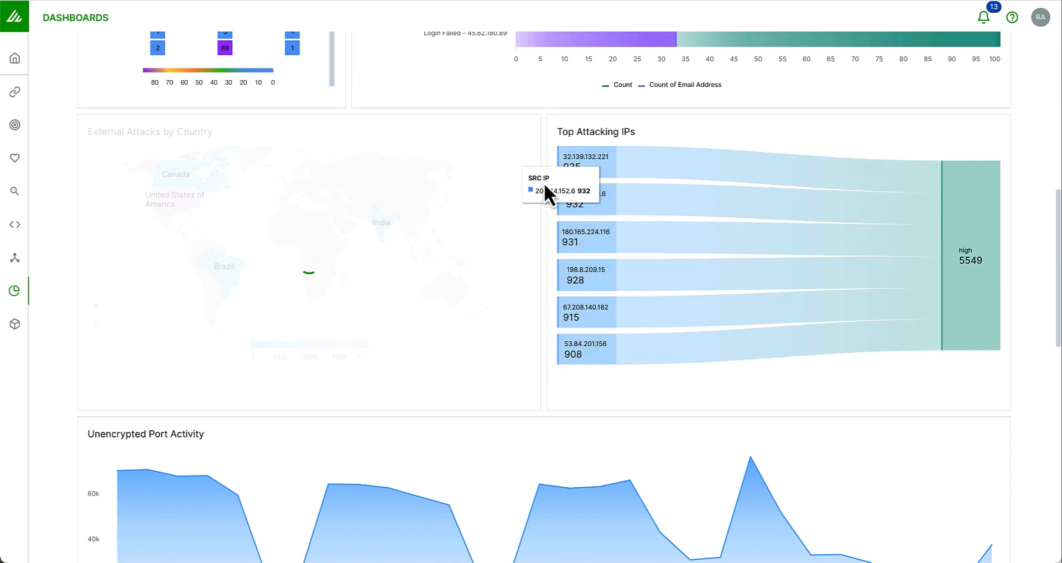
mouse_move(547, 193)
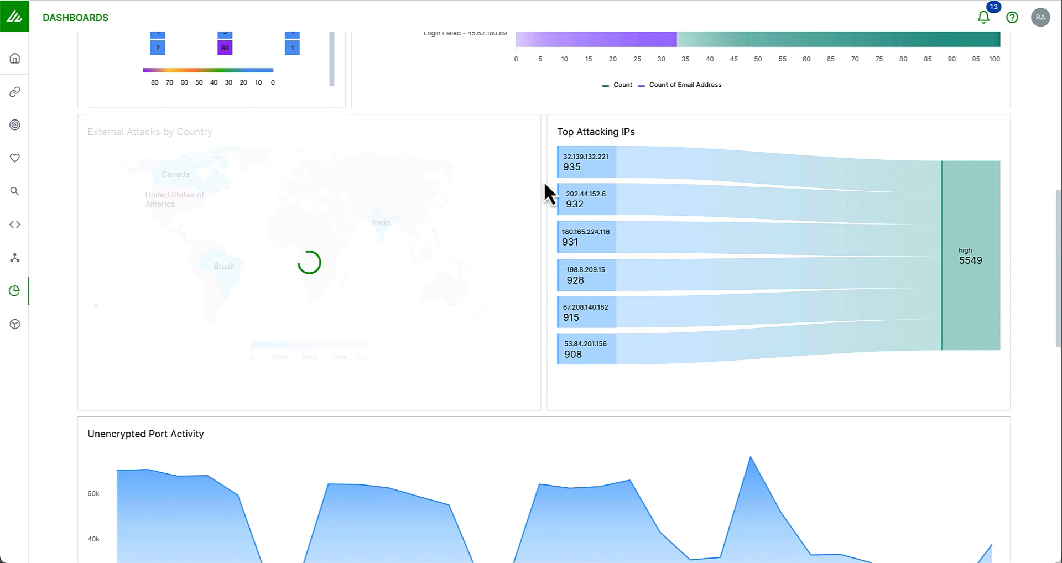
click(14, 57)
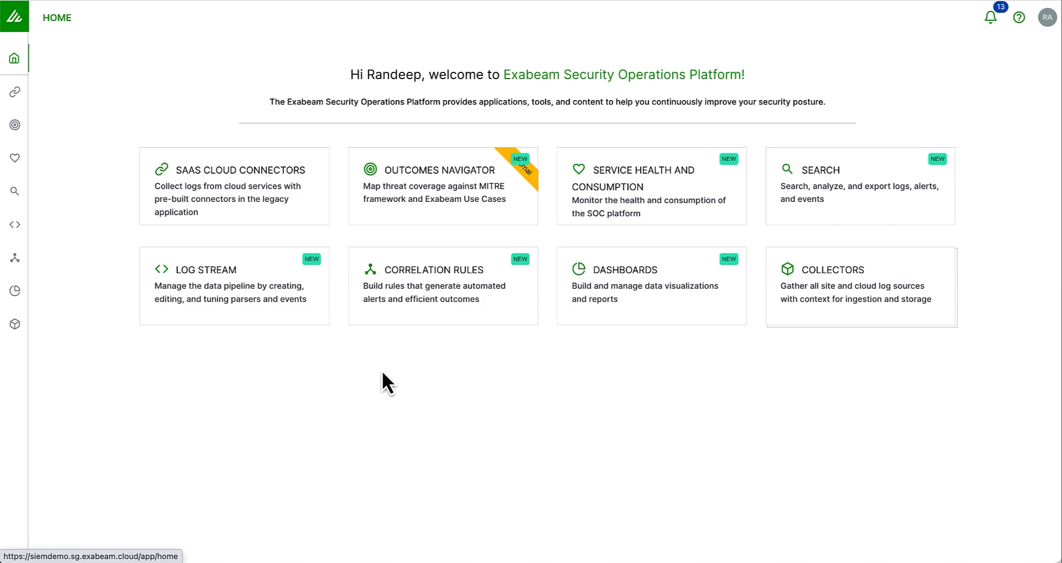
mouse_move(425, 239)
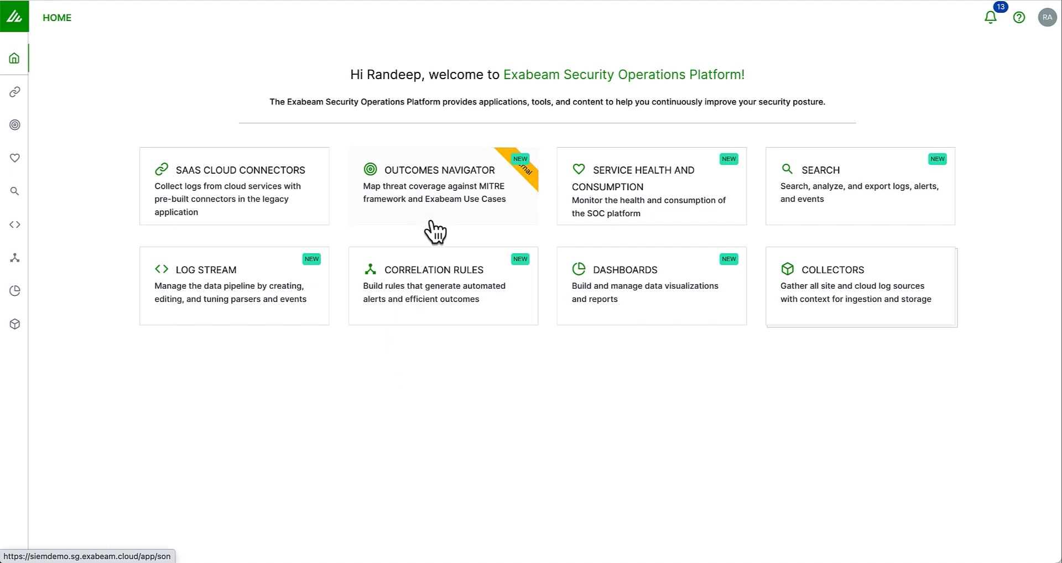
- Review Workforce Protection coverage details in Outcomes Navigator (Good coverage, 10/48 categories)
click(440, 186)
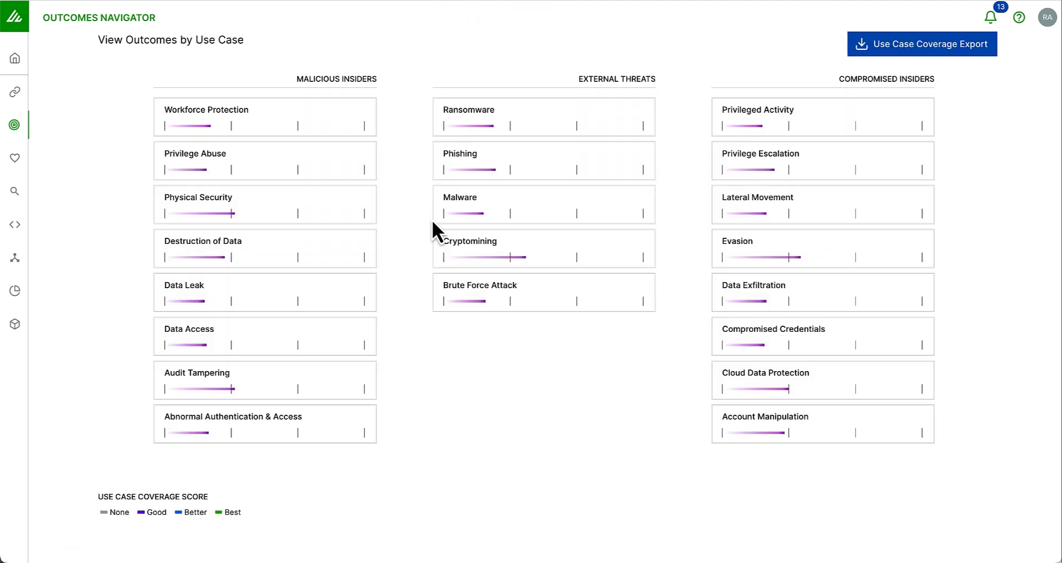
mouse_move(403, 171)
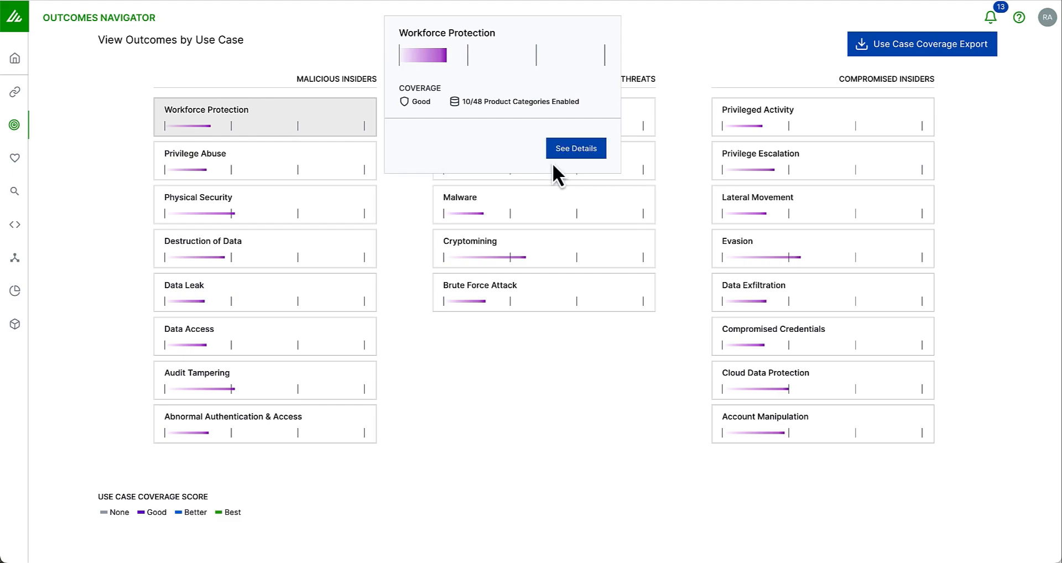
click(576, 148)
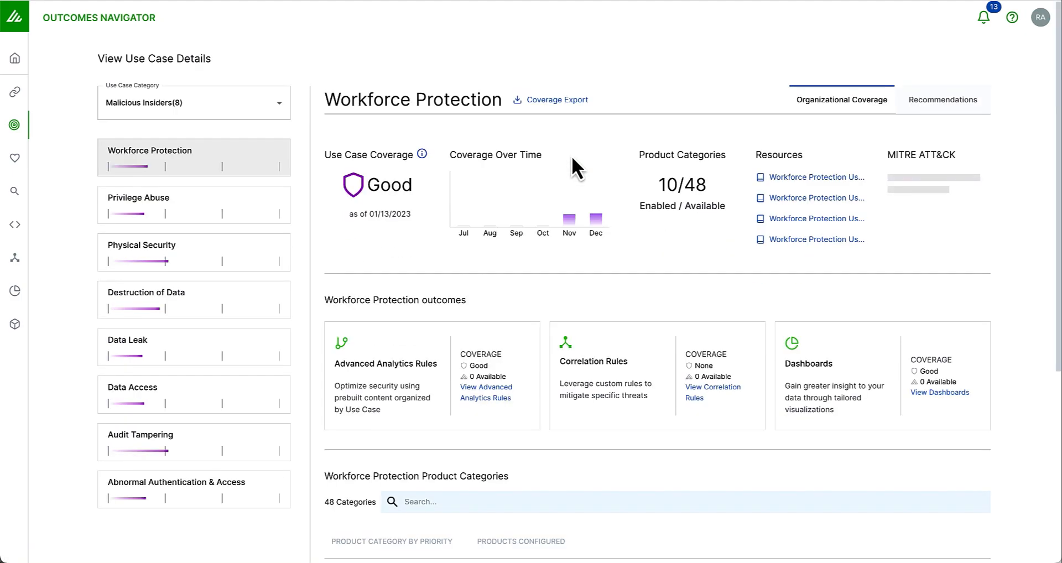
scroll(down, 3)
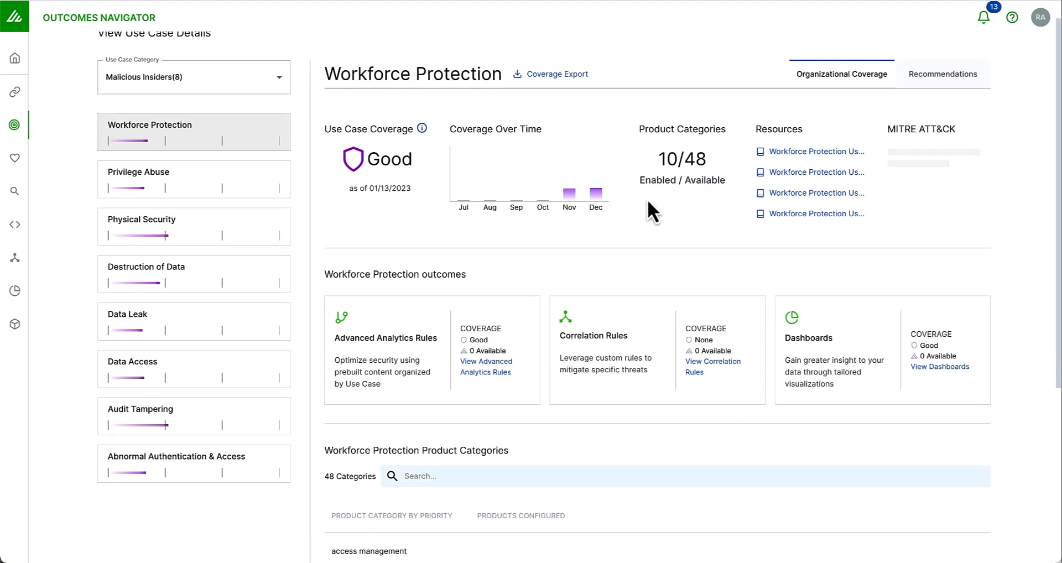
scroll(down, 3)
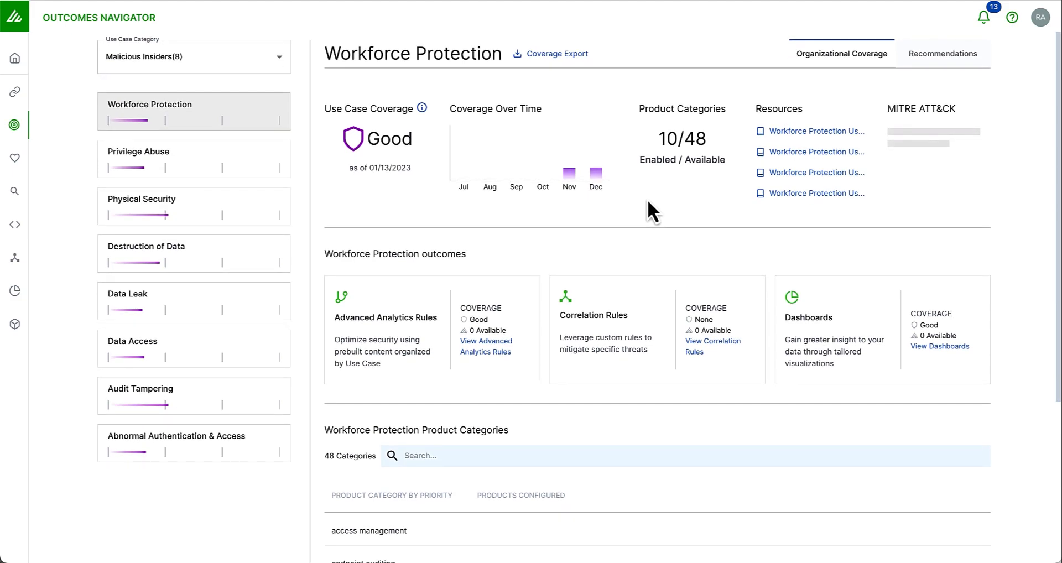
scroll(down, 3)
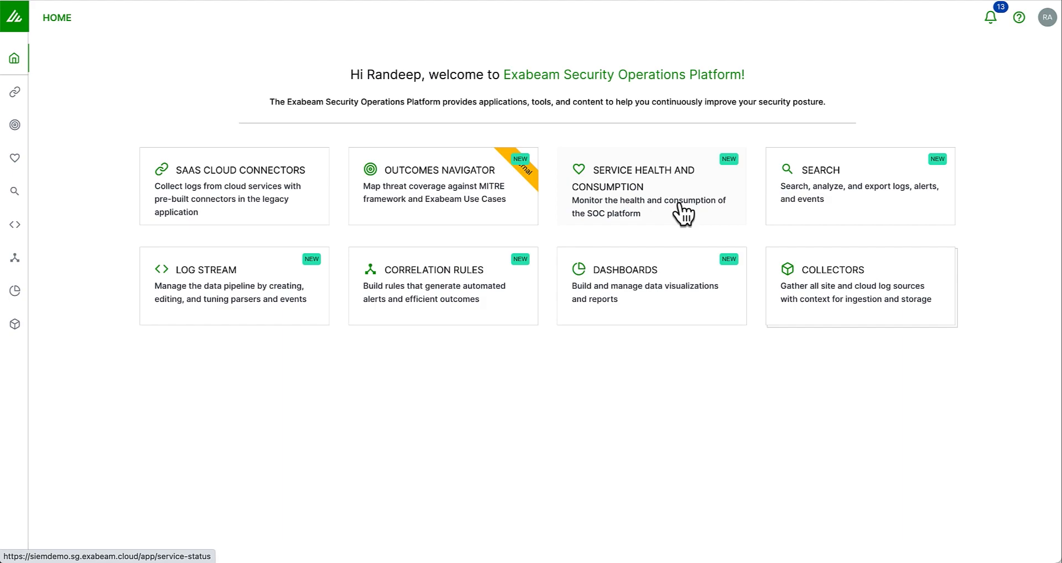
click(651, 191)
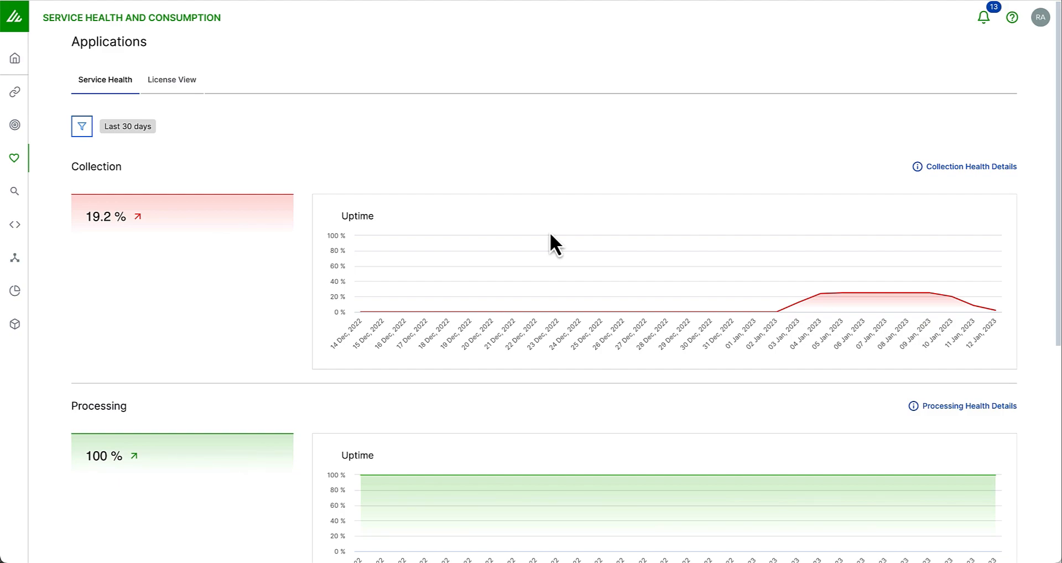
scroll(down, 3)
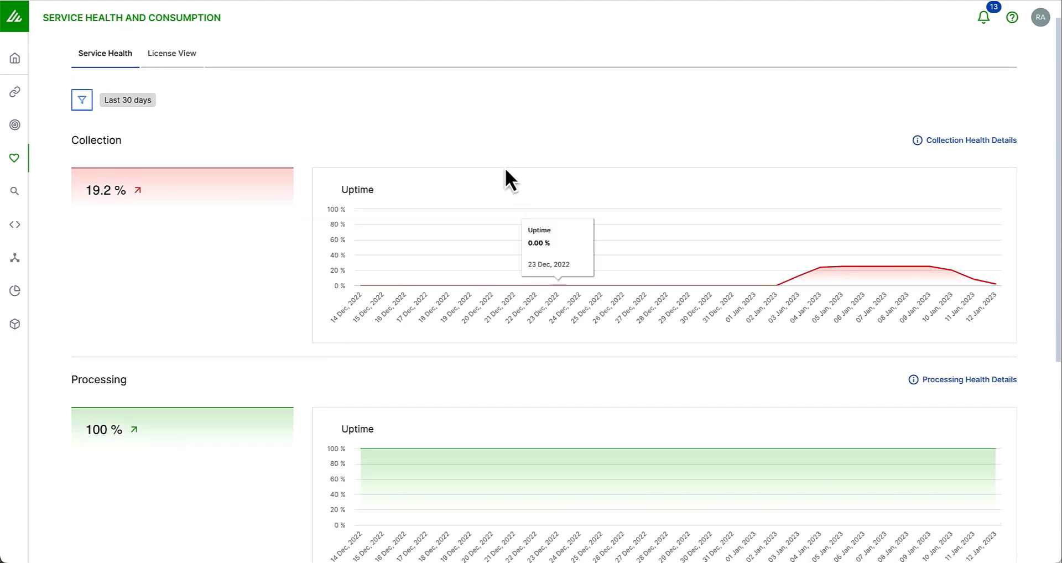
click(171, 53)
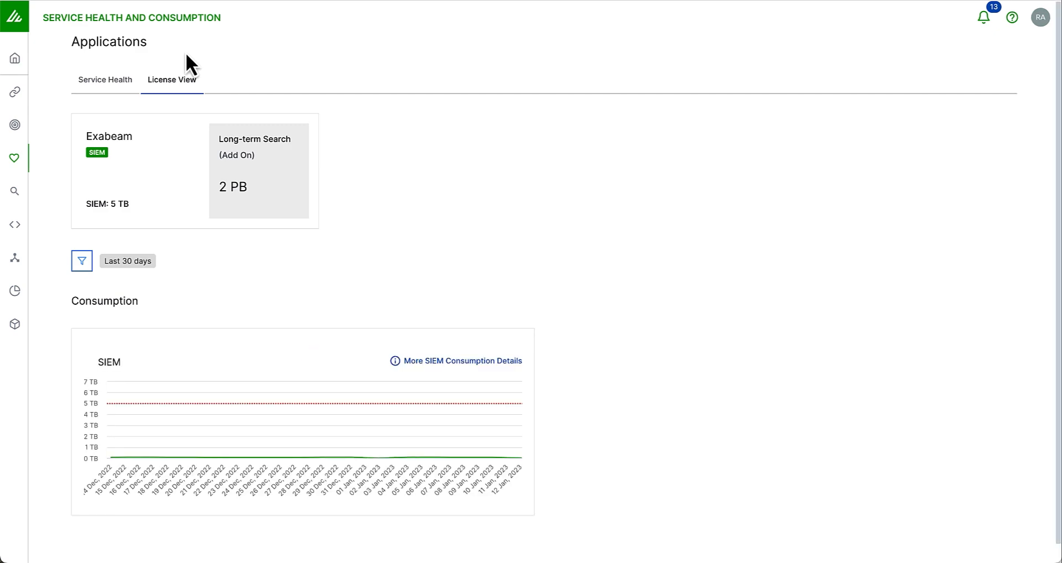
click(105, 80)
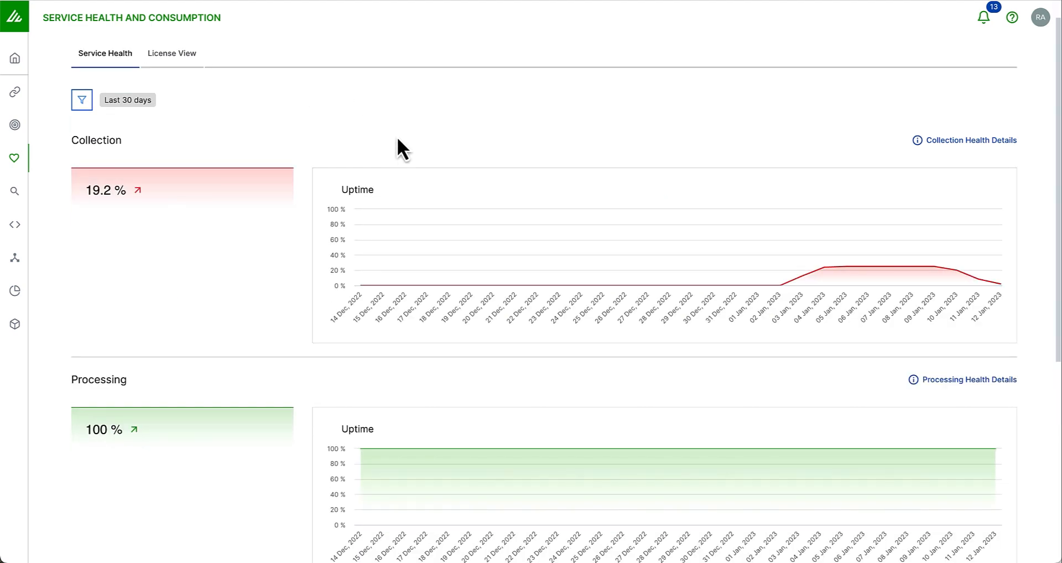
mouse_move(545, 131)
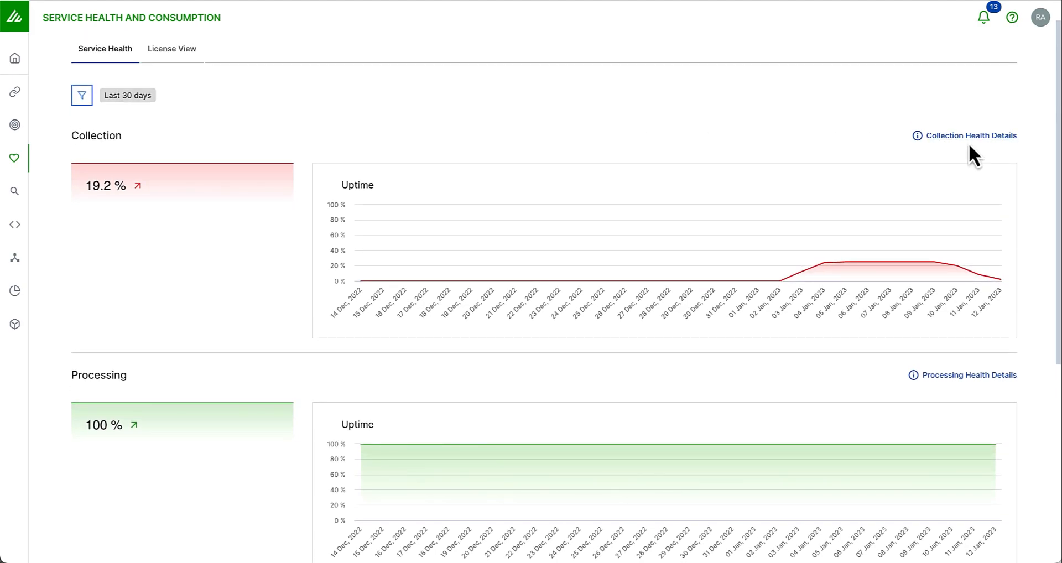
click(970, 136)
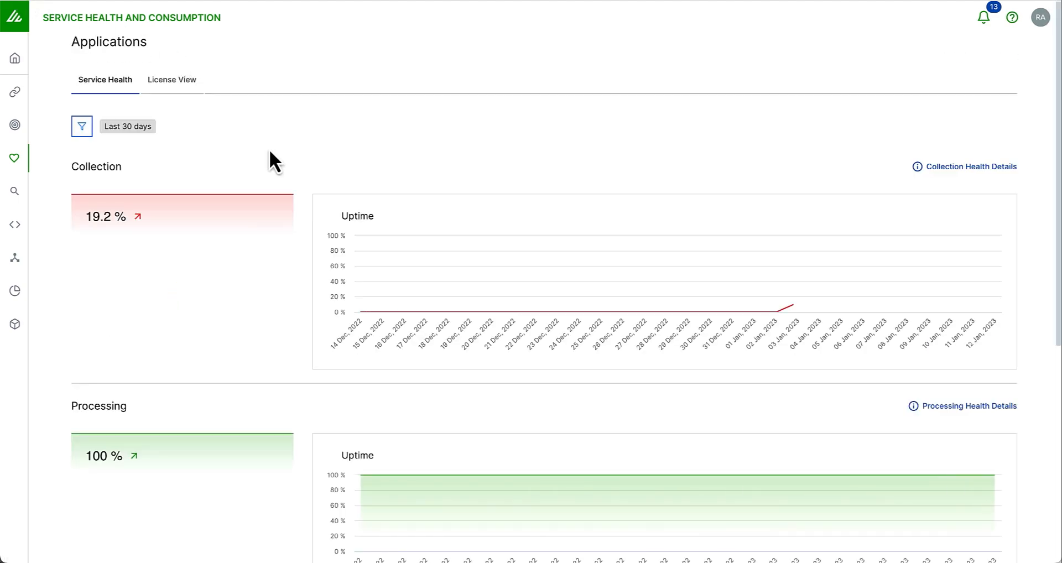
scroll(down, 3)
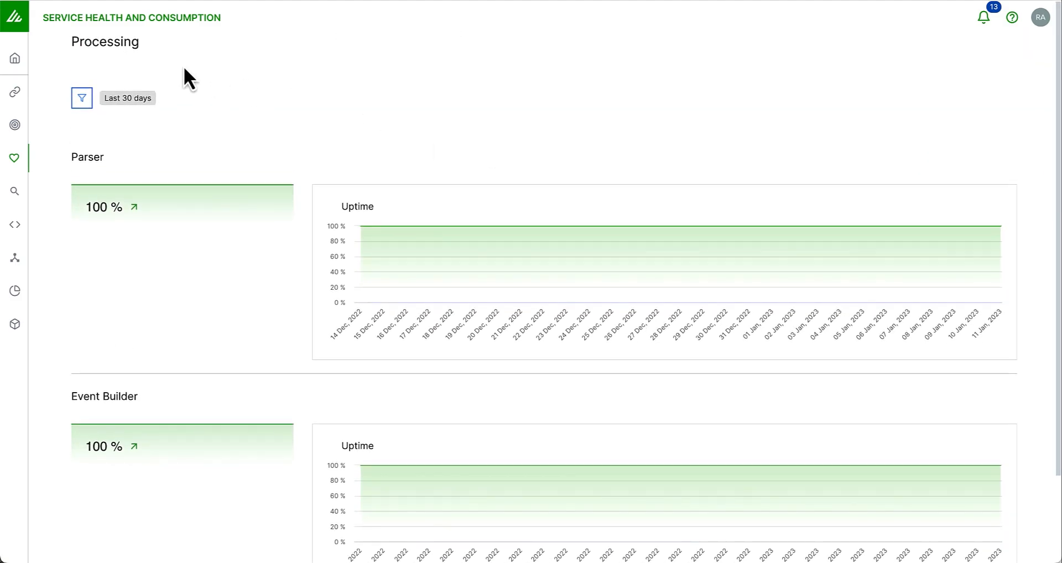
click(14, 57)
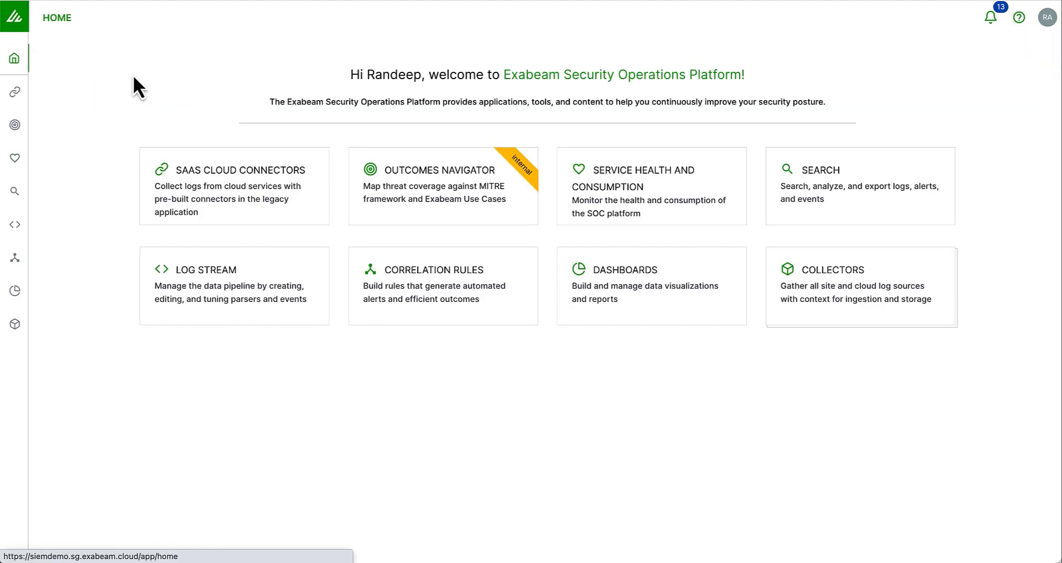